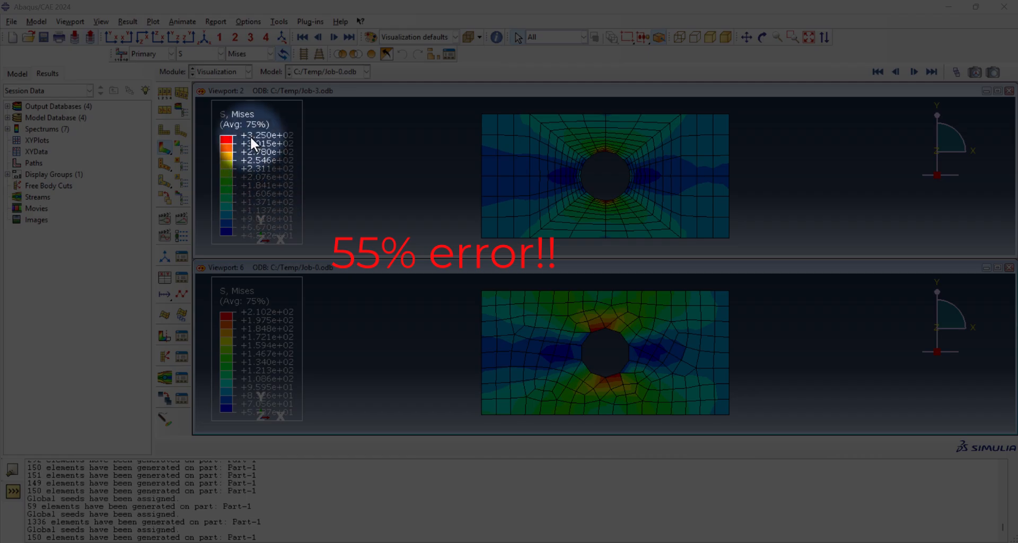
- Create a new 2D planar deformable shell part and enter the Sketcher
{"action": "left_click", "coordinate": [33, 471]}
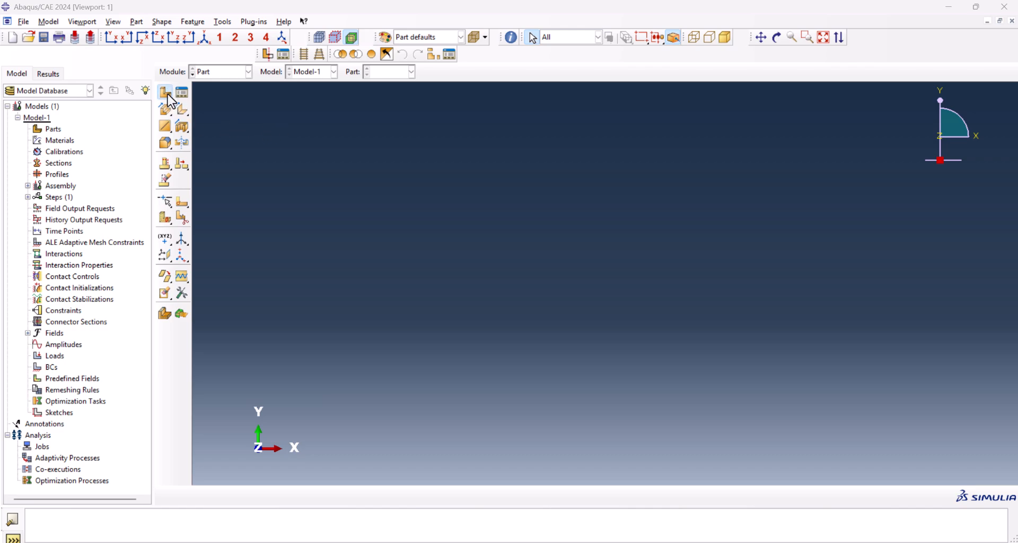
{"action": "left_click", "coordinate": [165, 92]}
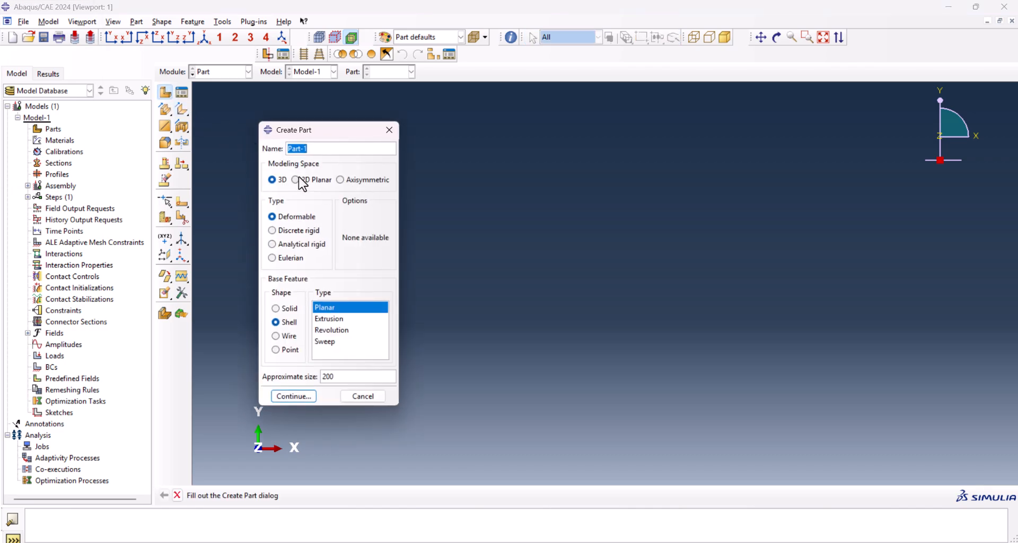
{"action": "left_click", "coordinate": [297, 179]}
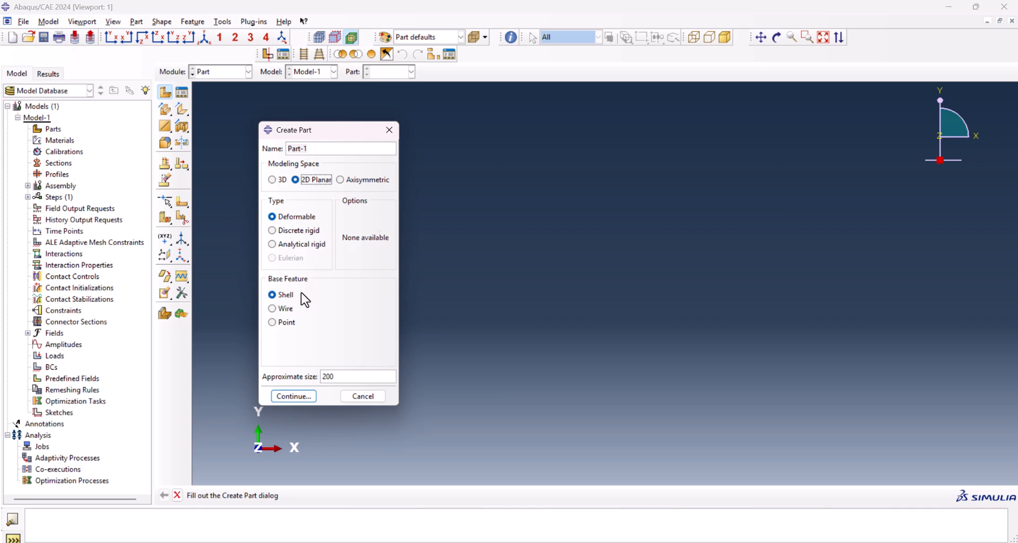
{"action": "left_click", "coordinate": [293, 395]}
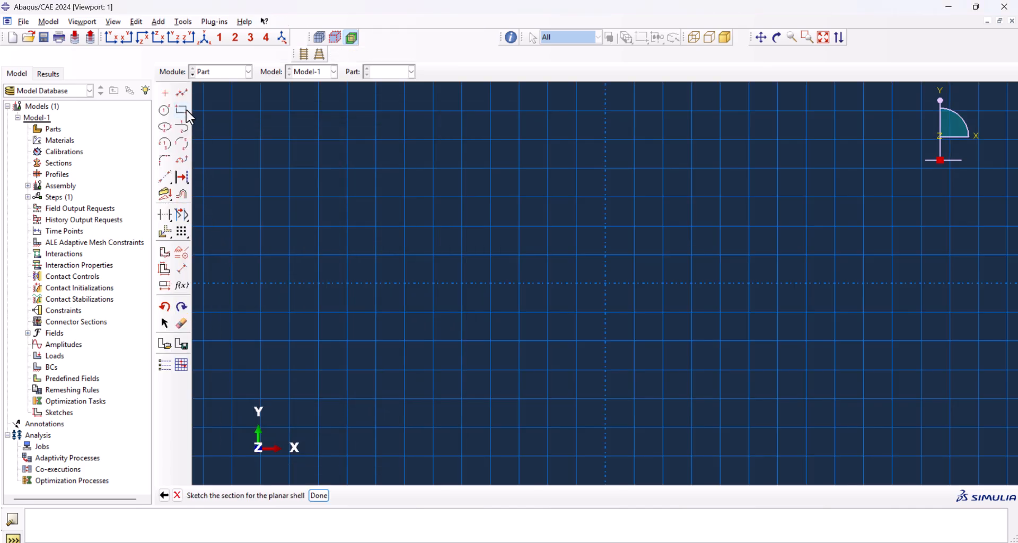
- Sketch the plate outline rectangle by two corners, dimensioned 50 wide by 25 tall
{"action": "left_click", "coordinate": [182, 111]}
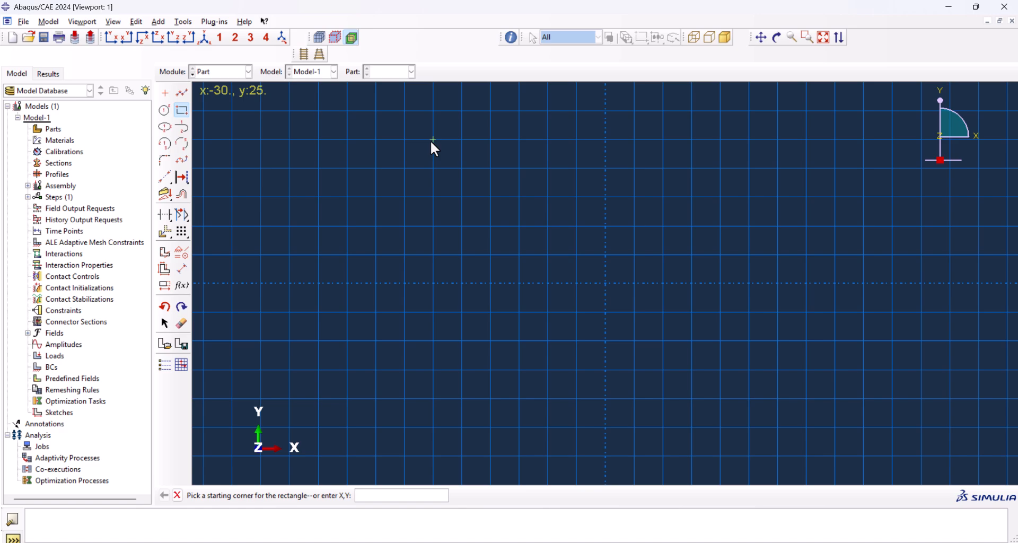
{"action": "left_click", "coordinate": [433, 142]}
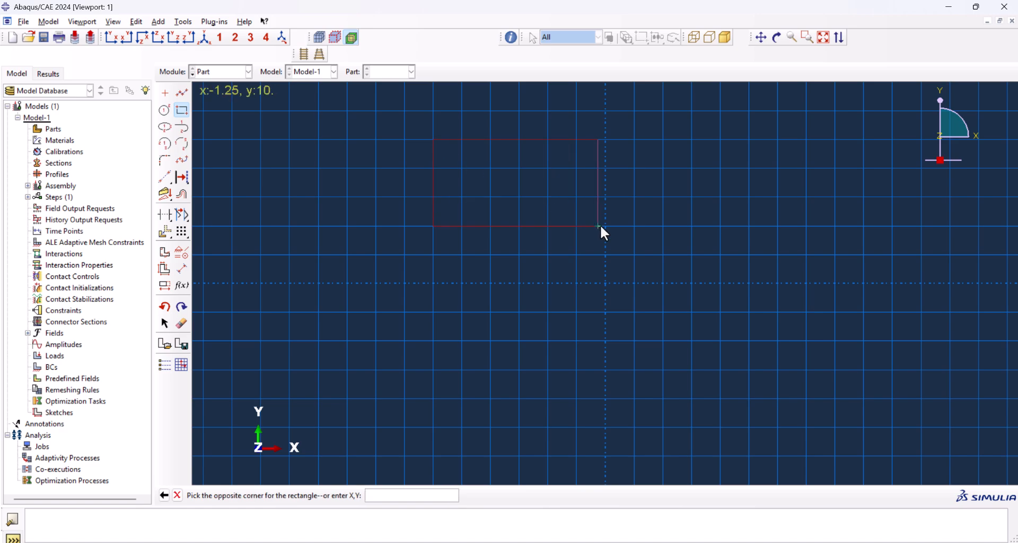
{"action": "left_click", "coordinate": [601, 226]}
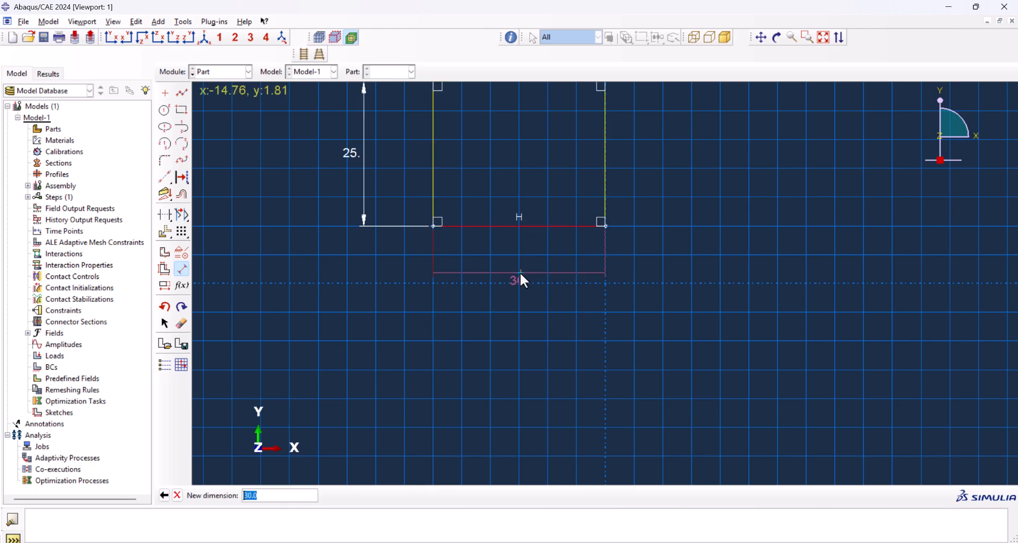
{"action": "key", "text": "Return"}
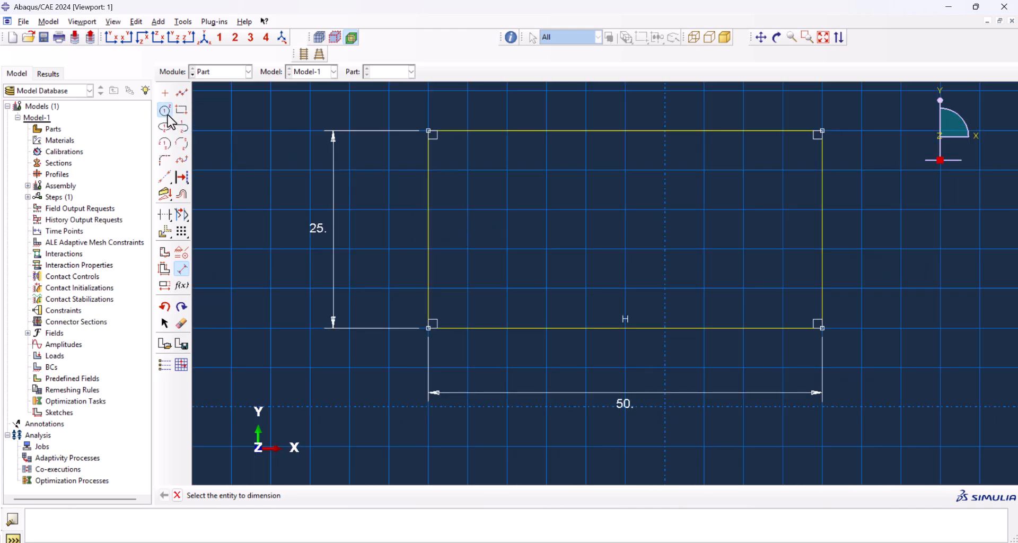
- Draw the hole as a centre-and-perimeter circle inside the rectangle
{"action": "left_click", "coordinate": [165, 111]}
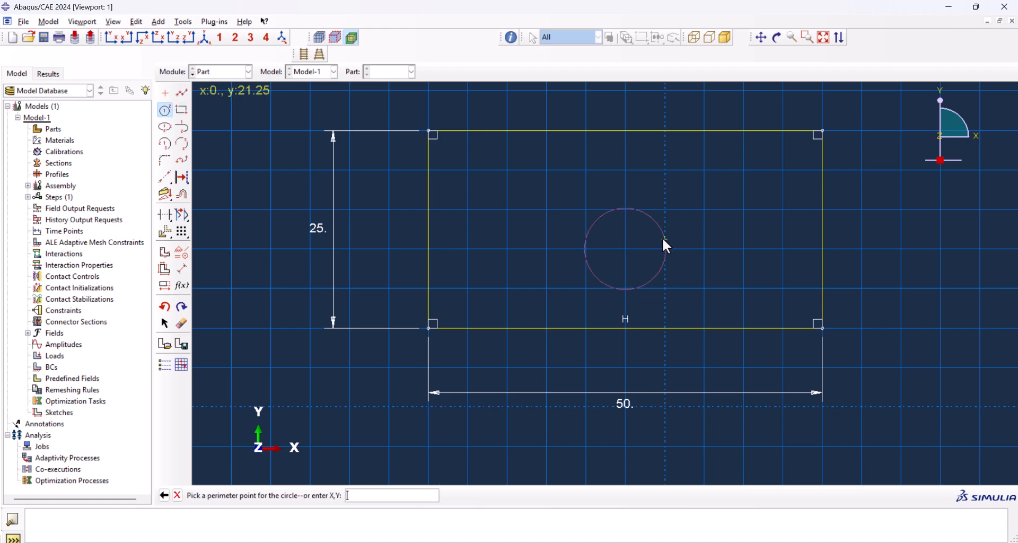
{"action": "mouse_move", "coordinate": [678, 240]}
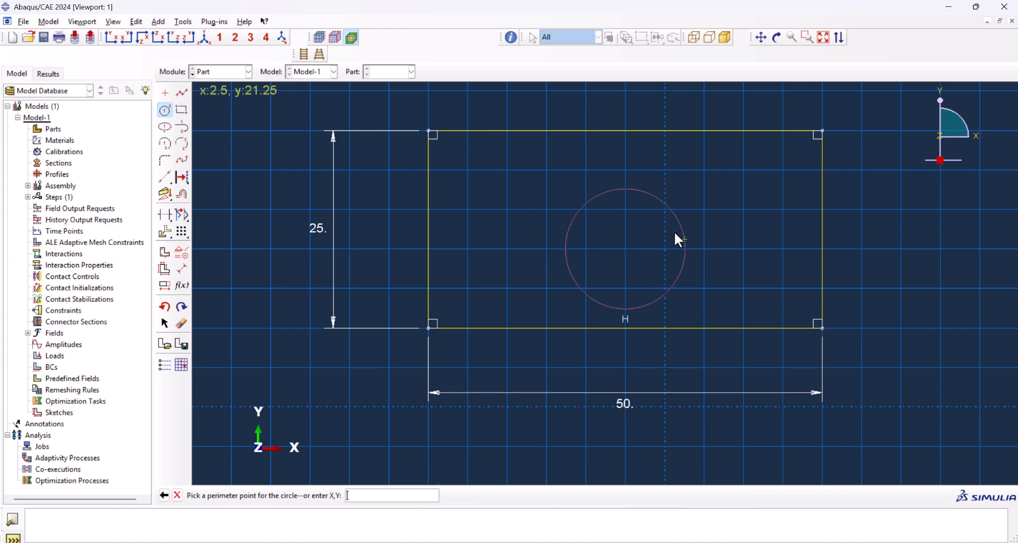
{"action": "left_click", "coordinate": [625, 249]}
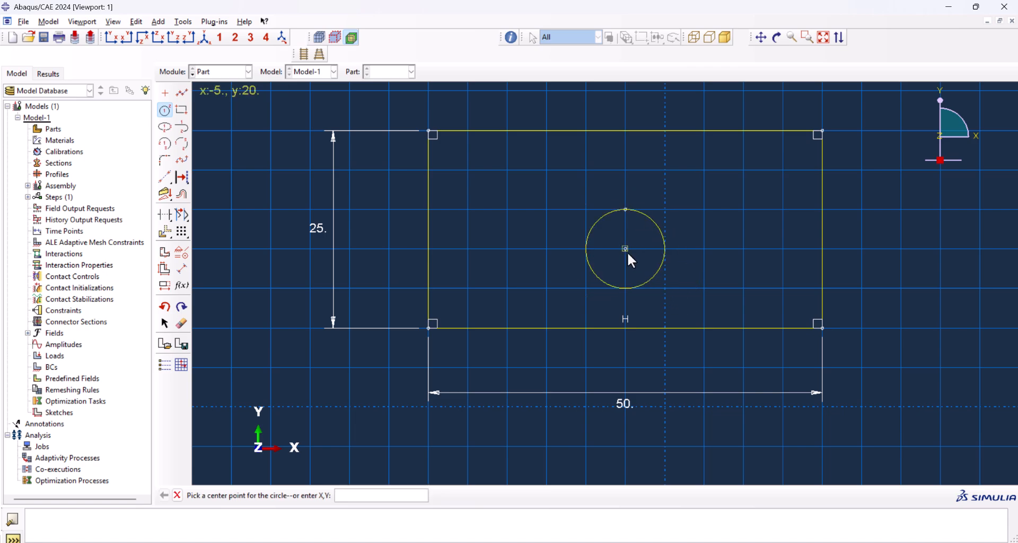
{"action": "mouse_move", "coordinate": [625, 221]}
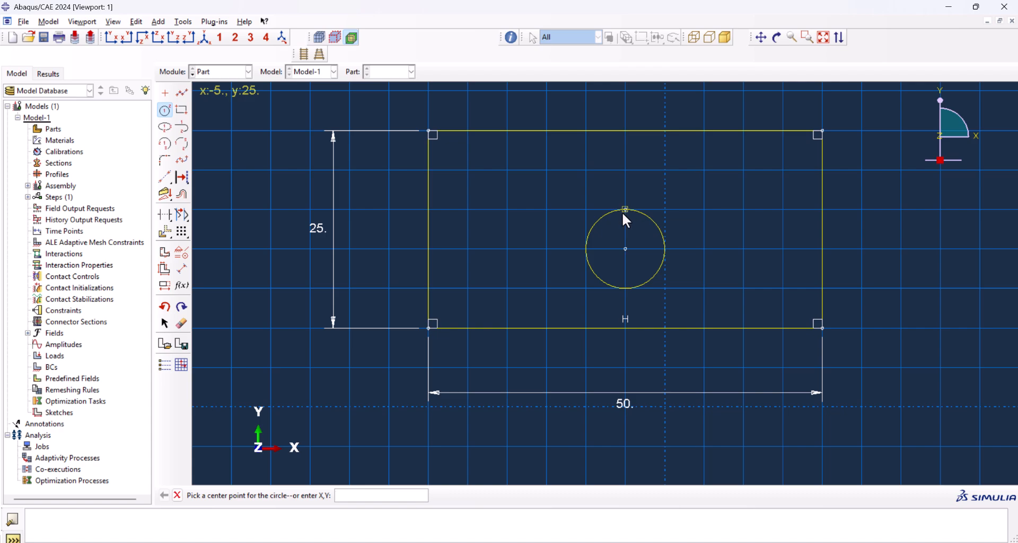
{"action": "mouse_move", "coordinate": [628, 217]}
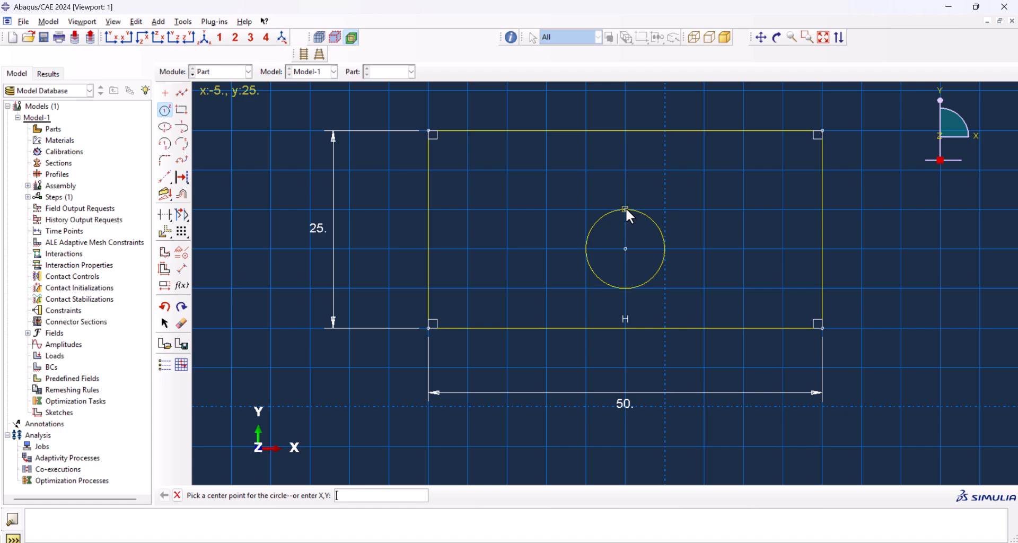
{"action": "mouse_move", "coordinate": [626, 293]}
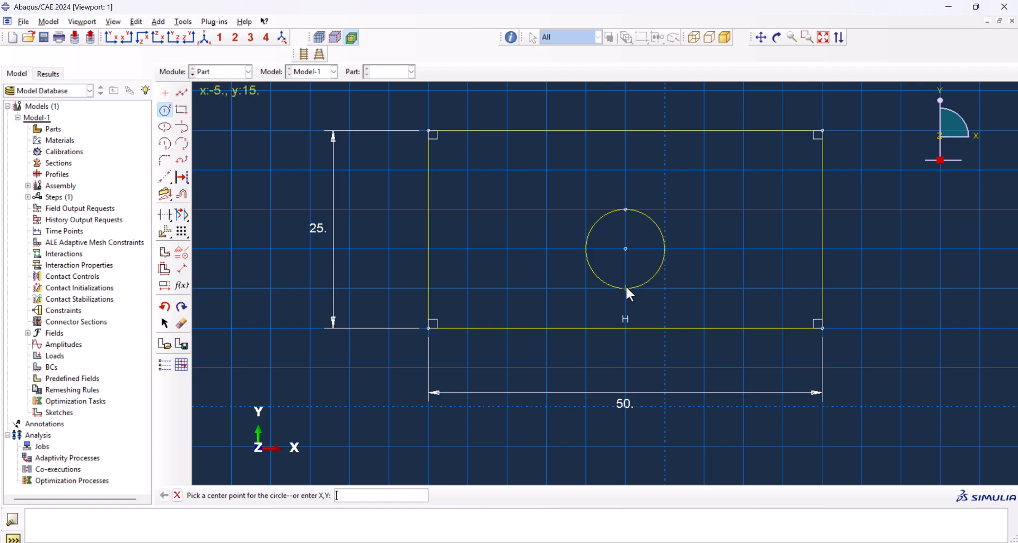
{"action": "mouse_move", "coordinate": [603, 229]}
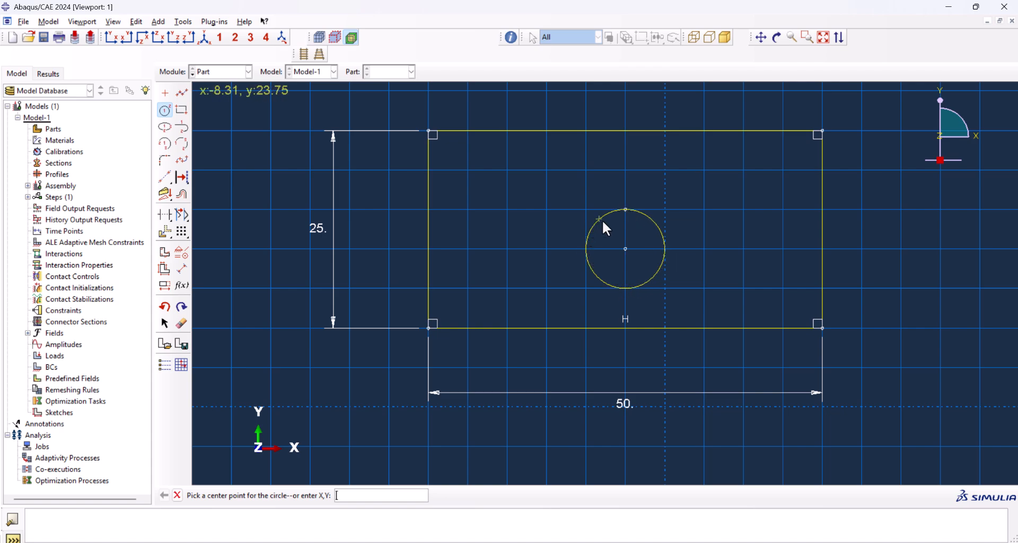
{"action": "mouse_move", "coordinate": [598, 230]}
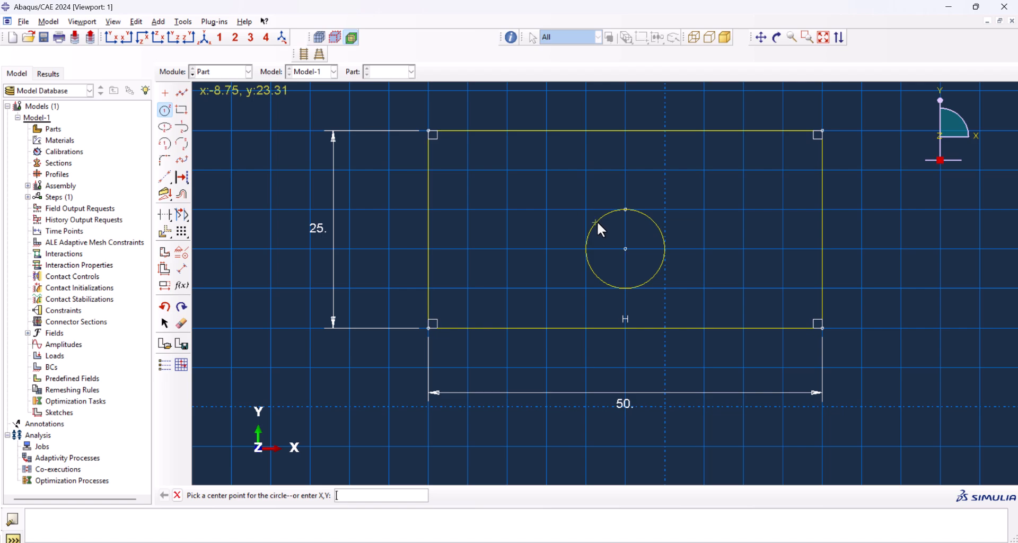
{"action": "mouse_move", "coordinate": [598, 227]}
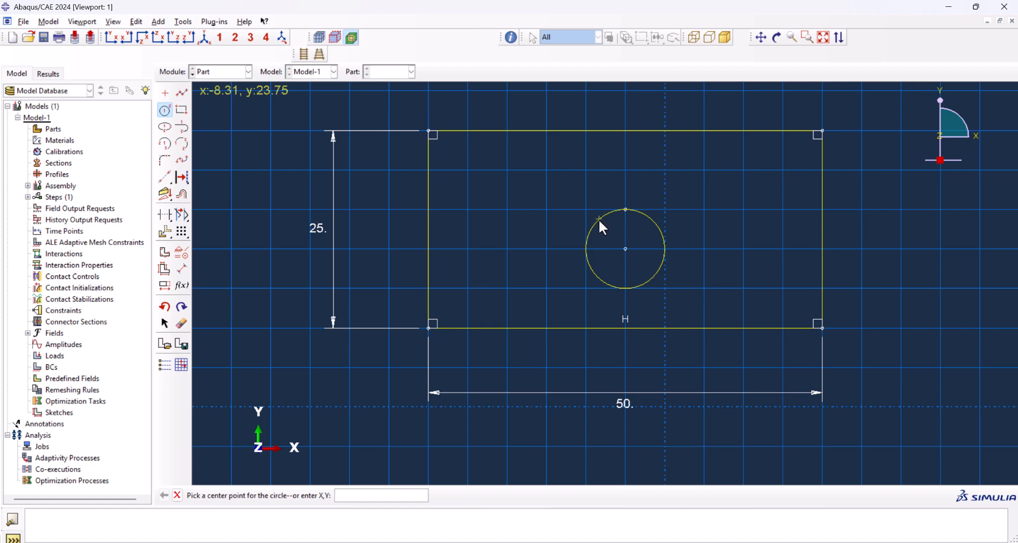
{"action": "mouse_move", "coordinate": [626, 209]}
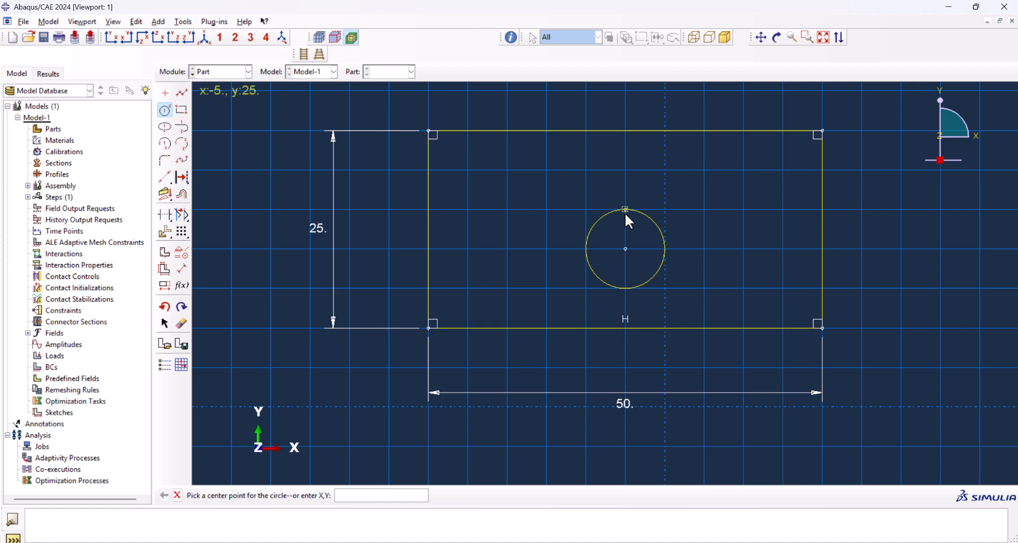
{"action": "mouse_move", "coordinate": [591, 254]}
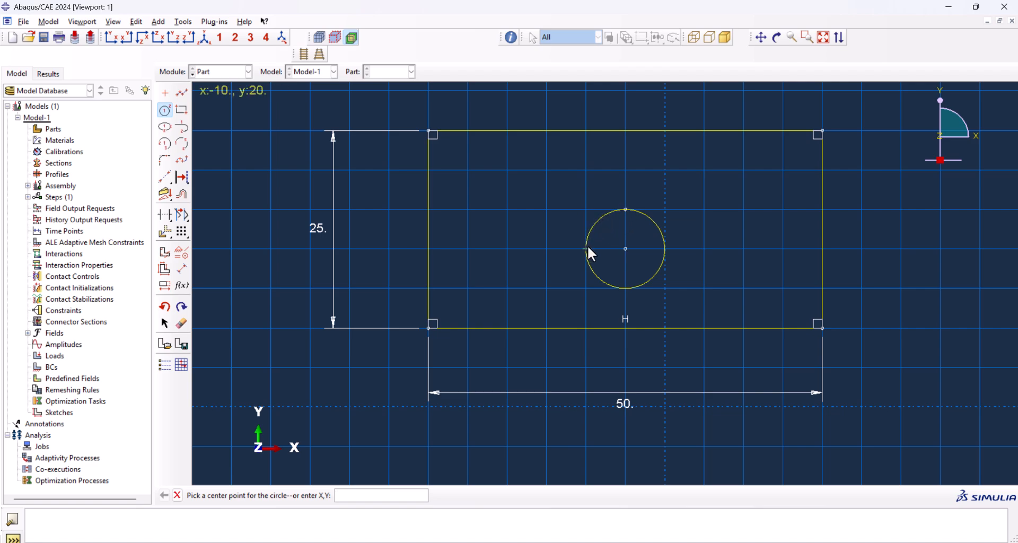
{"action": "mouse_move", "coordinate": [625, 213]}
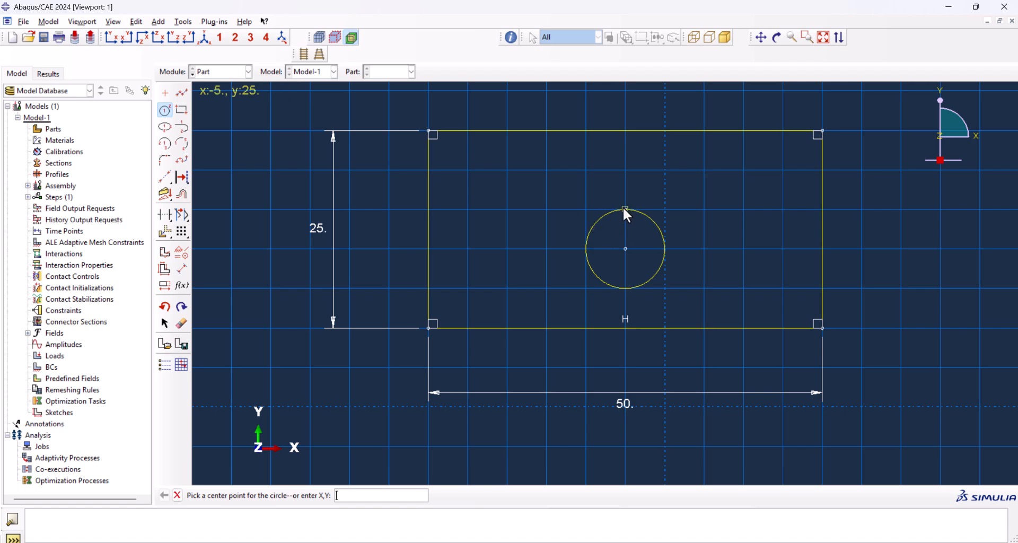
{"action": "mouse_move", "coordinate": [198, 272]}
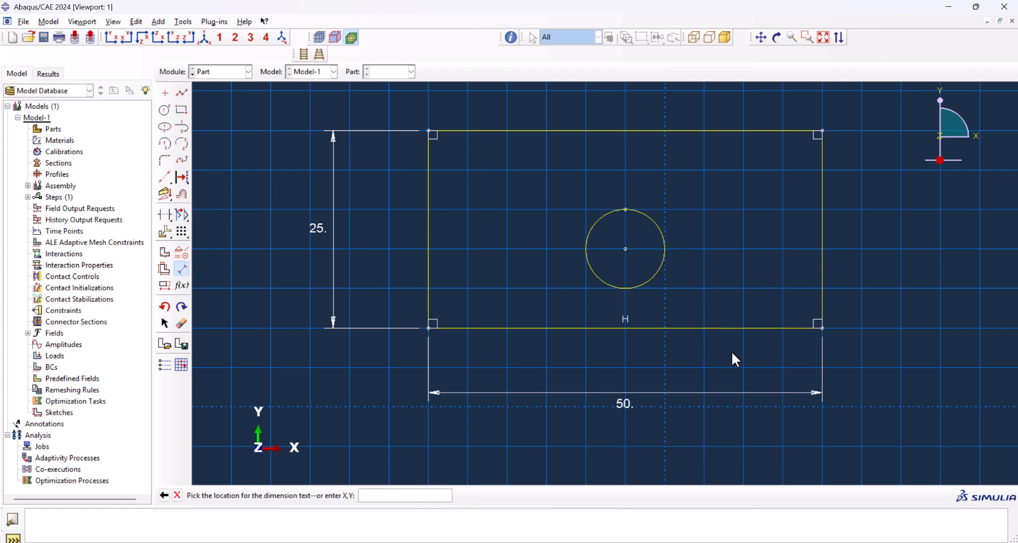
{"action": "mouse_move", "coordinate": [732, 371]}
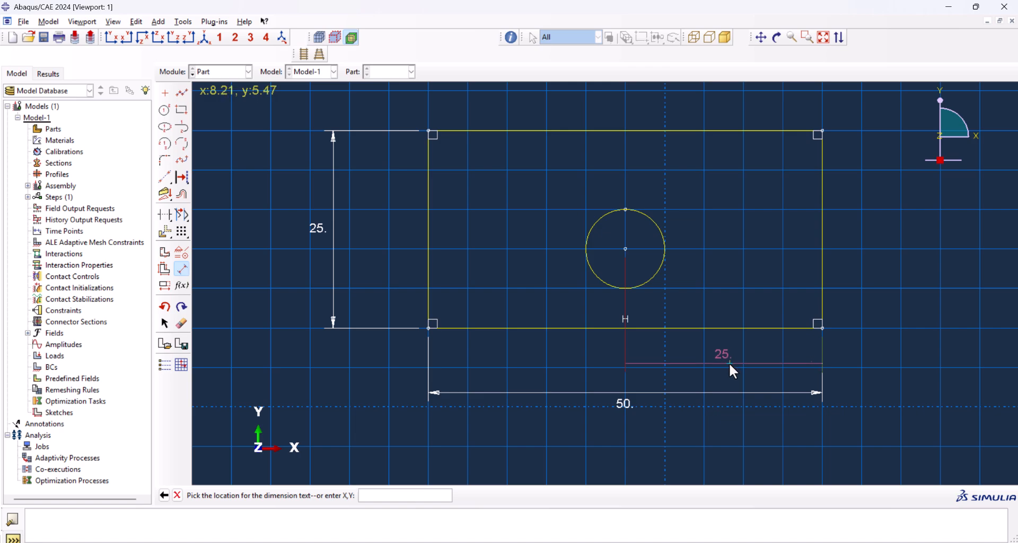
{"action": "mouse_move", "coordinate": [726, 352]}
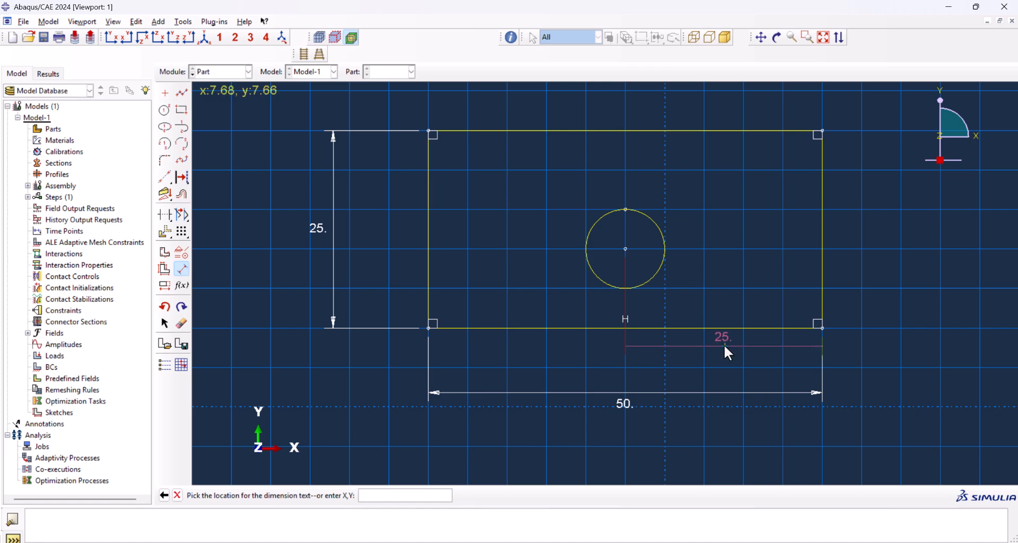
- Dimension the hole centre 12.5 below the plate's top edge to centre it vertically
{"action": "left_click", "coordinate": [725, 352]}
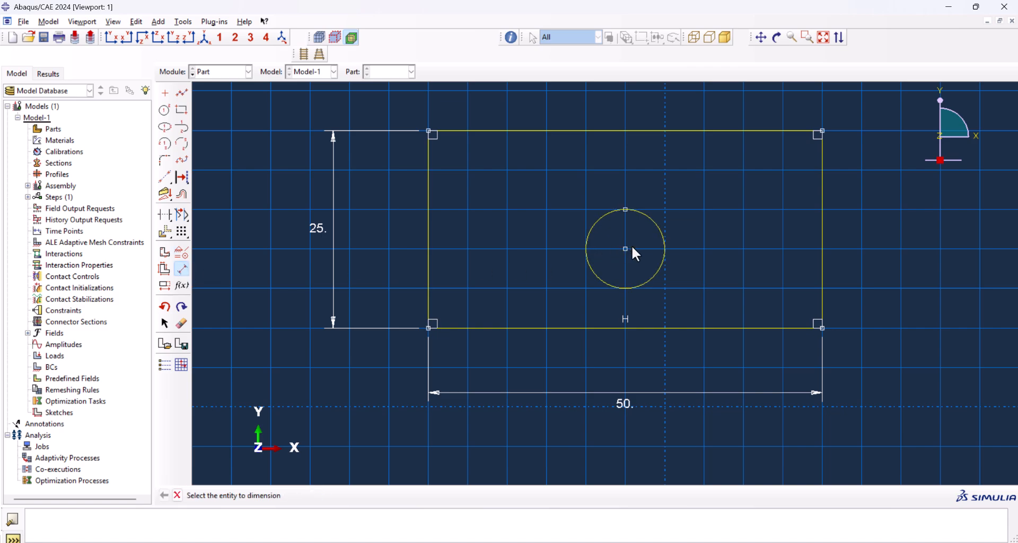
{"action": "left_click", "coordinate": [625, 249]}
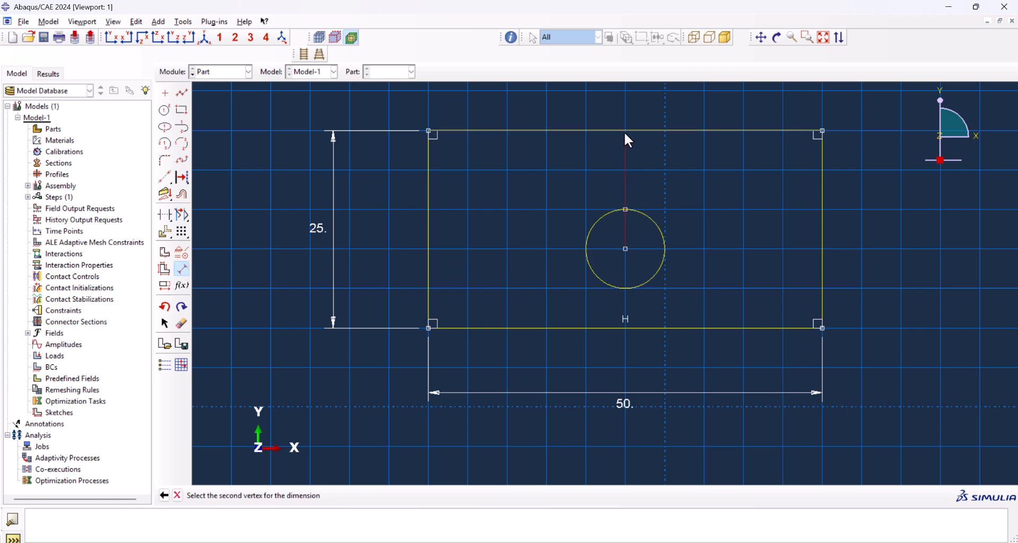
{"action": "left_click", "coordinate": [887, 208]}
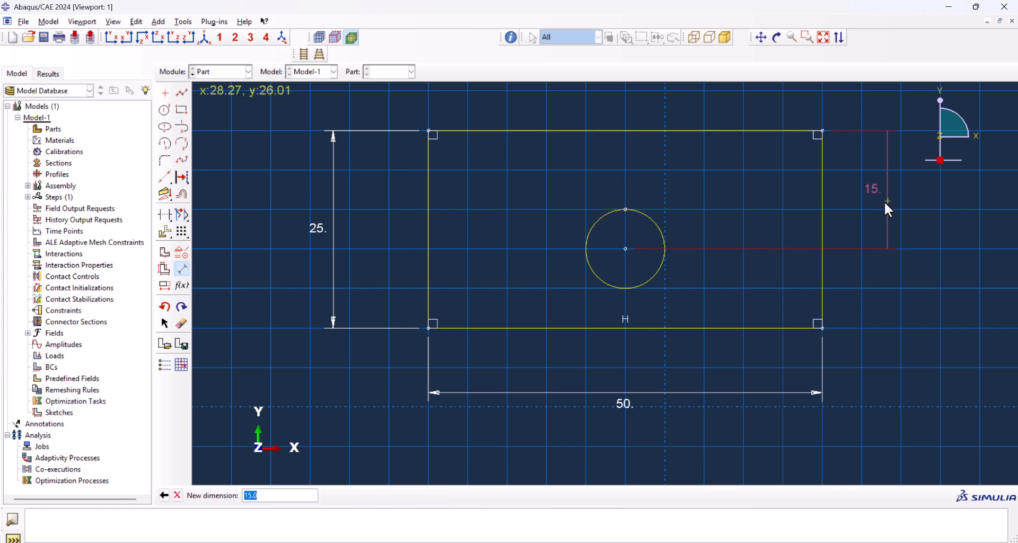
{"action": "type", "text": "12"}
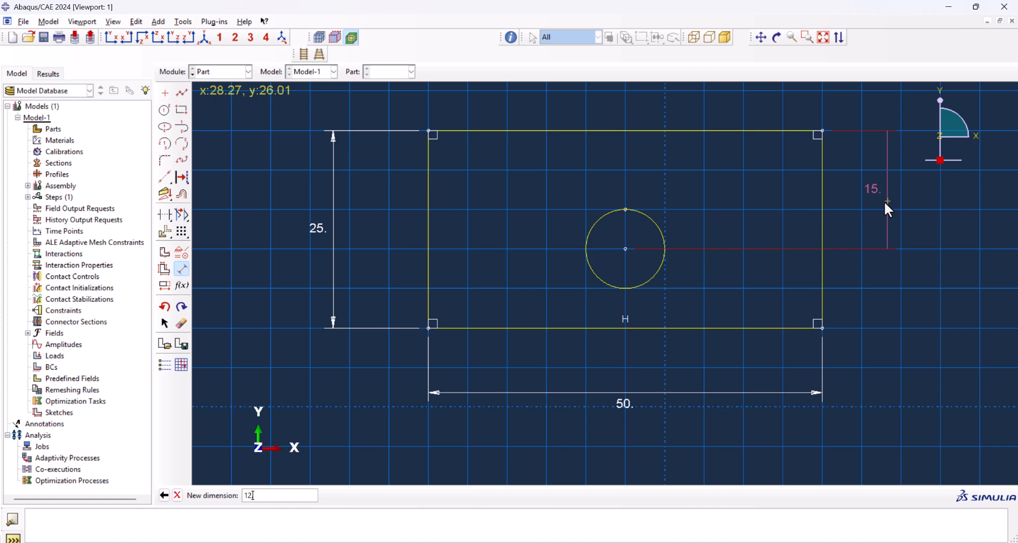
{"action": "key", "text": "Return"}
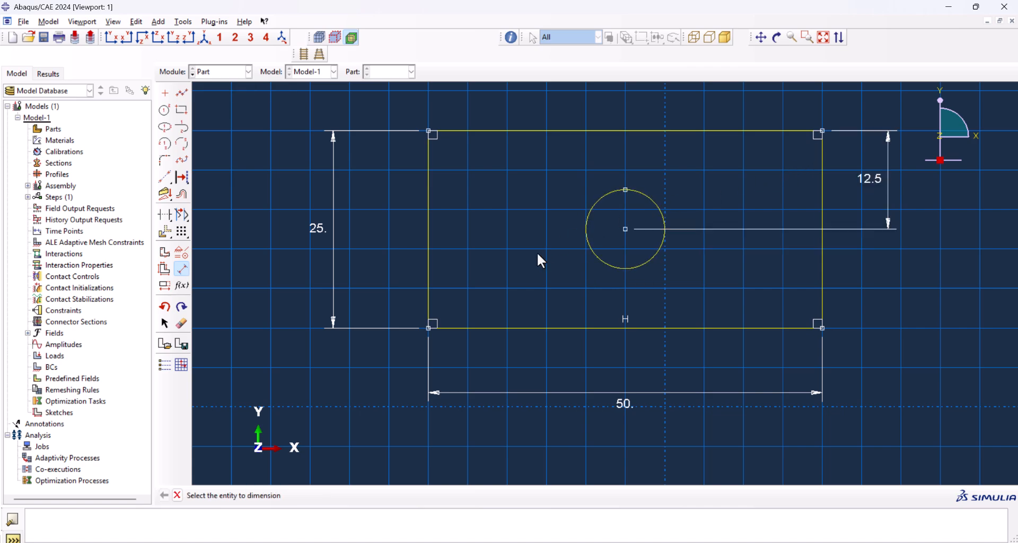
{"action": "mouse_move", "coordinate": [457, 377]}
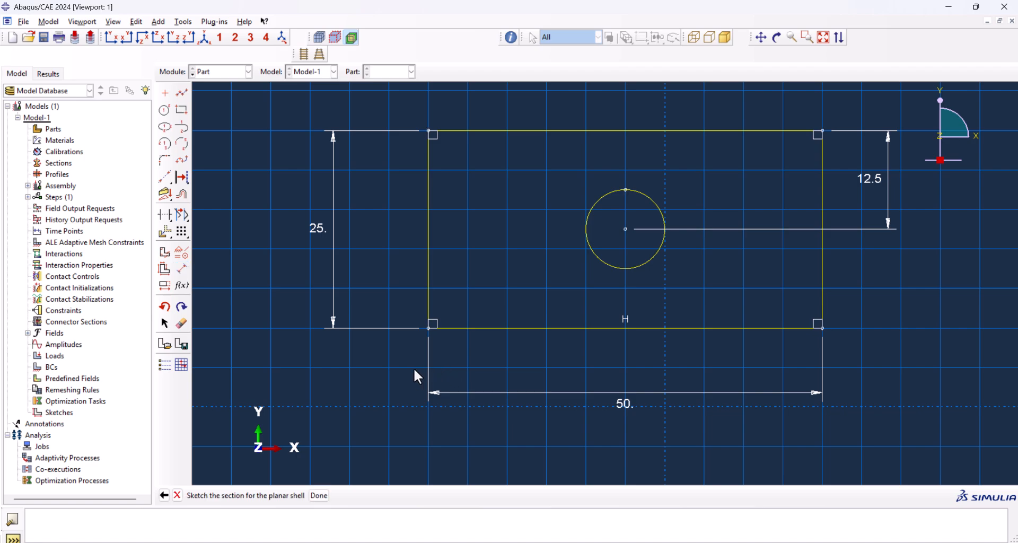
{"action": "left_click", "coordinate": [319, 495]}
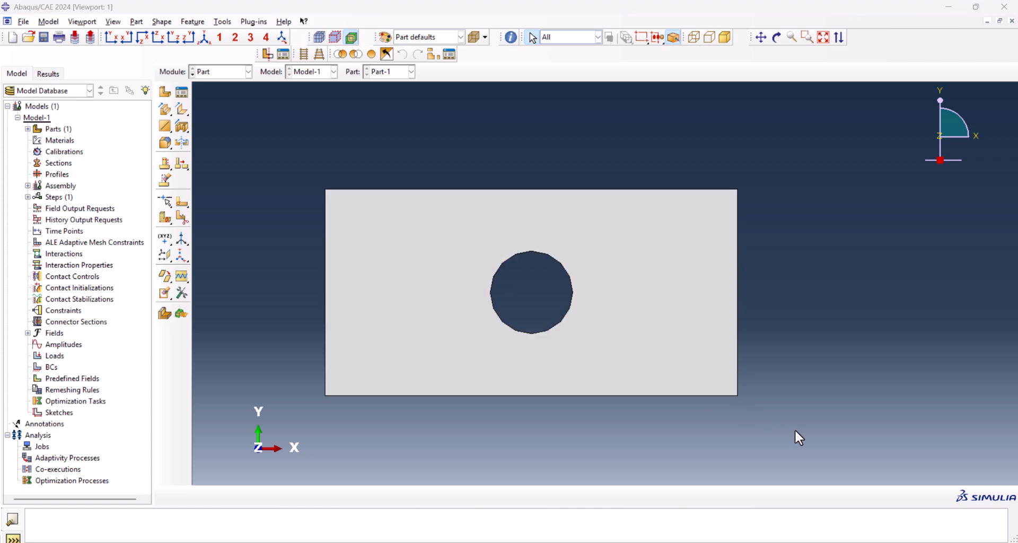
{"action": "mouse_move", "coordinate": [782, 417]}
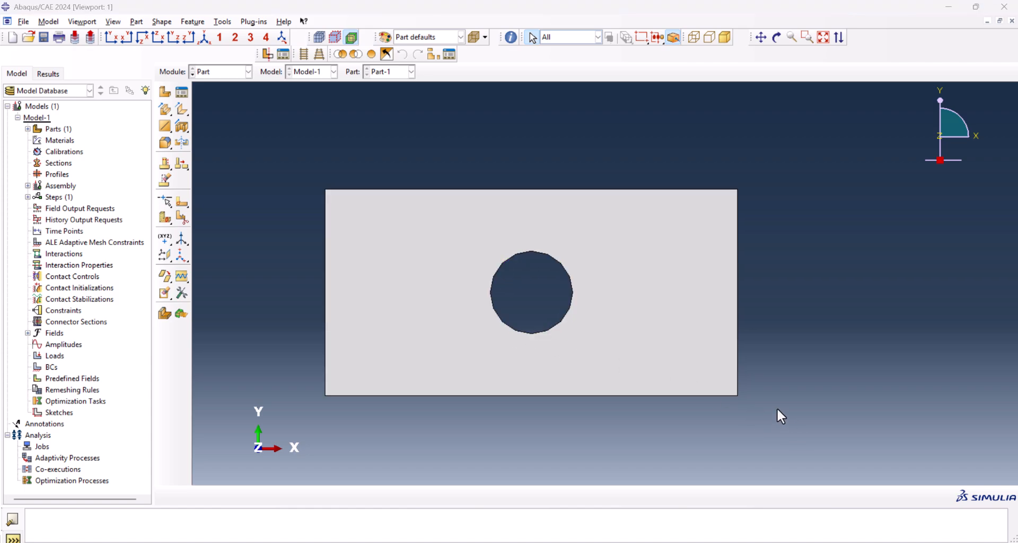
{"action": "mouse_move", "coordinate": [220, 78]}
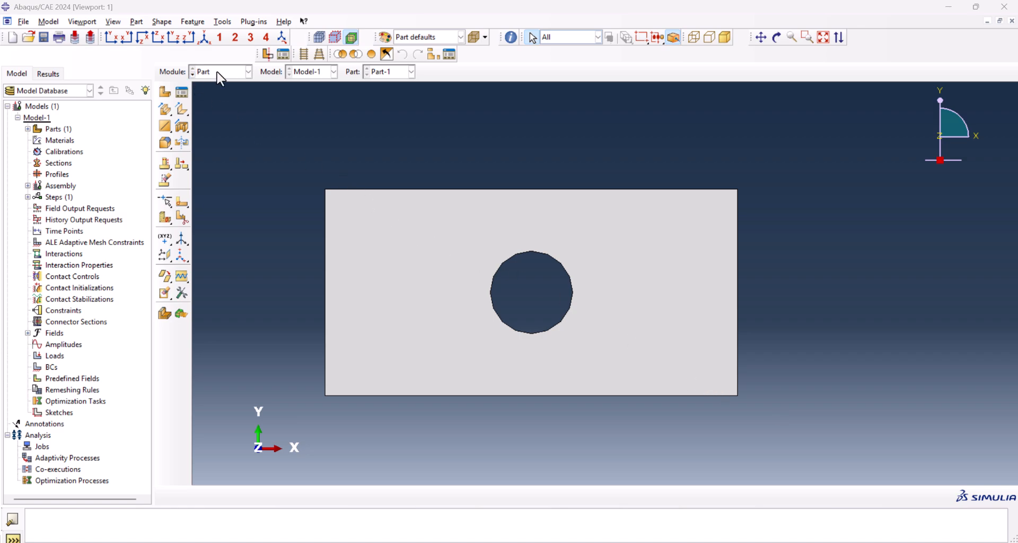
- Instance Part-1 in the Assembly module, then switch to the Mesh module
{"action": "left_click", "coordinate": [248, 71]}
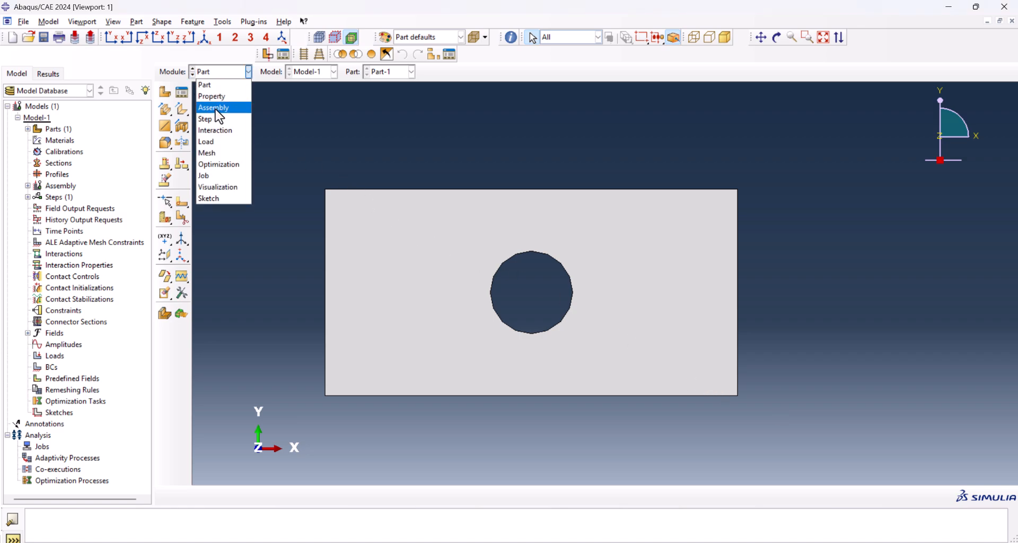
{"action": "left_click", "coordinate": [213, 107]}
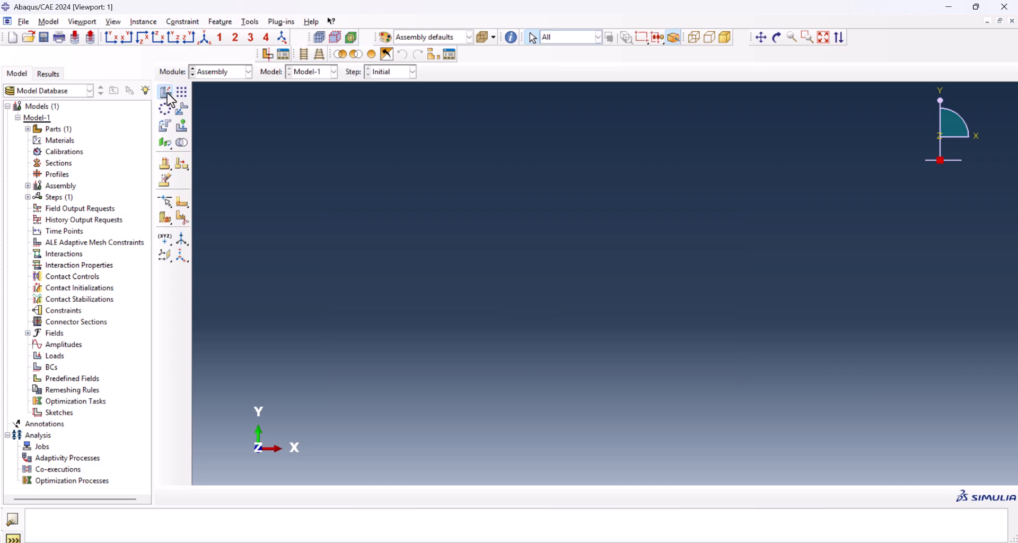
{"action": "left_click", "coordinate": [165, 93]}
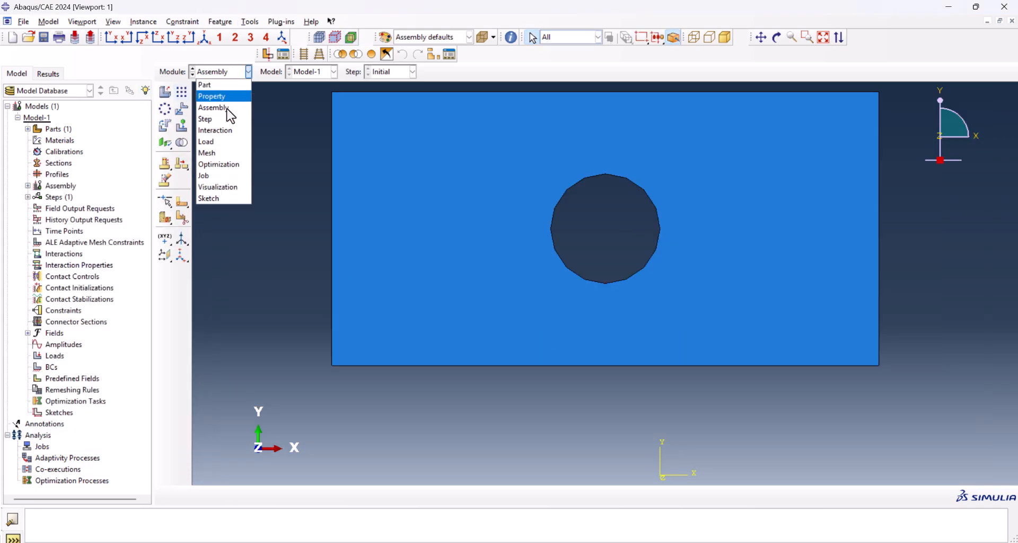
{"action": "left_click", "coordinate": [207, 152]}
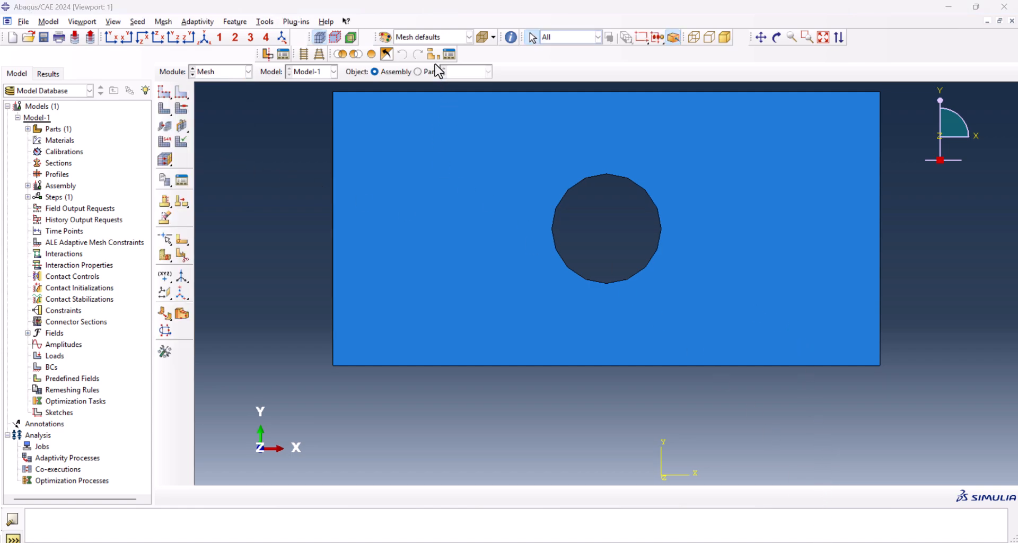
- Set the Mesh module object to Part-1 instead of the assembly
{"action": "left_click", "coordinate": [418, 71]}
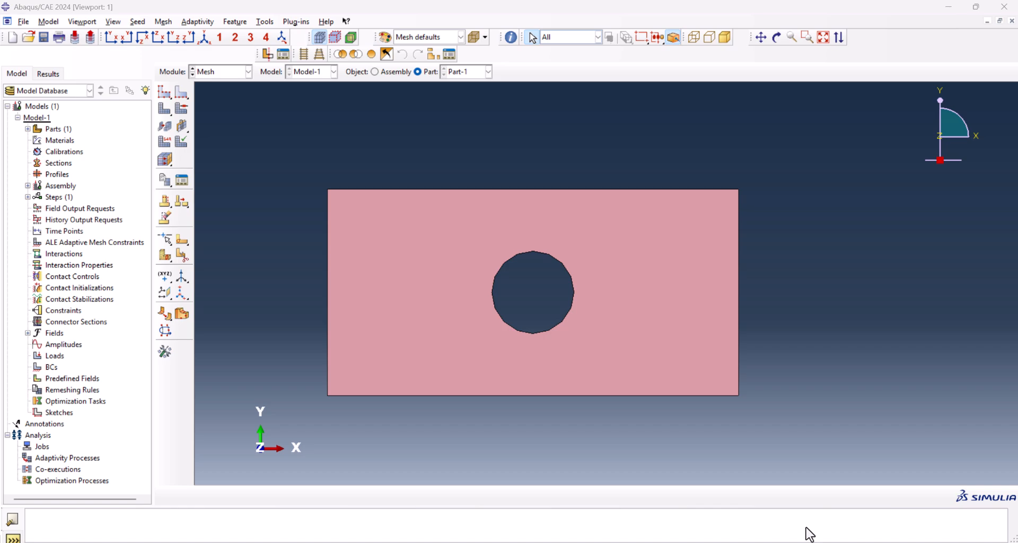
{"action": "mouse_move", "coordinate": [453, 256]}
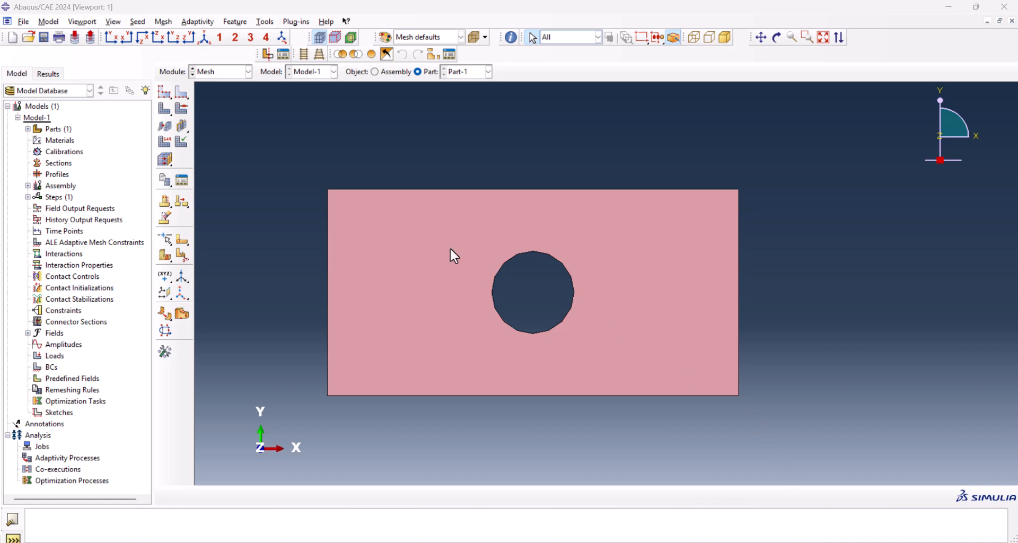
{"action": "mouse_move", "coordinate": [182, 107]}
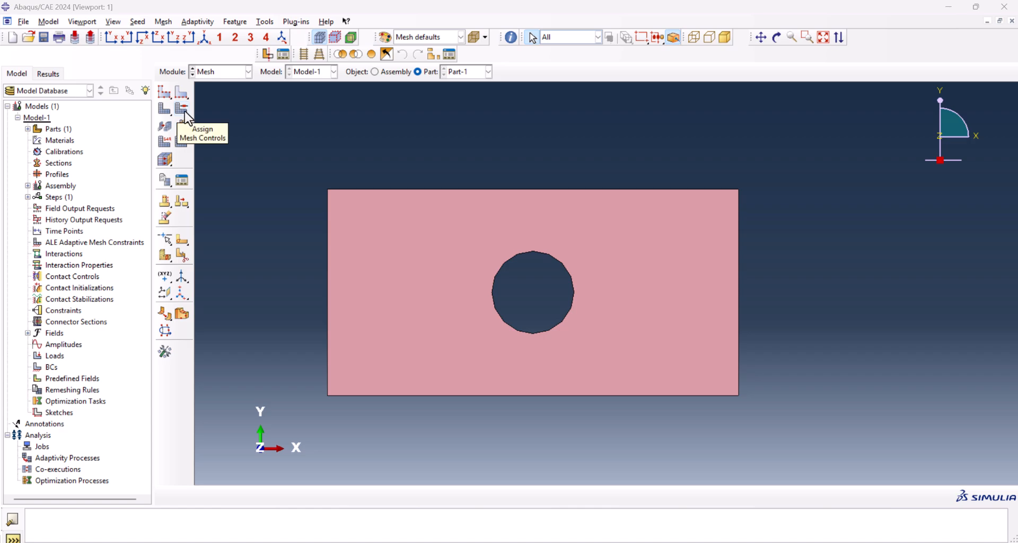
- Assign quad-dominated free mesh controls to the plate
{"action": "left_click", "coordinate": [181, 108]}
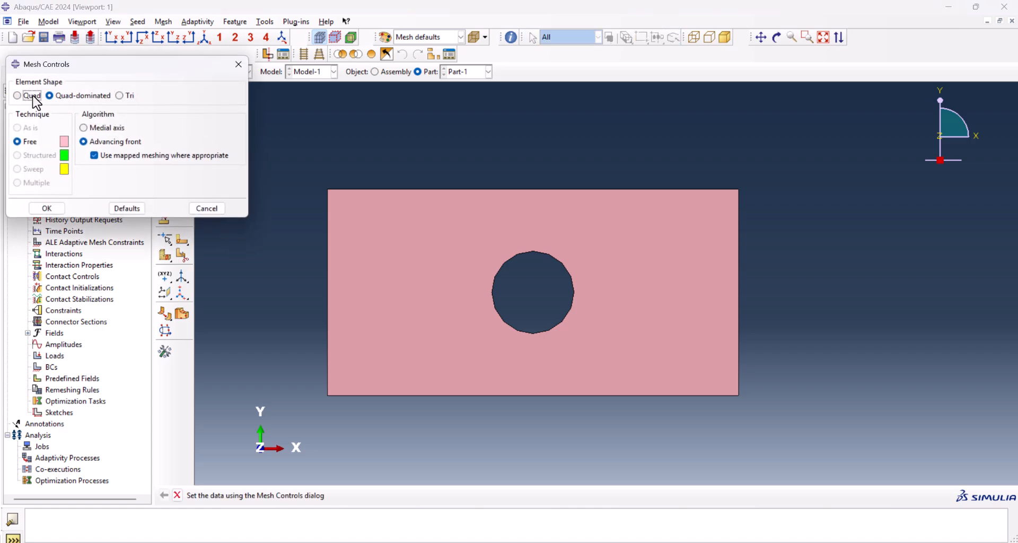
{"action": "left_click", "coordinate": [17, 96]}
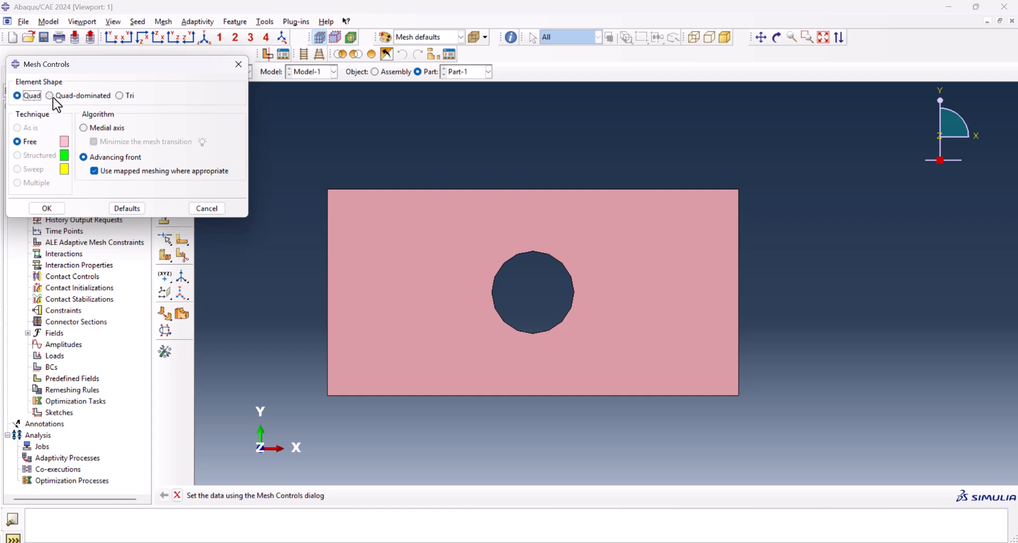
{"action": "left_click", "coordinate": [50, 95]}
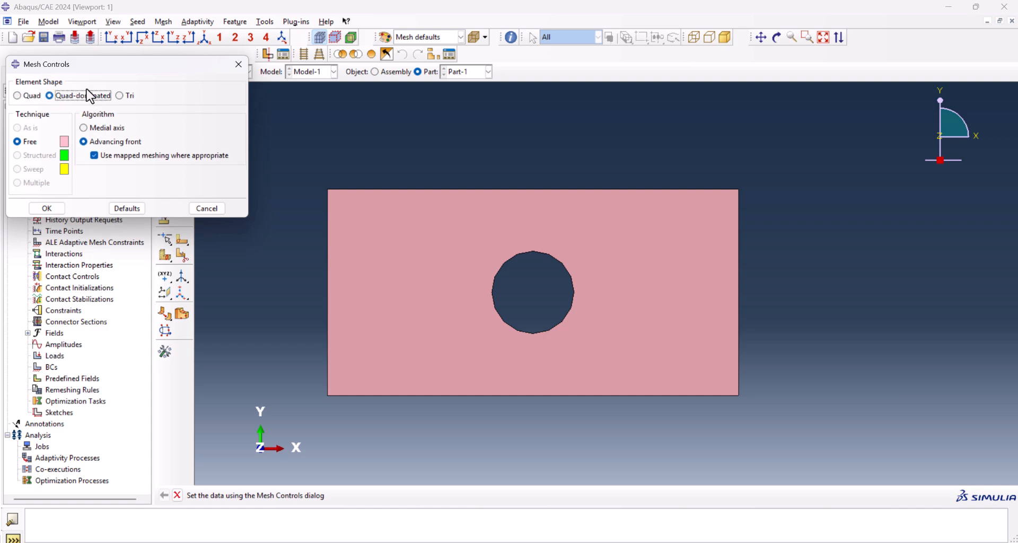
{"action": "left_click", "coordinate": [46, 208]}
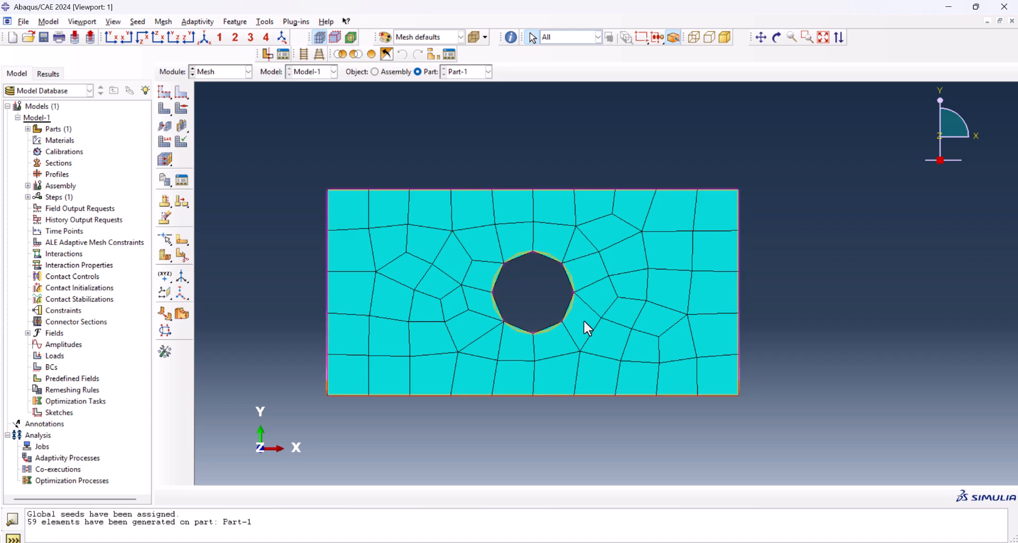
{"action": "mouse_move", "coordinate": [204, 123]}
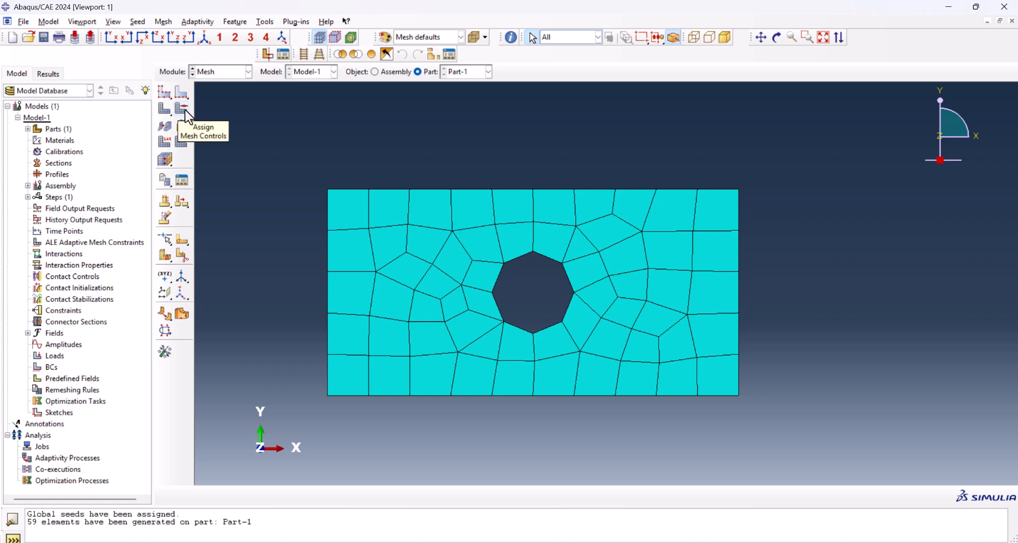
- Remesh the plate with pure quad medial-axis controls, giving 54 elements
{"action": "left_click", "coordinate": [183, 109]}
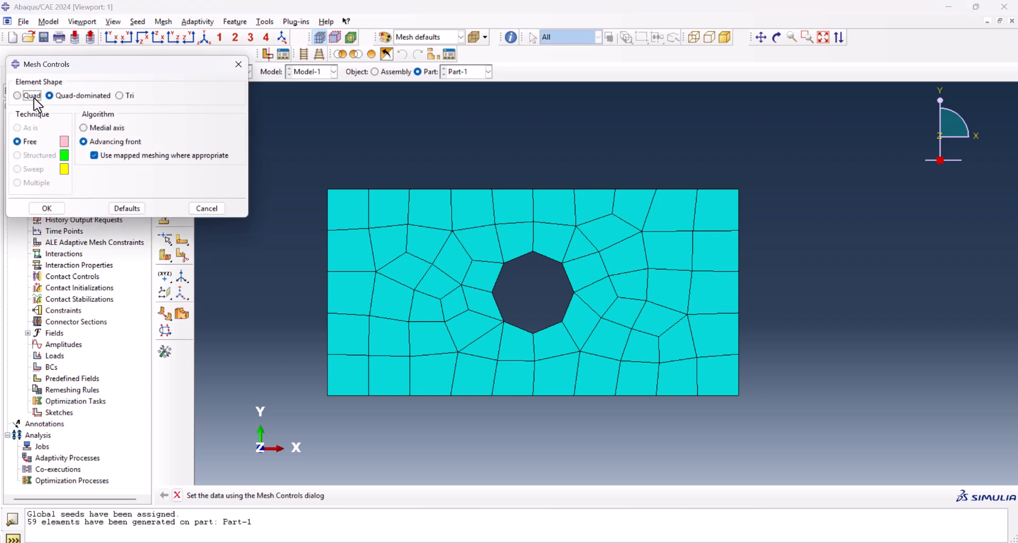
{"action": "left_click", "coordinate": [17, 96]}
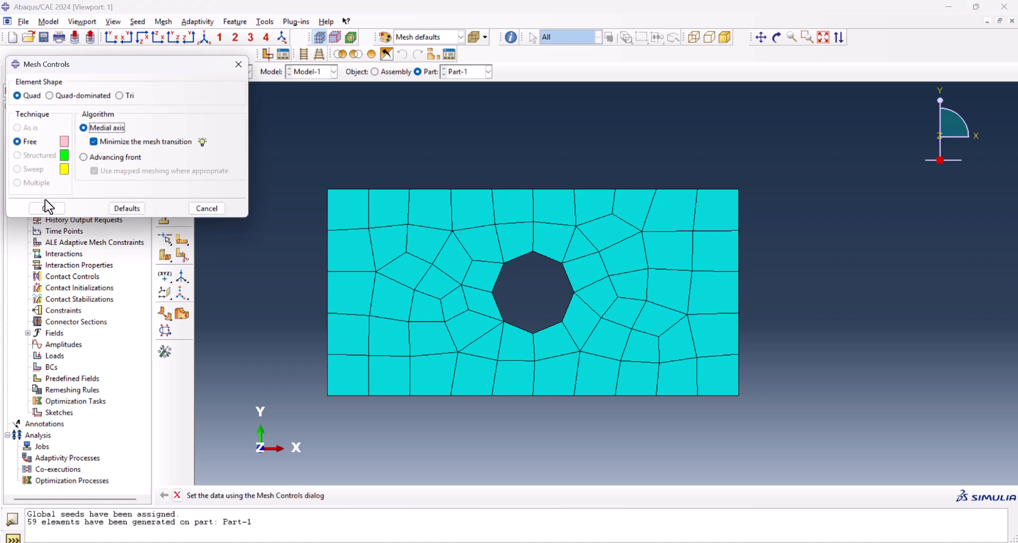
{"action": "left_click", "coordinate": [45, 208]}
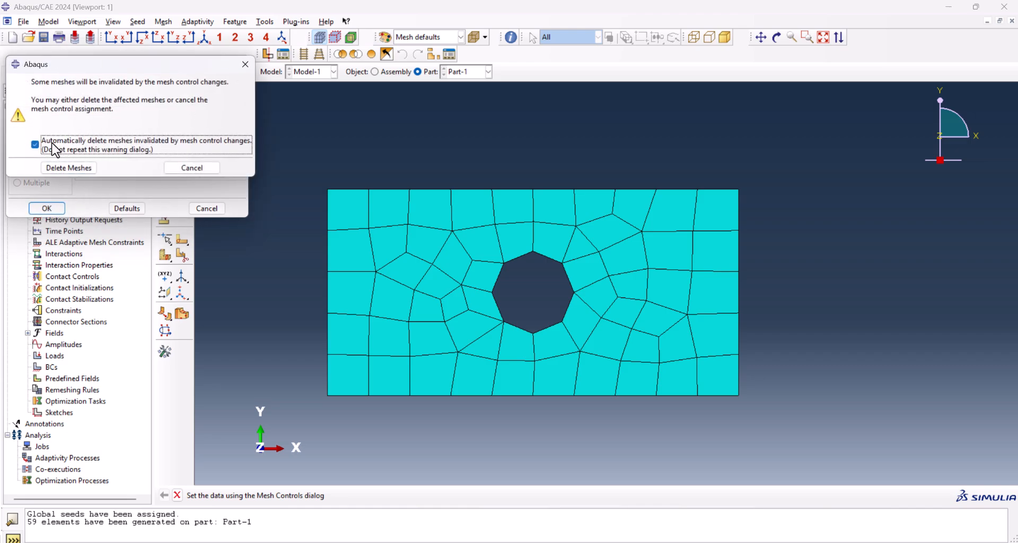
{"action": "left_click", "coordinate": [68, 168]}
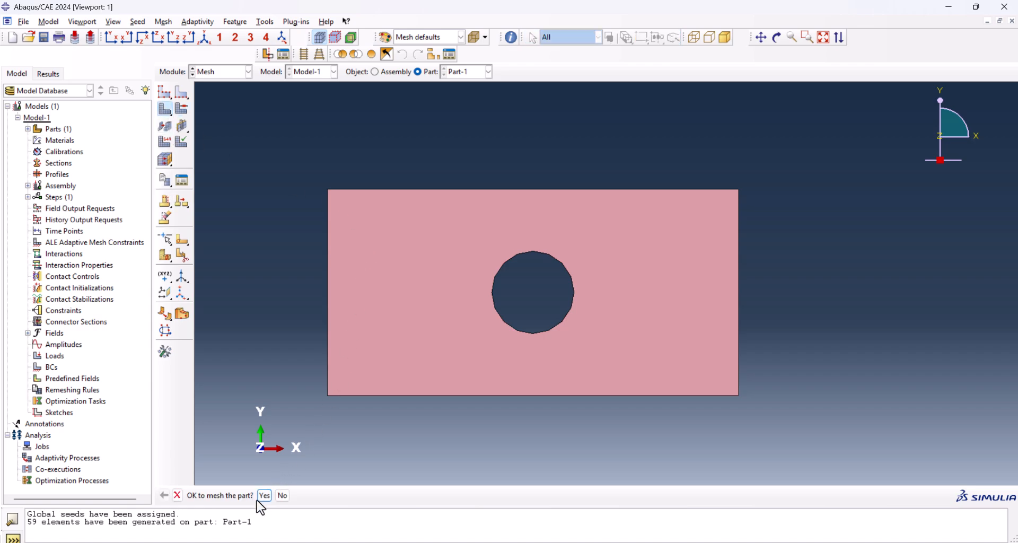
{"action": "left_click", "coordinate": [264, 495]}
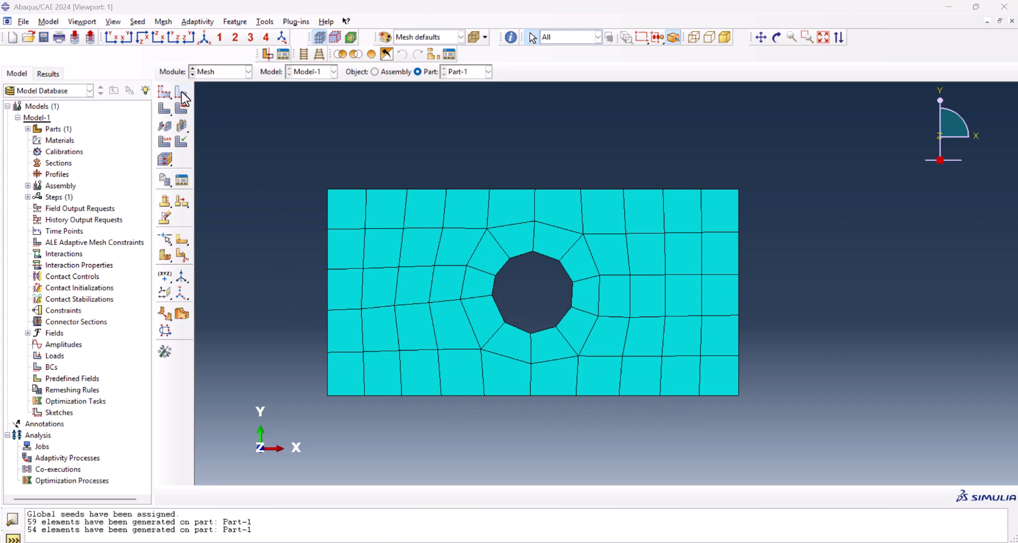
- Seed 8 elements on the hole edge and global size 3, remeshing to 102 elements
{"action": "left_click", "coordinate": [180, 91]}
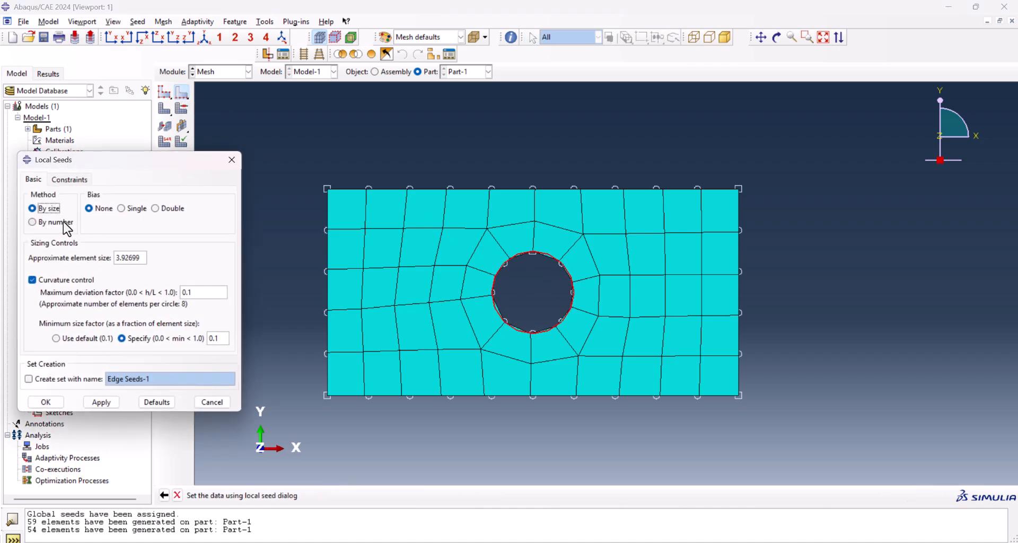
{"action": "left_click", "coordinate": [31, 222]}
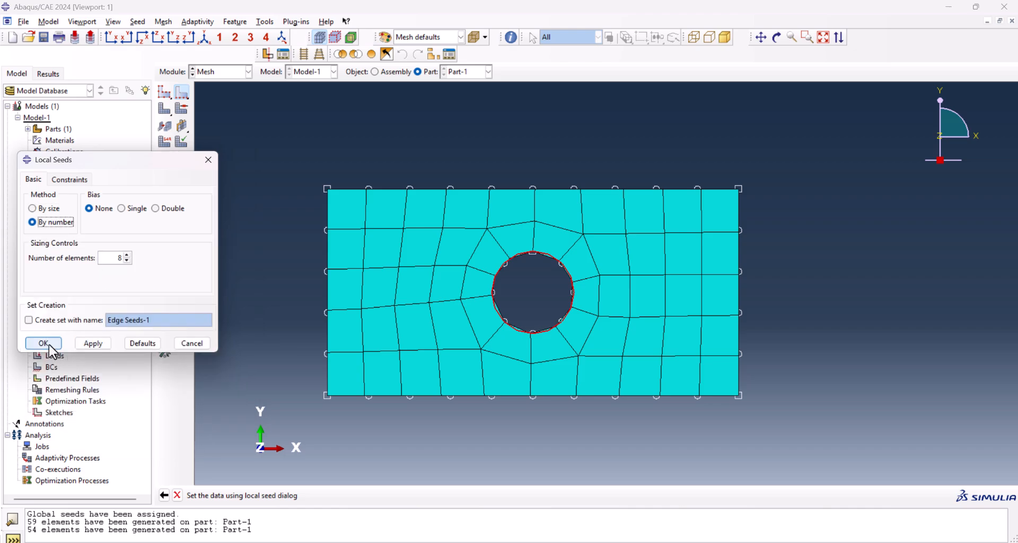
{"action": "left_click", "coordinate": [43, 343]}
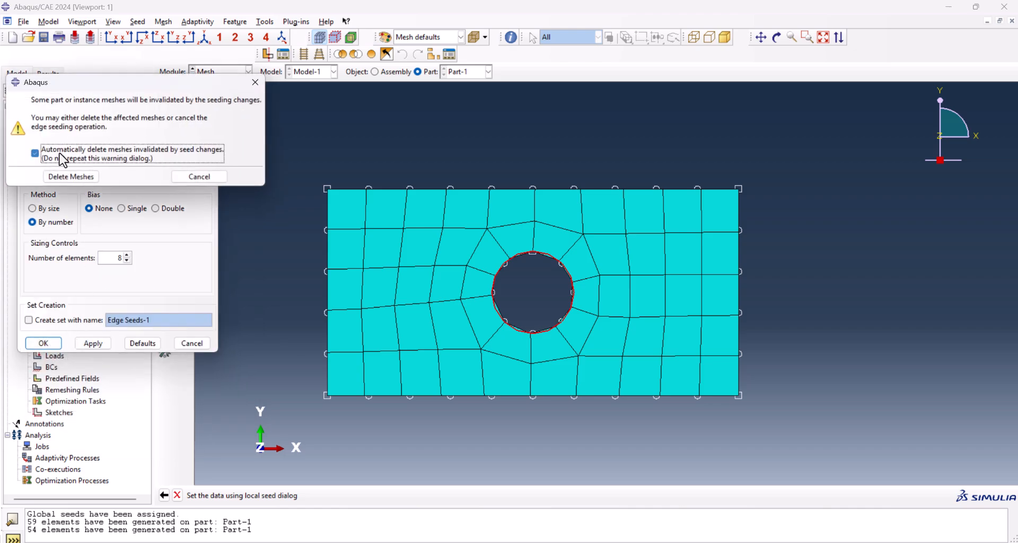
{"action": "left_click", "coordinate": [70, 176]}
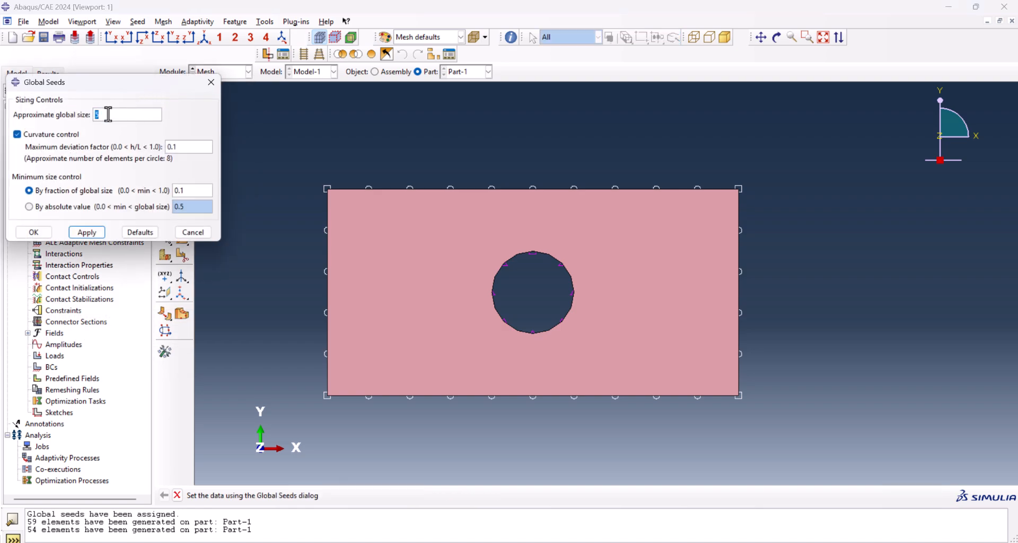
{"action": "left_click", "coordinate": [33, 232]}
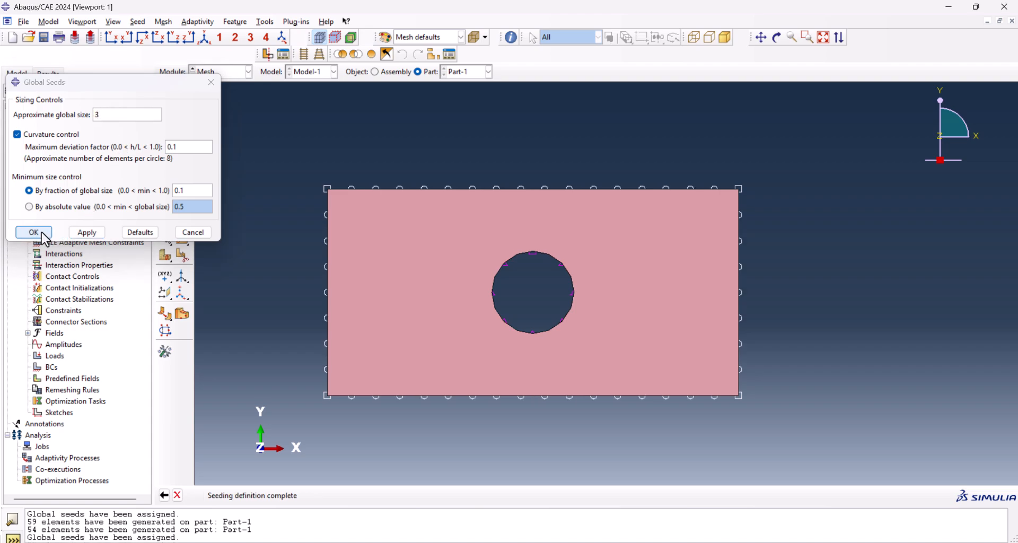
{"action": "left_click", "coordinate": [33, 232]}
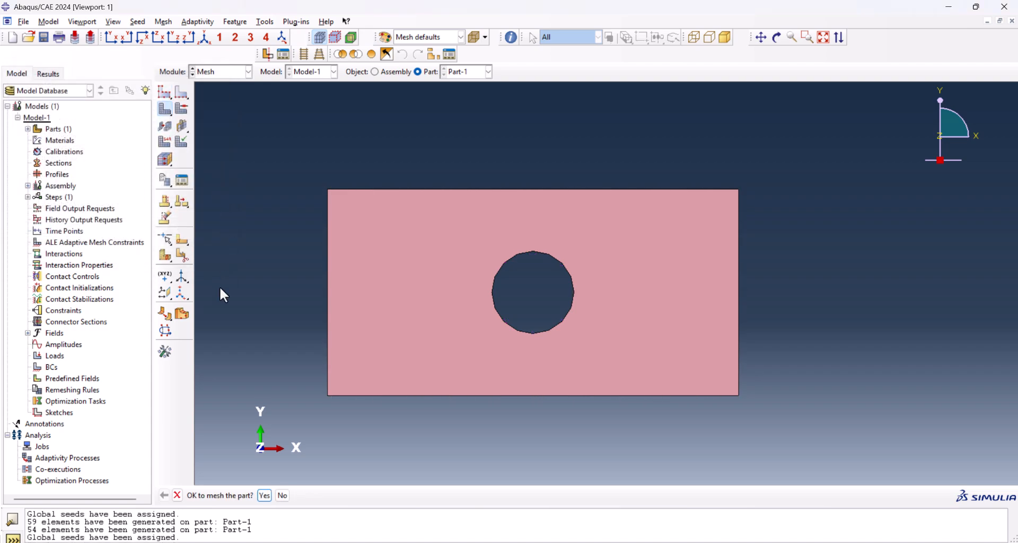
{"action": "left_click", "coordinate": [264, 496]}
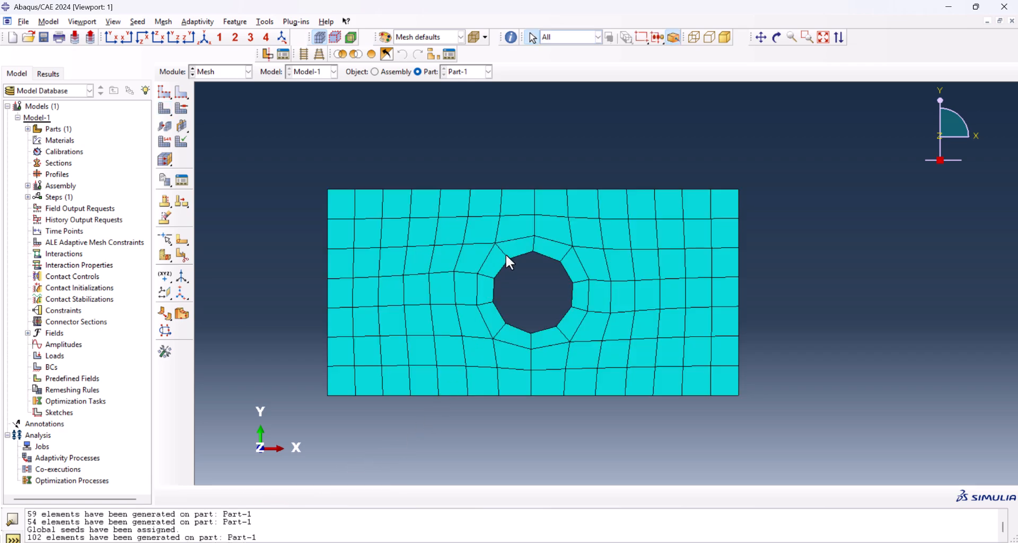
{"action": "mouse_move", "coordinate": [551, 309]}
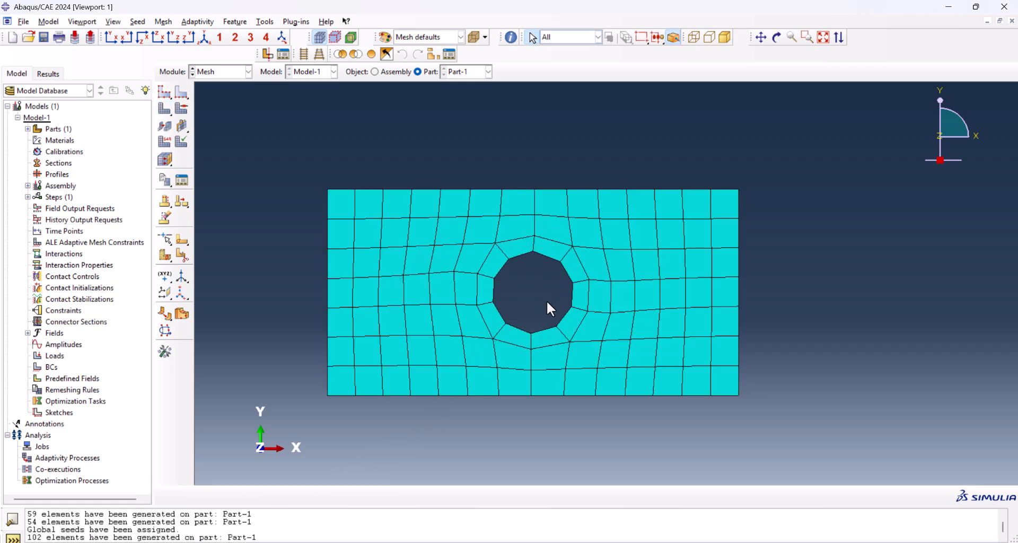
{"action": "mouse_move", "coordinate": [770, 405]}
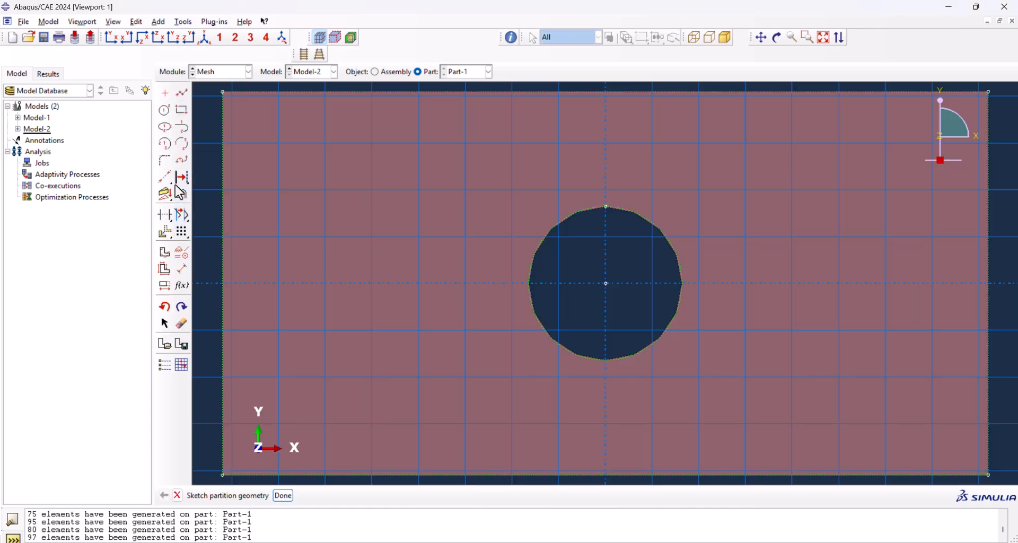
{"action": "mouse_move", "coordinate": [164, 110]}
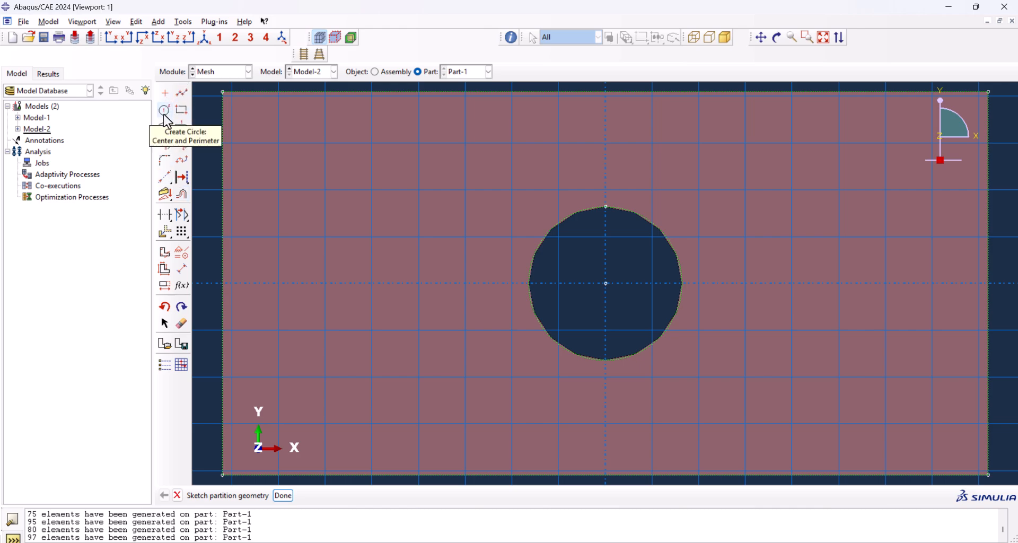
- Sketch a partition circle concentric with the hole and radial lines out to it
{"action": "left_click", "coordinate": [164, 110]}
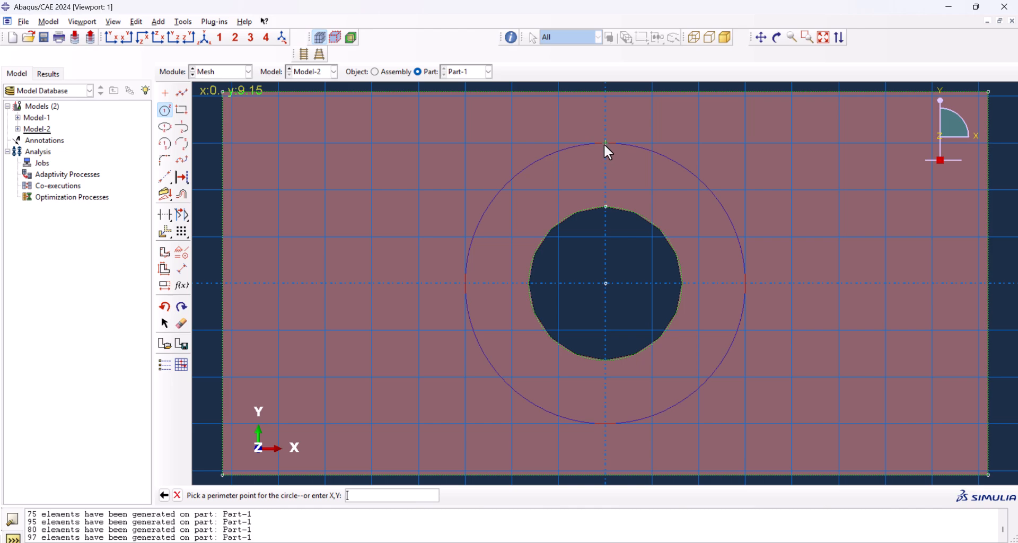
{"action": "left_click", "coordinate": [606, 143]}
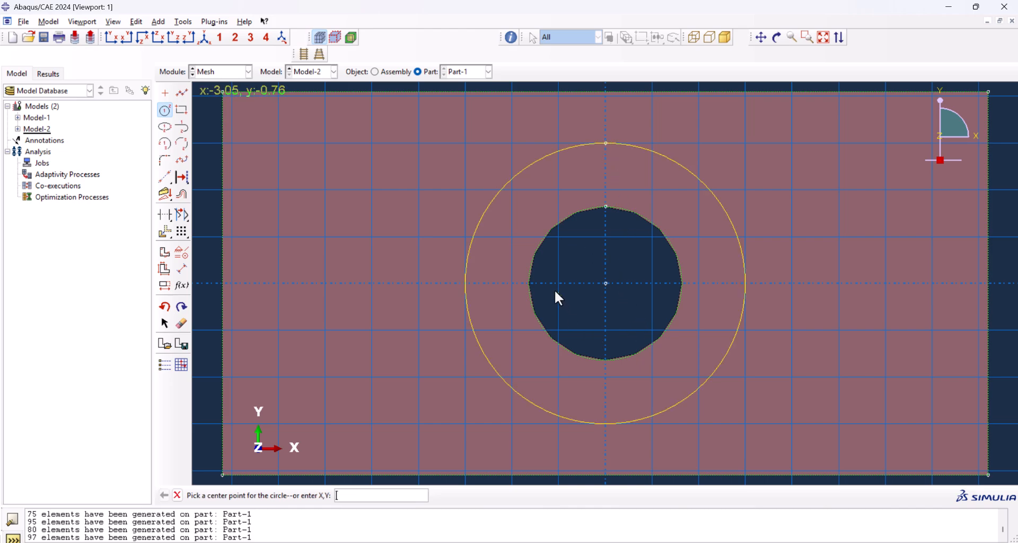
{"action": "mouse_move", "coordinate": [549, 155]}
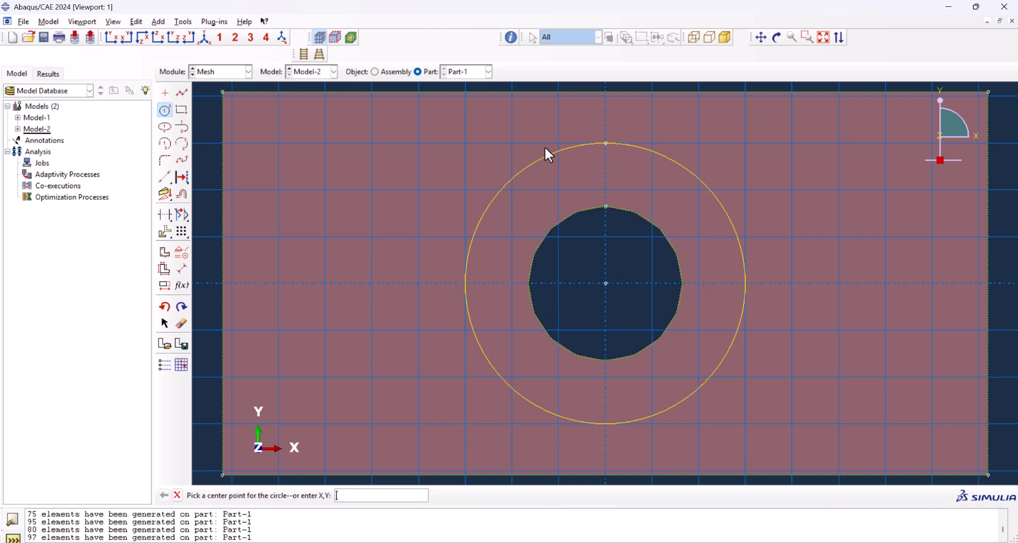
{"action": "mouse_move", "coordinate": [186, 96]}
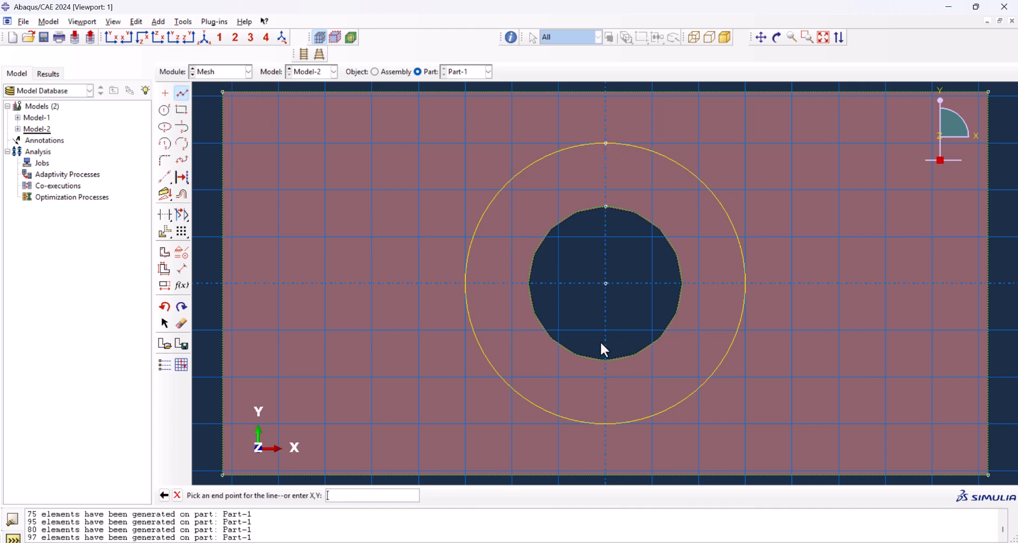
{"action": "mouse_move", "coordinate": [603, 208]}
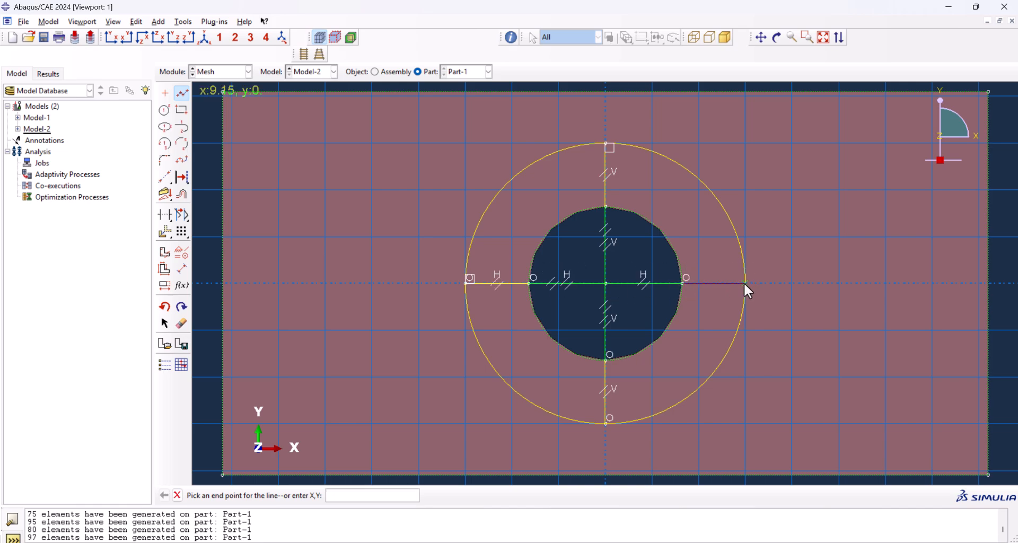
{"action": "left_click", "coordinate": [750, 277]}
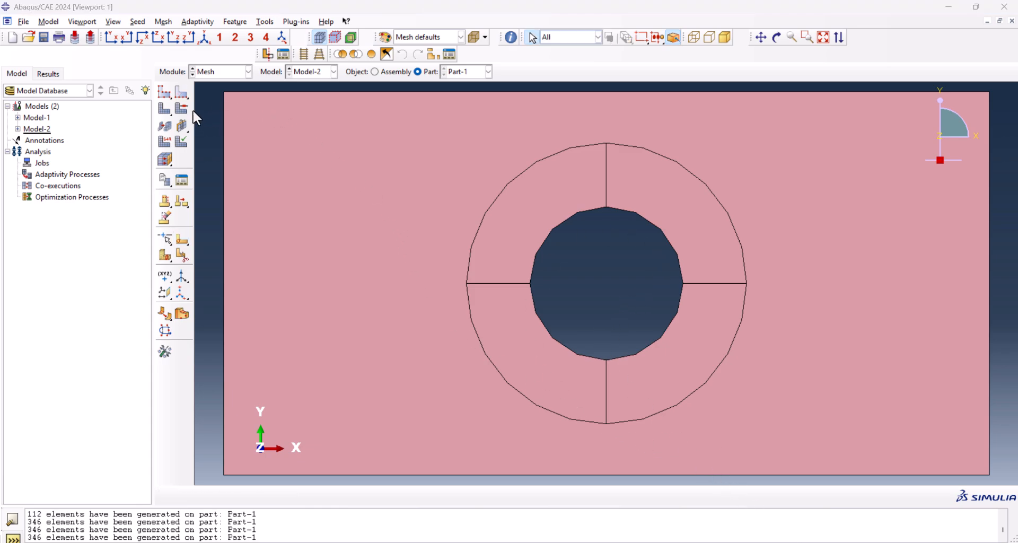
- Seed the ring and radial edges by number, then generate the 260-element quad mesh on Part-1
{"action": "left_click", "coordinate": [164, 91]}
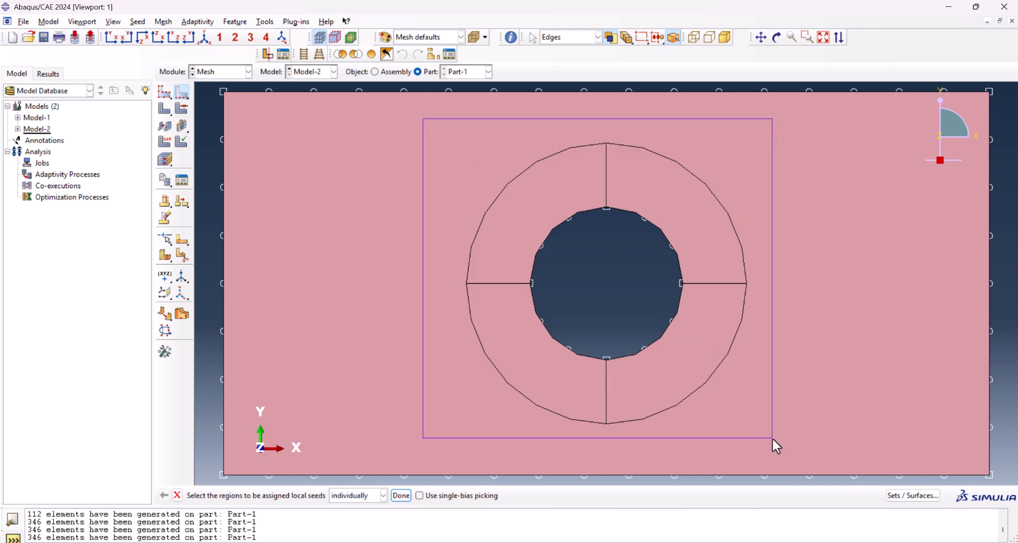
{"action": "left_click", "coordinate": [400, 495]}
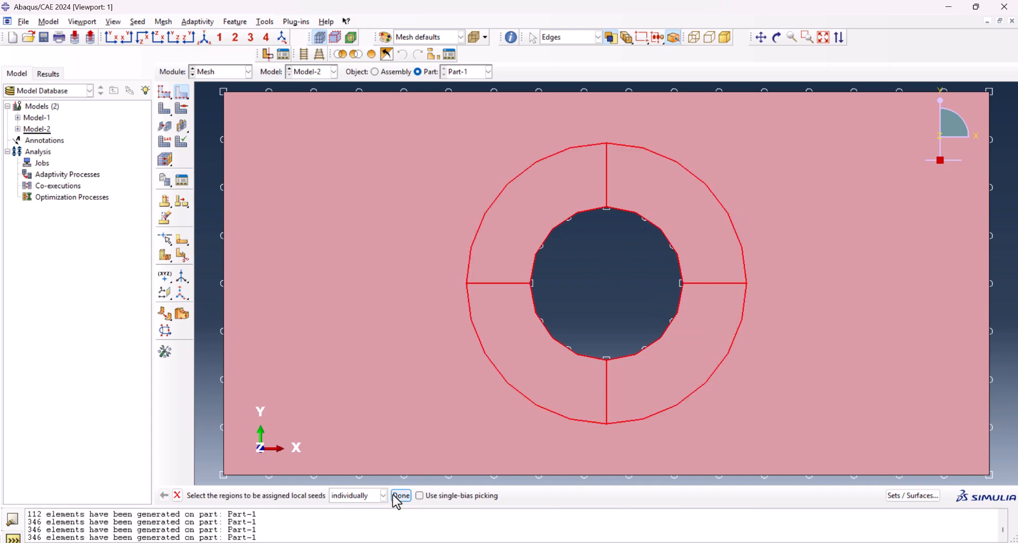
{"action": "left_click", "coordinate": [401, 495]}
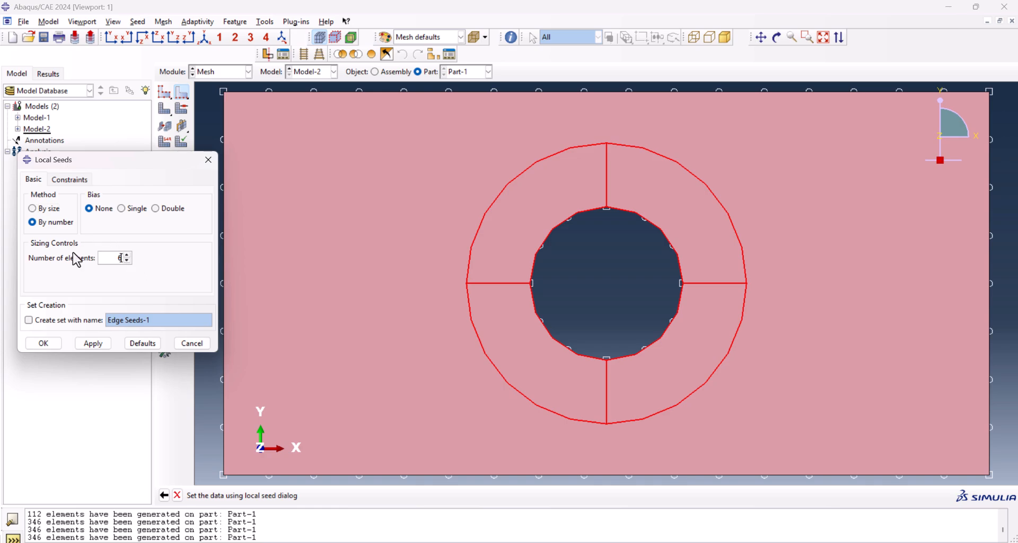
{"action": "left_click", "coordinate": [43, 342]}
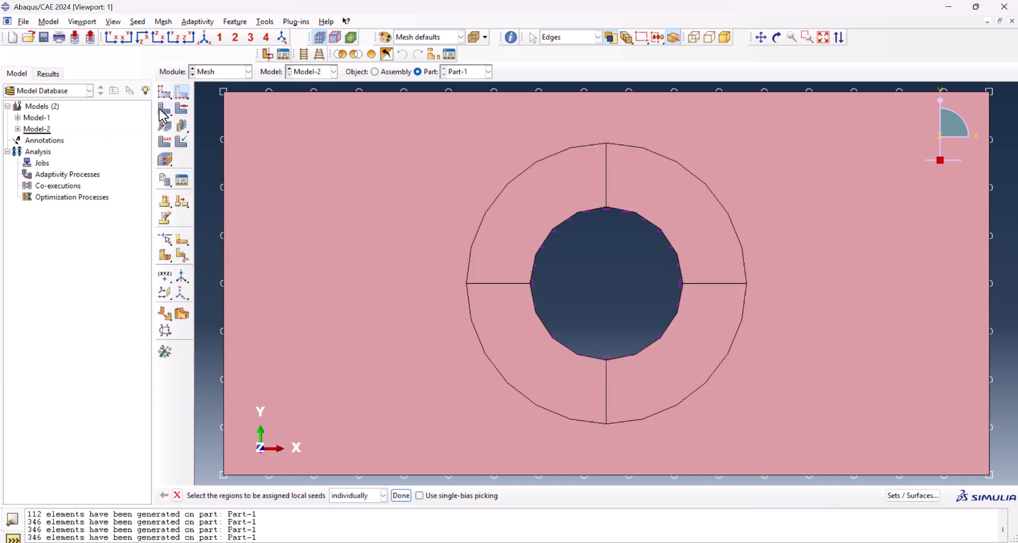
{"action": "left_click", "coordinate": [401, 495]}
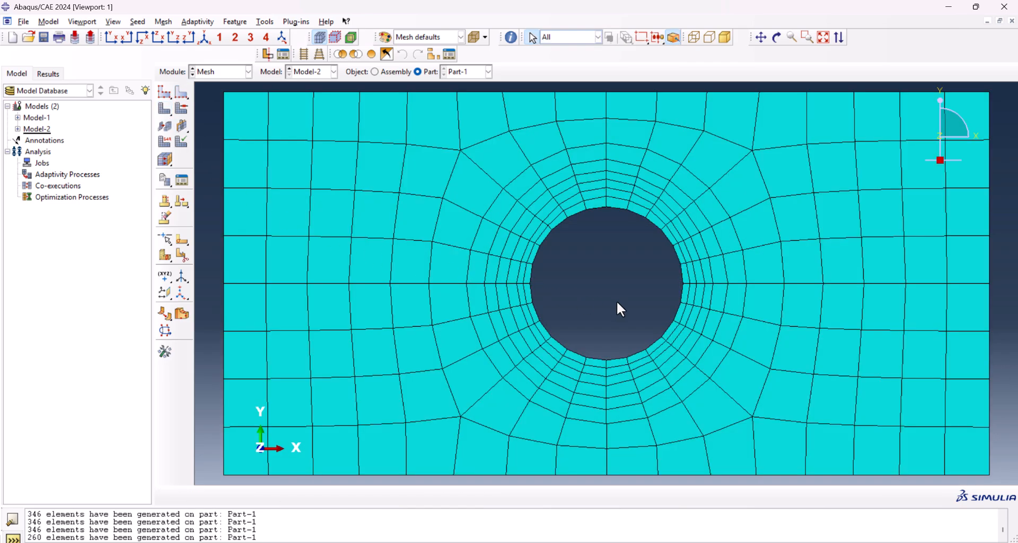
{"action": "mouse_move", "coordinate": [575, 251]}
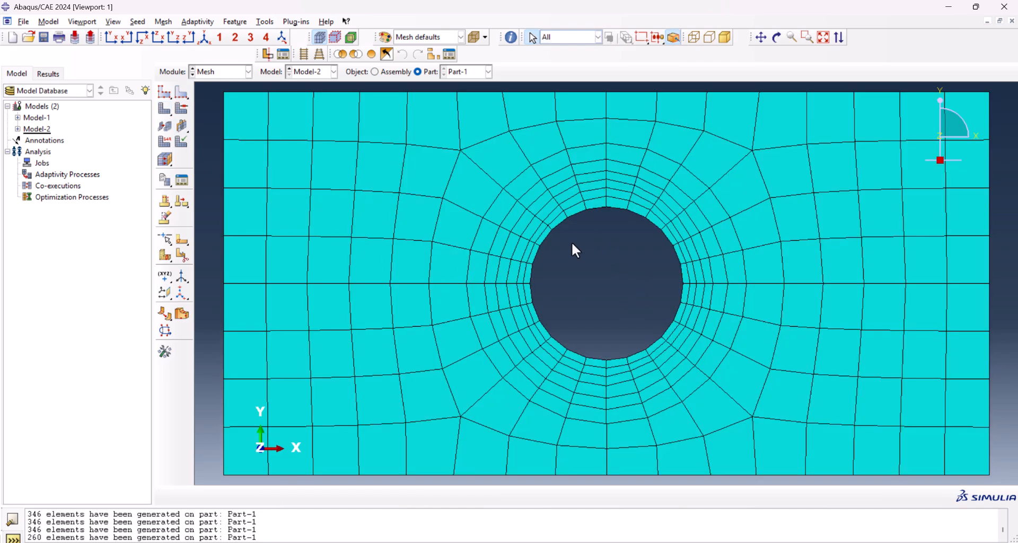
{"action": "mouse_move", "coordinate": [527, 300]}
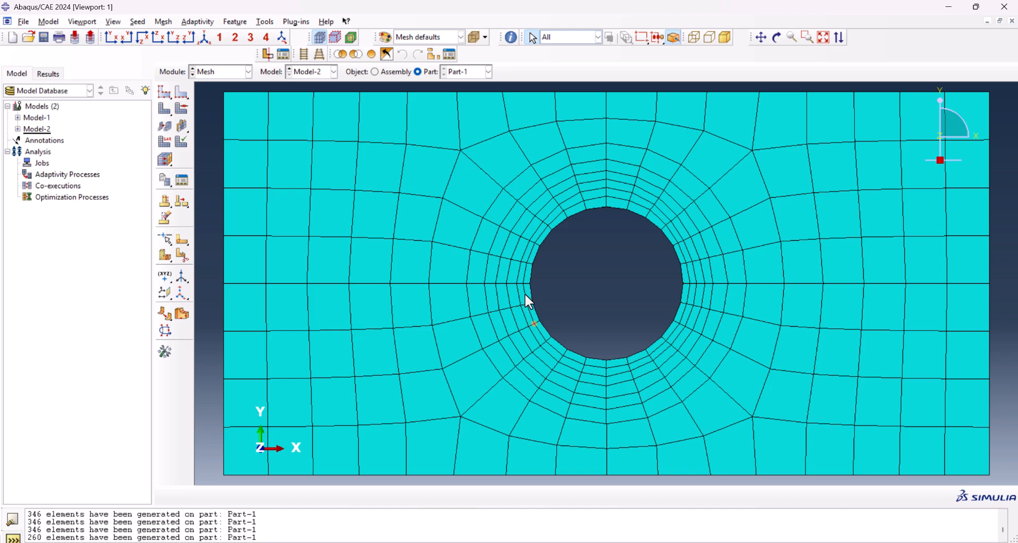
{"action": "mouse_move", "coordinate": [529, 286]}
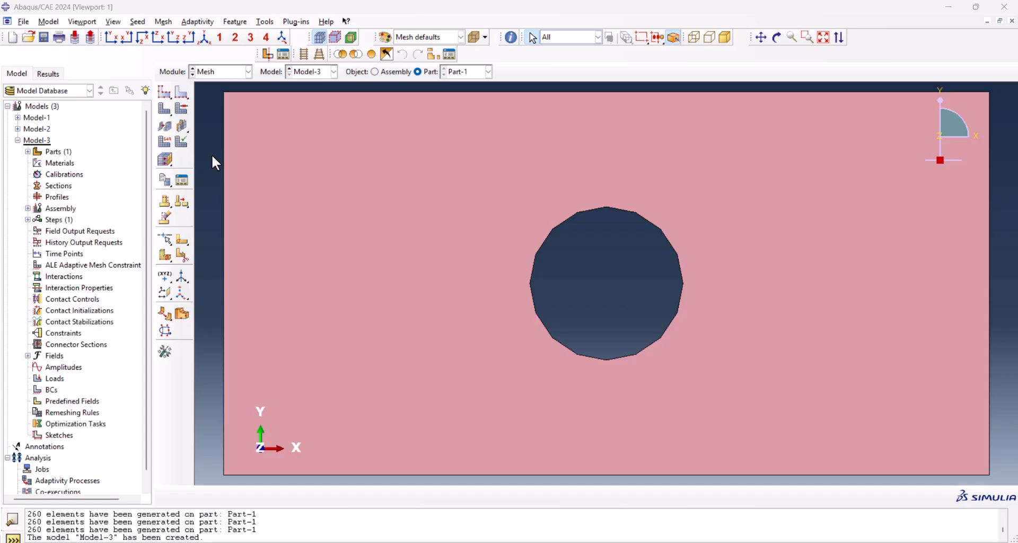
{"action": "mouse_move", "coordinate": [216, 195]}
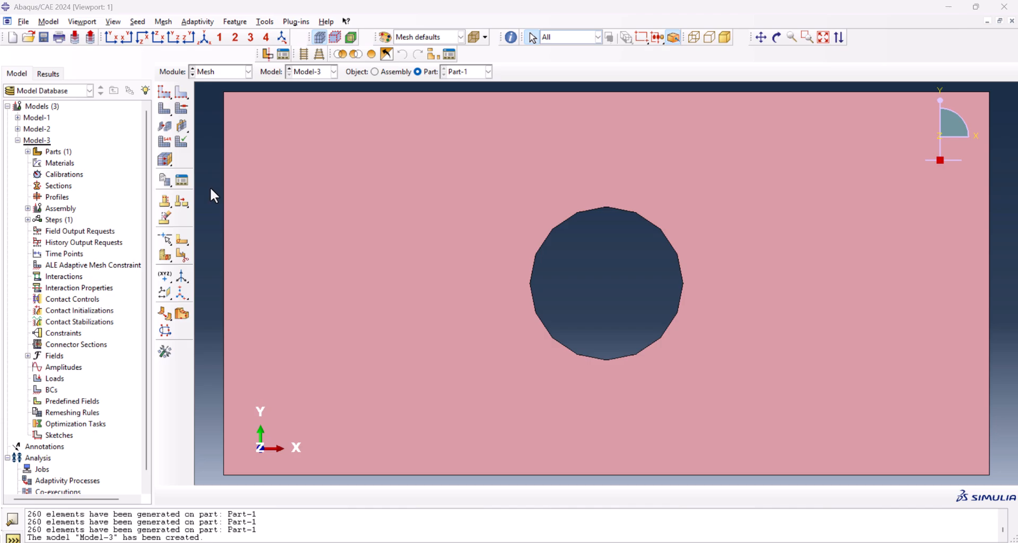
{"action": "mouse_move", "coordinate": [203, 250]}
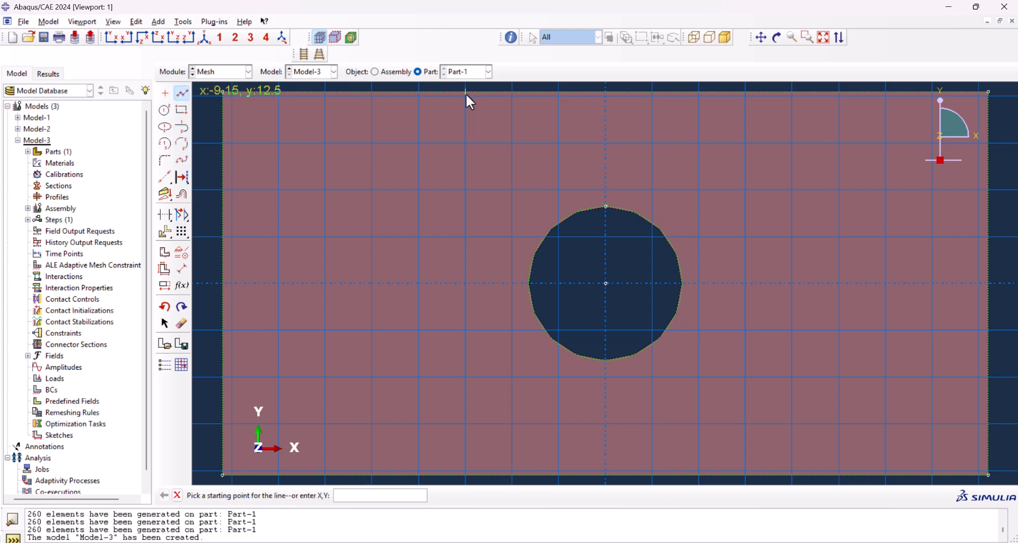
{"action": "mouse_move", "coordinate": [373, 98]}
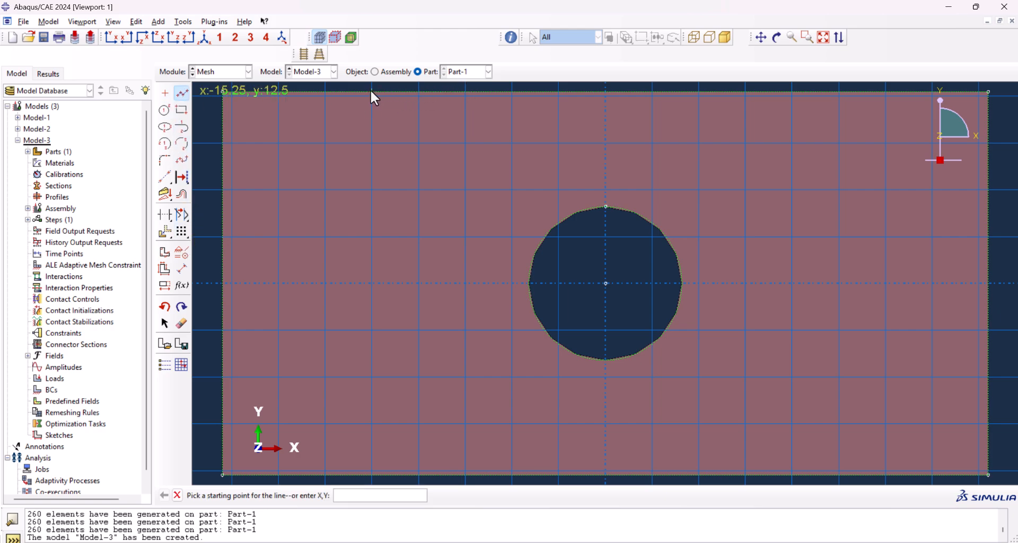
- Sketch the first vertical partition line and dimension it 15.25 from the hole centre
{"action": "left_click", "coordinate": [372, 91]}
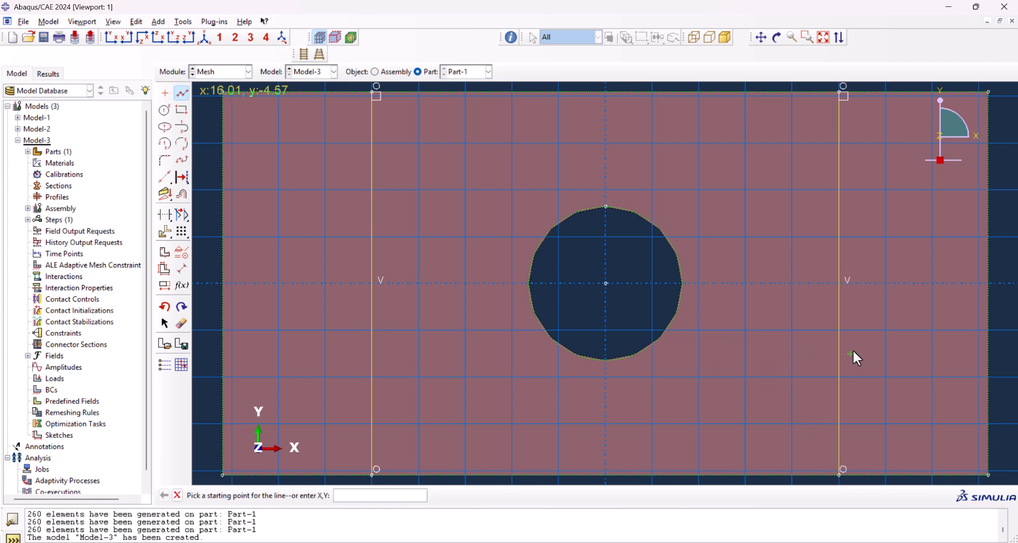
{"action": "mouse_move", "coordinate": [187, 187]}
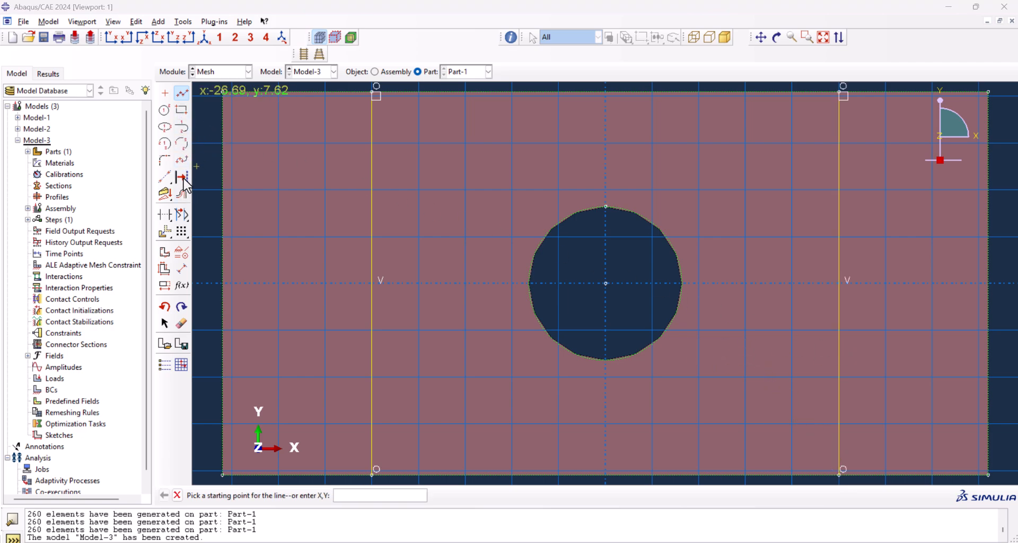
{"action": "left_click", "coordinate": [605, 284]}
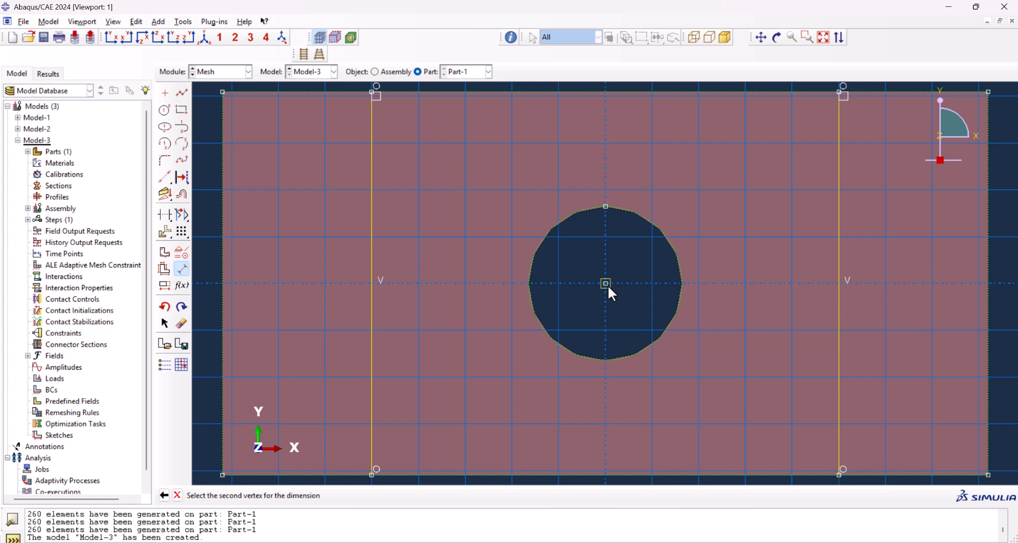
{"action": "left_click", "coordinate": [605, 207]}
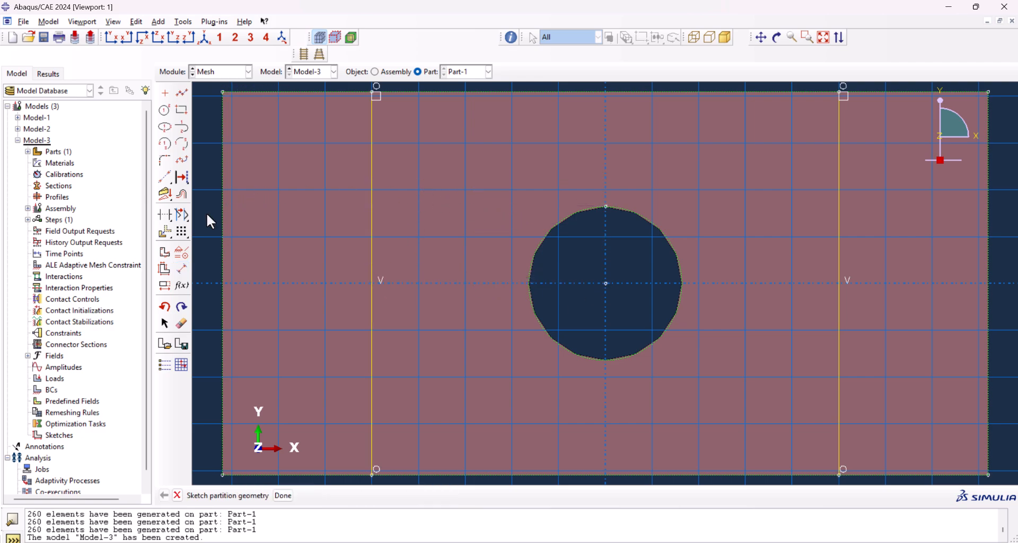
{"action": "left_click", "coordinate": [606, 285]}
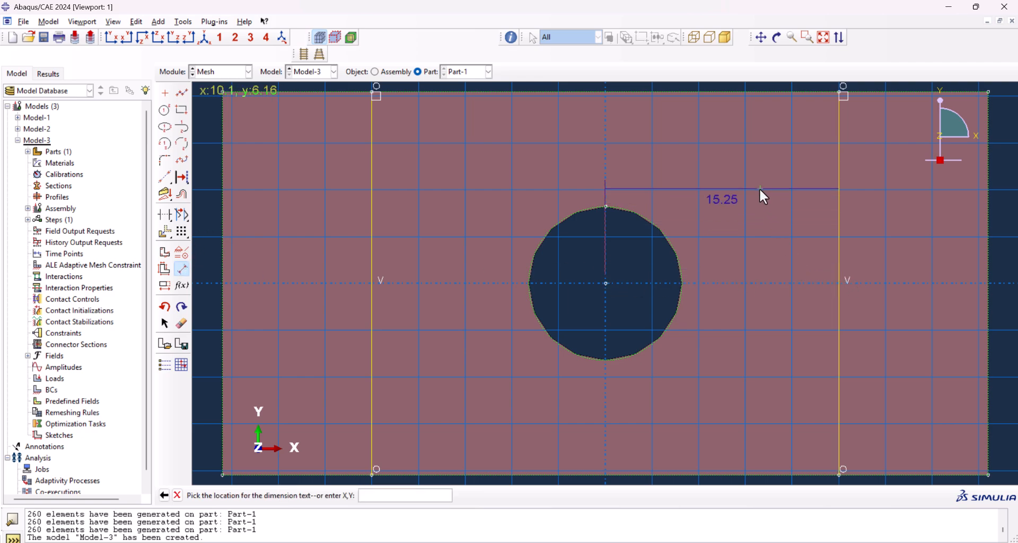
{"action": "left_click", "coordinate": [762, 196]}
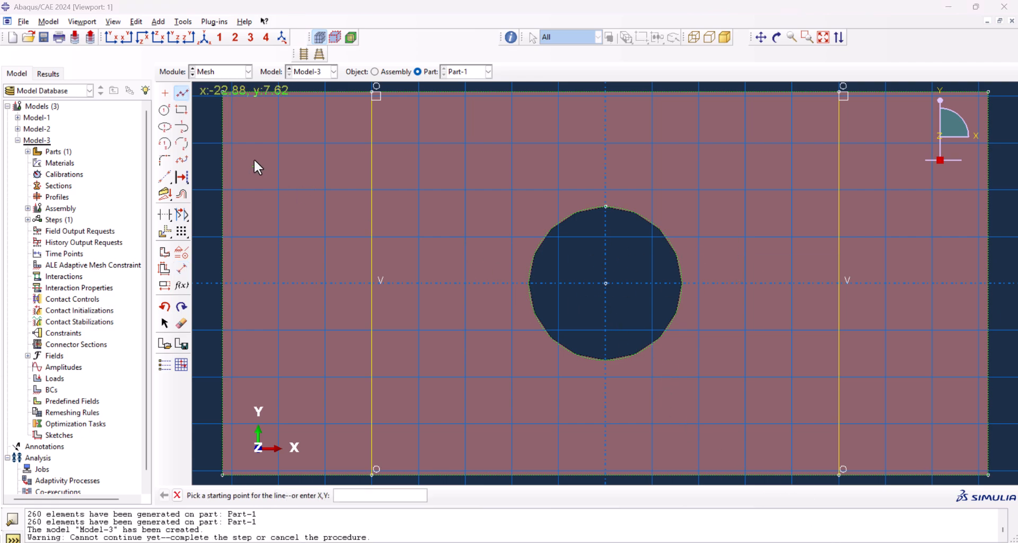
{"action": "mouse_move", "coordinate": [606, 93]}
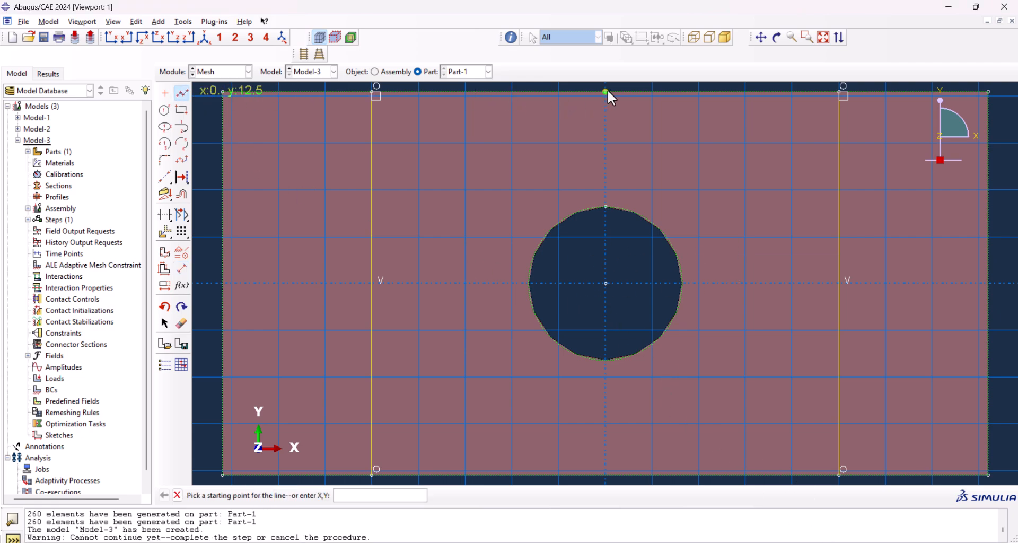
- Sketch the centre vertical and horizontal lines and both corner-to-corner diagonals through the hole
{"action": "left_click", "coordinate": [606, 90]}
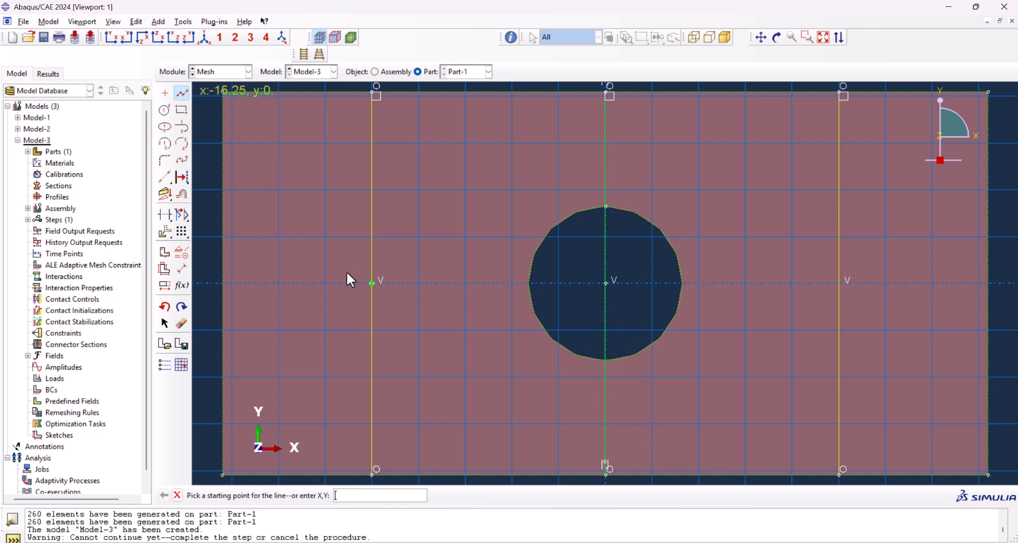
{"action": "left_click", "coordinate": [373, 282]}
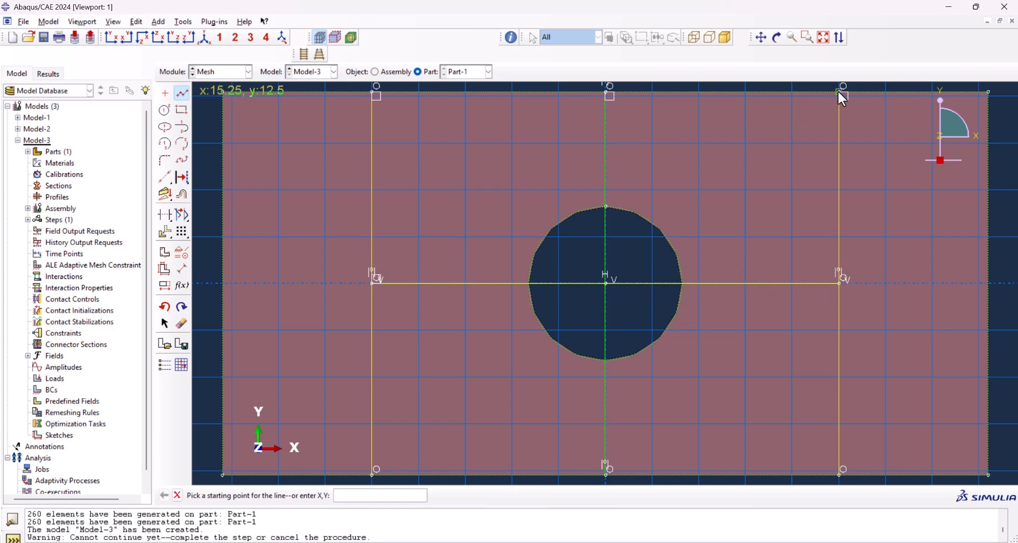
{"action": "left_click", "coordinate": [842, 95]}
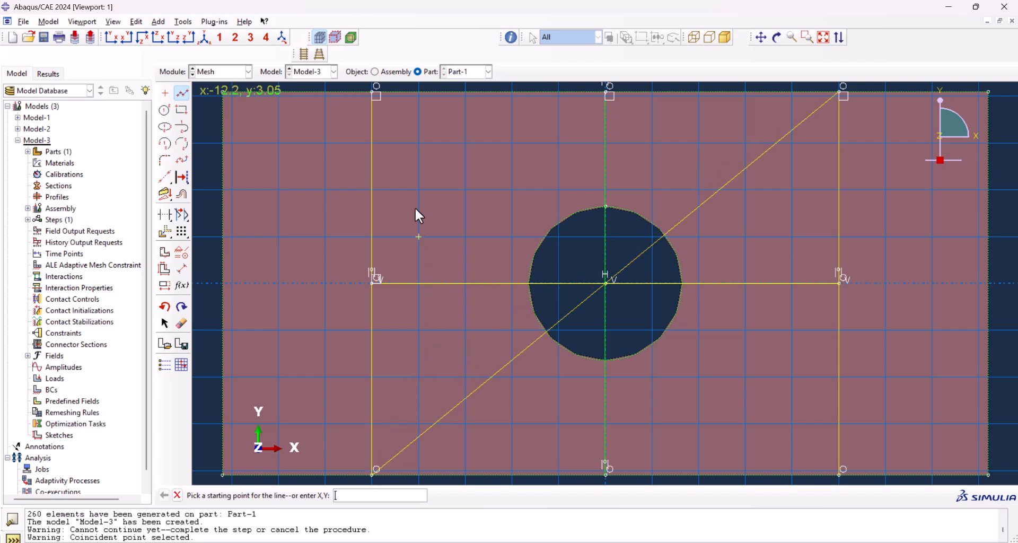
{"action": "left_click", "coordinate": [375, 95]}
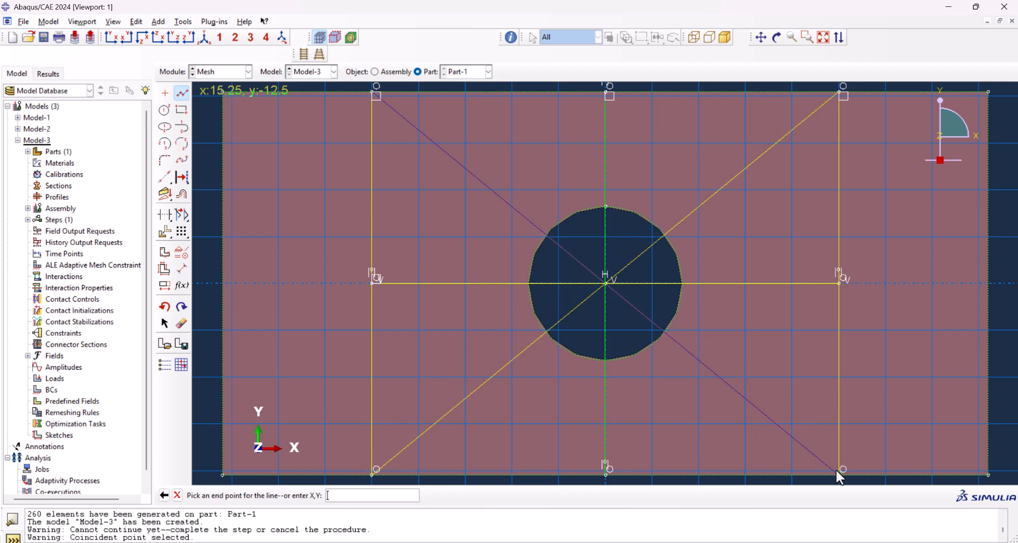
{"action": "left_click", "coordinate": [842, 470]}
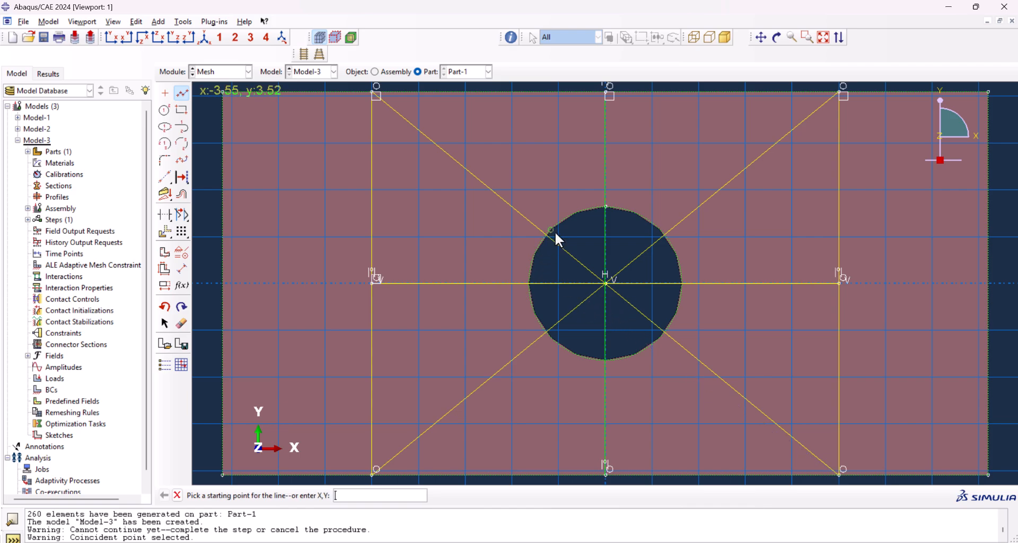
{"action": "mouse_move", "coordinate": [600, 279]}
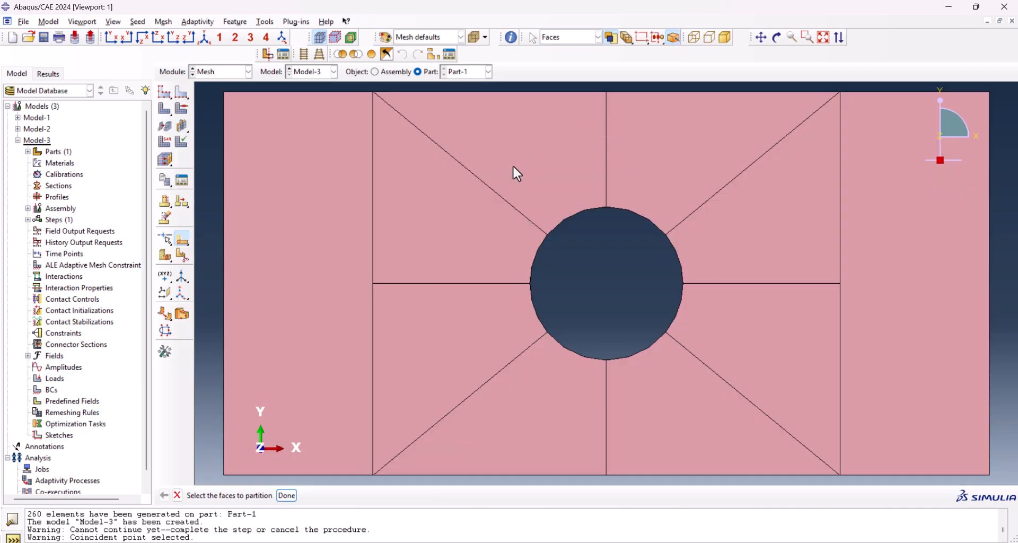
{"action": "mouse_move", "coordinate": [834, 535]}
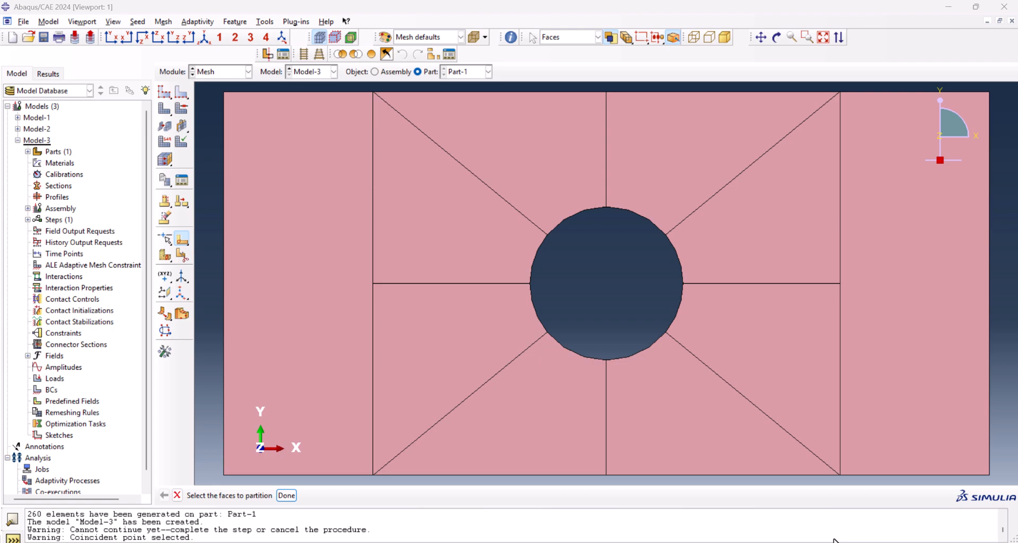
{"action": "mouse_move", "coordinate": [181, 91]}
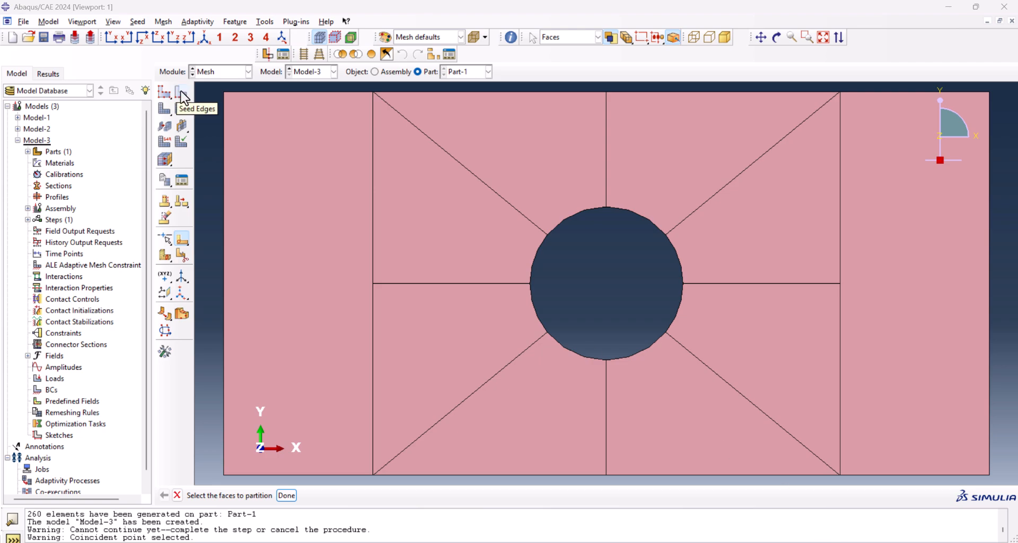
- Seed the radial partition edges by number, 10 elements each, with single bias ratio 5
{"action": "left_click", "coordinate": [181, 91]}
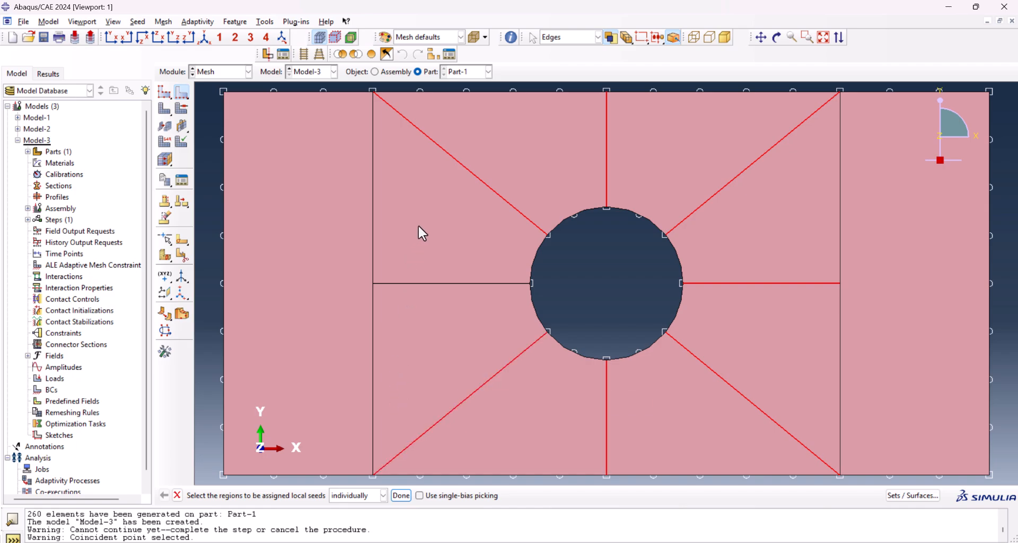
{"action": "left_click", "coordinate": [401, 495]}
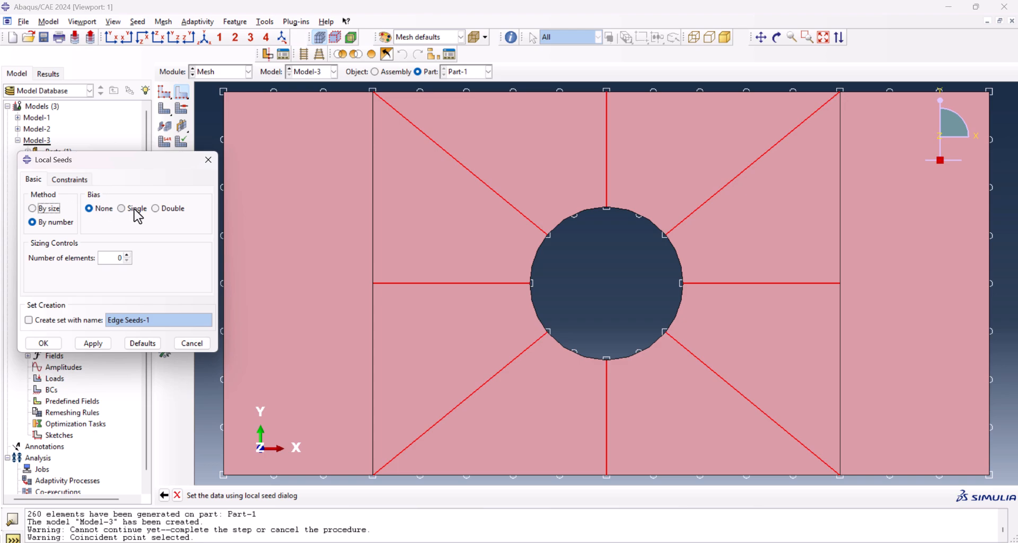
{"action": "left_click", "coordinate": [121, 208]}
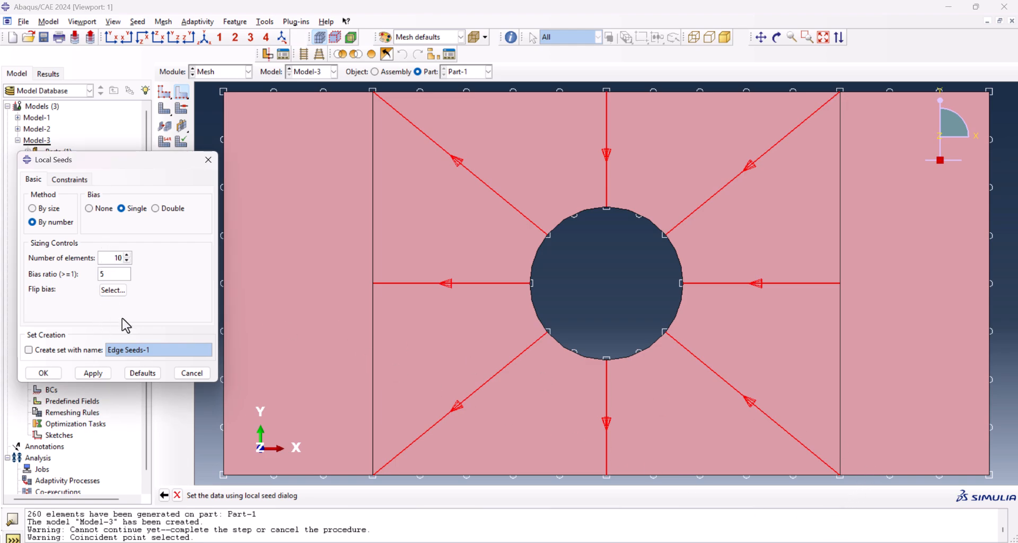
{"action": "mouse_move", "coordinate": [448, 217]}
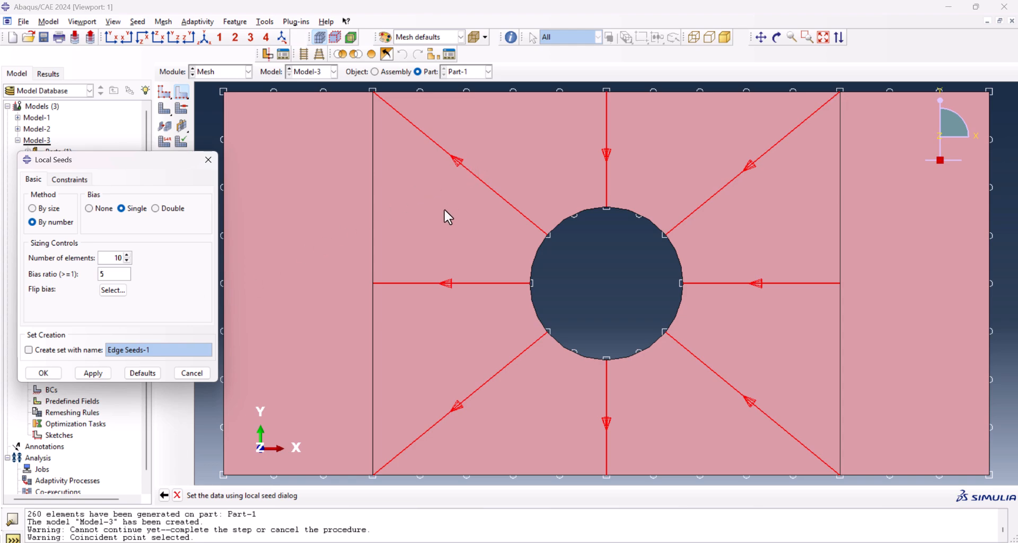
{"action": "mouse_move", "coordinate": [615, 348]}
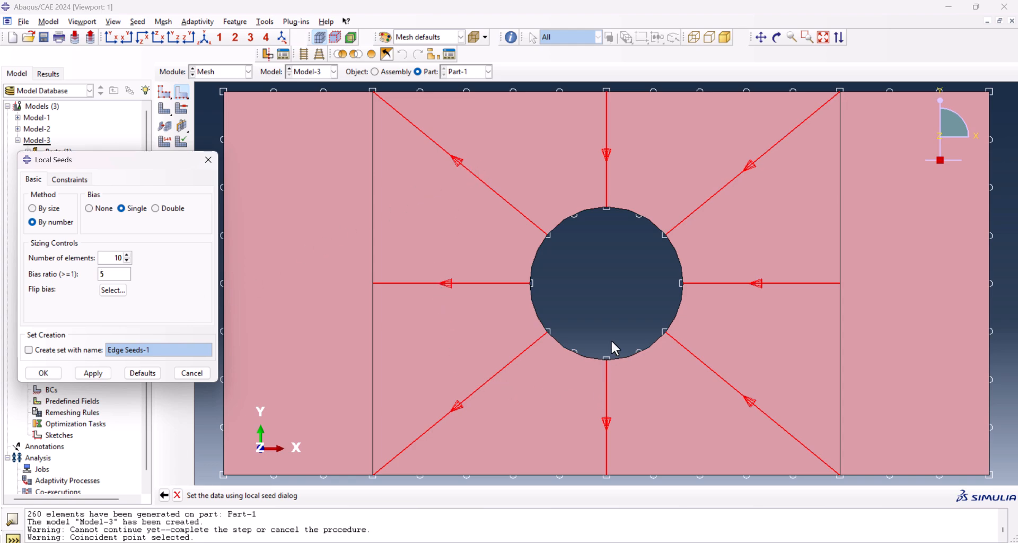
{"action": "mouse_move", "coordinate": [43, 297]}
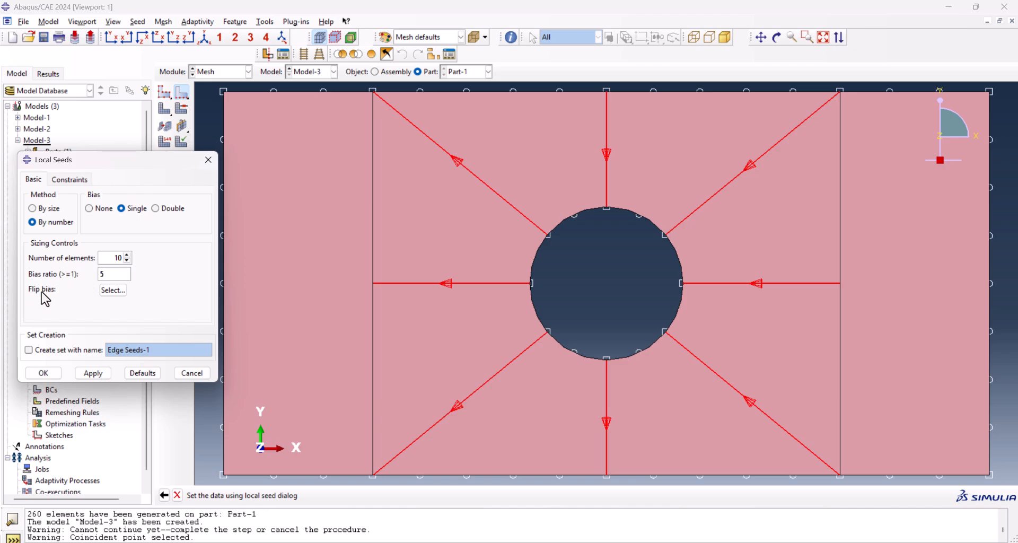
- Flip the bias on the upper-left diagonal and left horizontal edges so all grade toward the hole, and confirm
{"action": "left_click", "coordinate": [111, 290]}
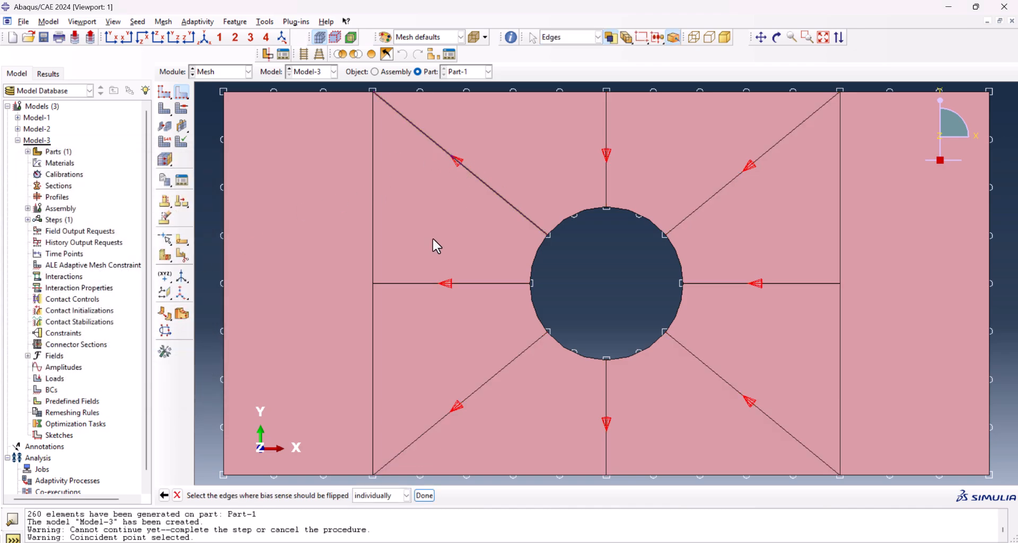
{"action": "left_click", "coordinate": [455, 286]}
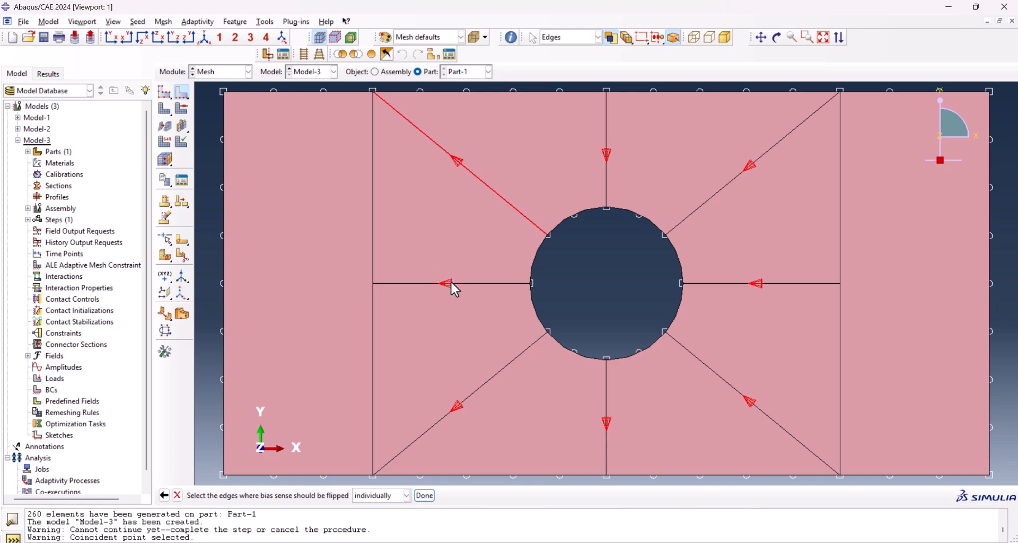
{"action": "left_click", "coordinate": [453, 284]}
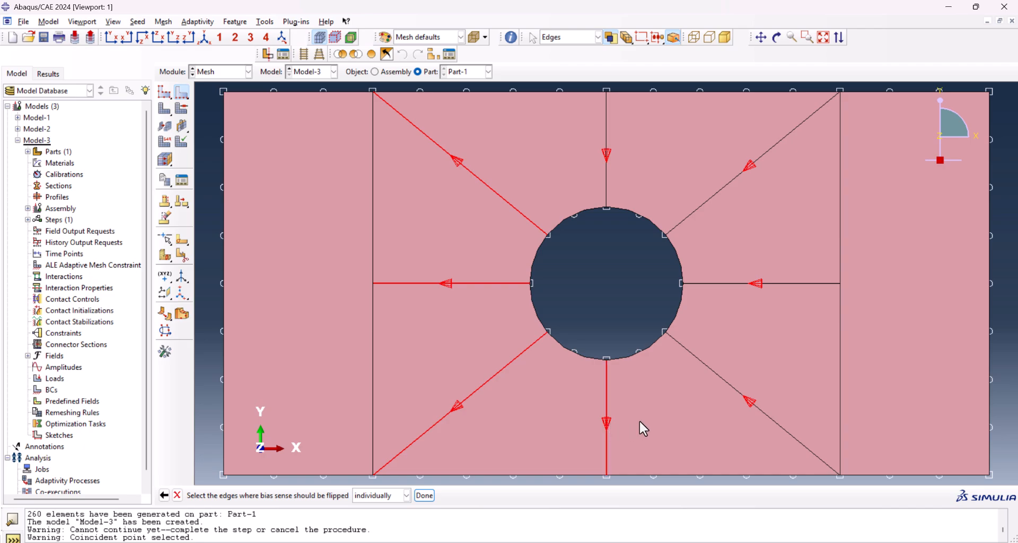
{"action": "left_click", "coordinate": [424, 495]}
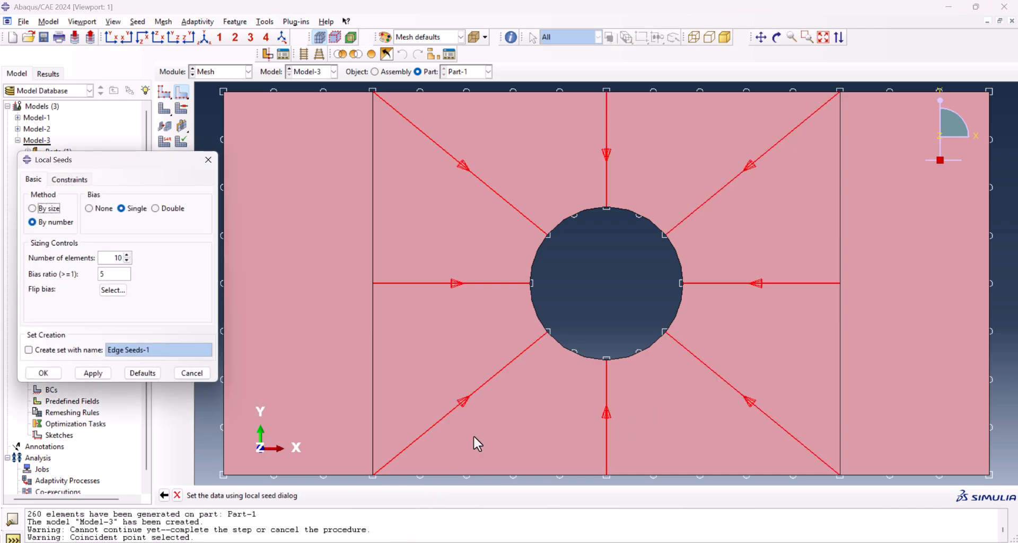
{"action": "mouse_move", "coordinate": [745, 365]}
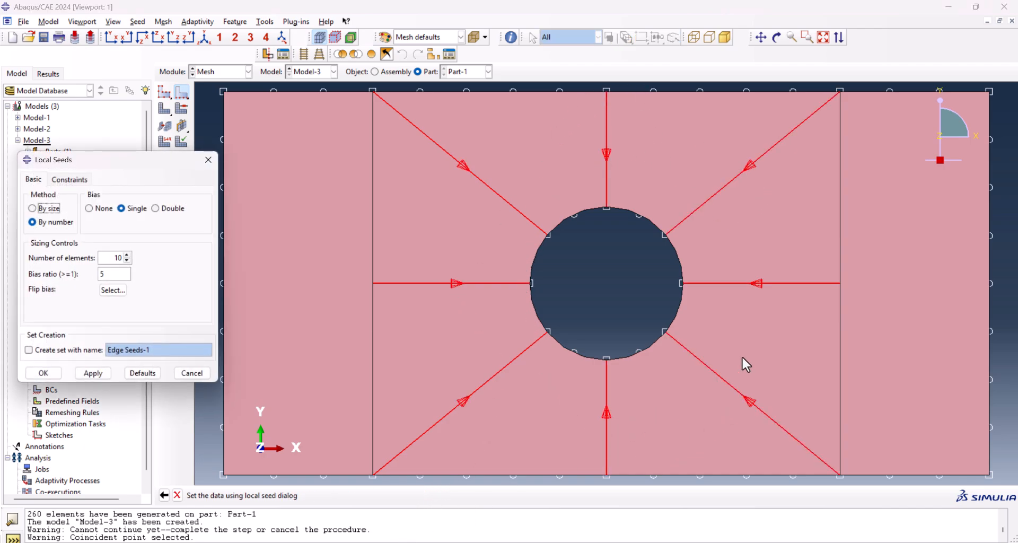
{"action": "mouse_move", "coordinate": [823, 509]}
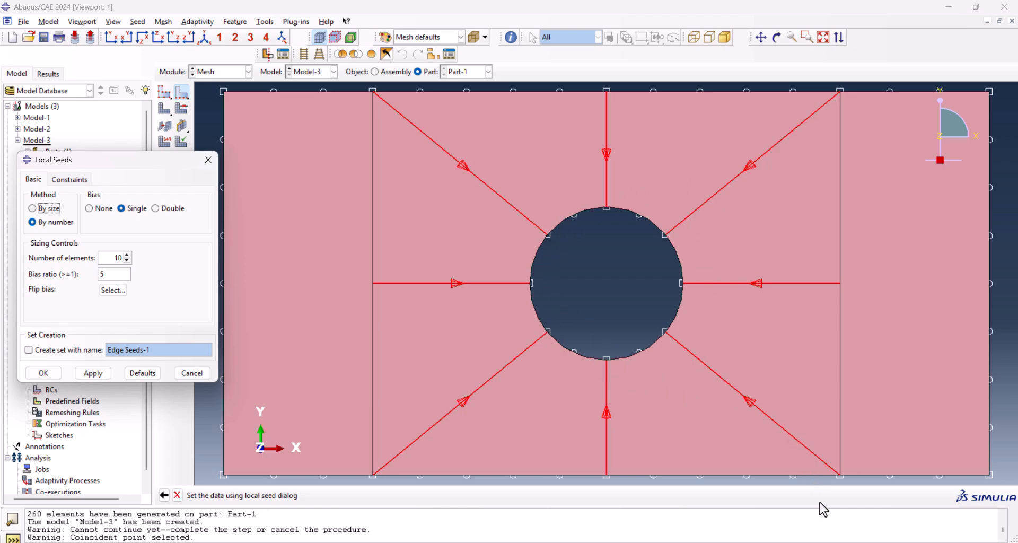
{"action": "left_click", "coordinate": [42, 373]}
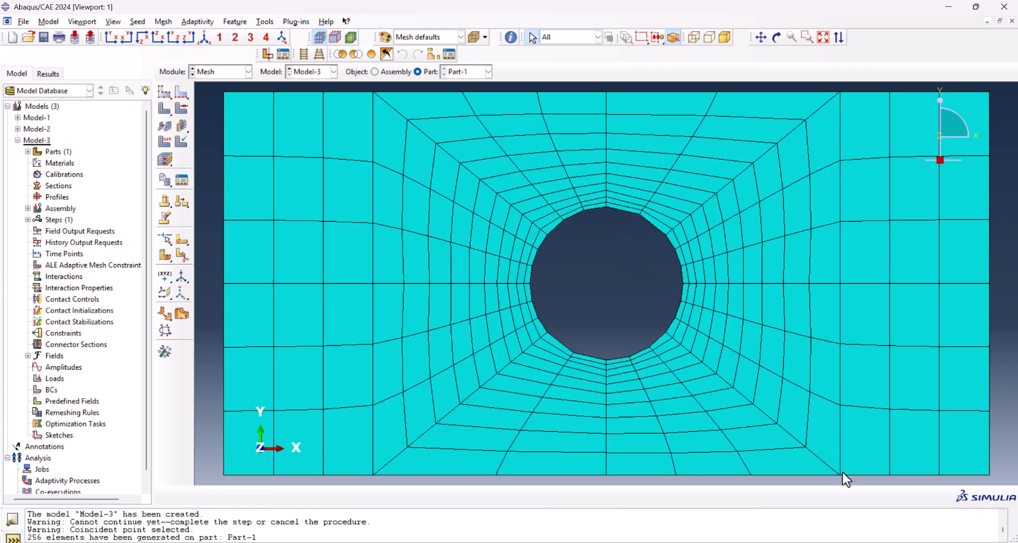
{"action": "mouse_move", "coordinate": [903, 101]}
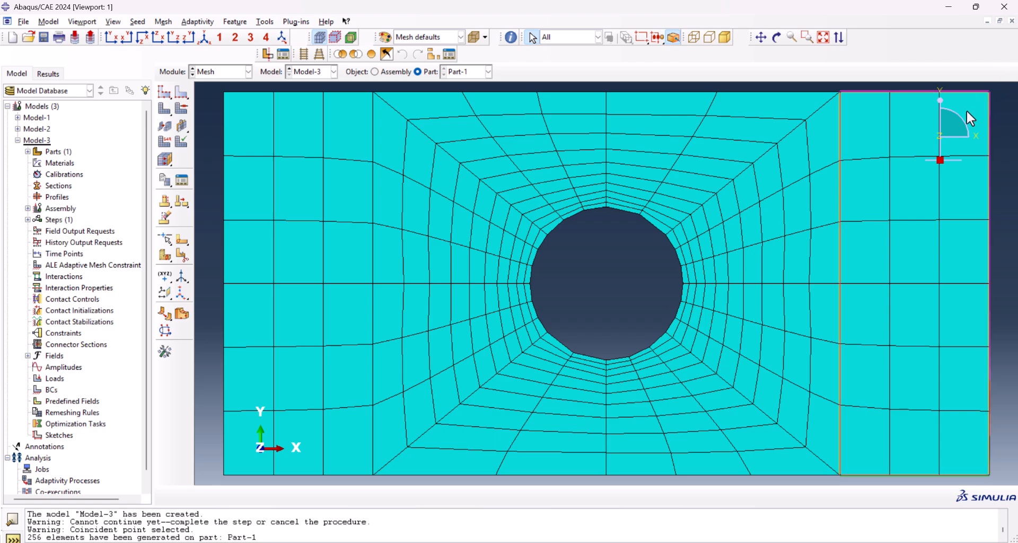
{"action": "mouse_move", "coordinate": [833, 122]}
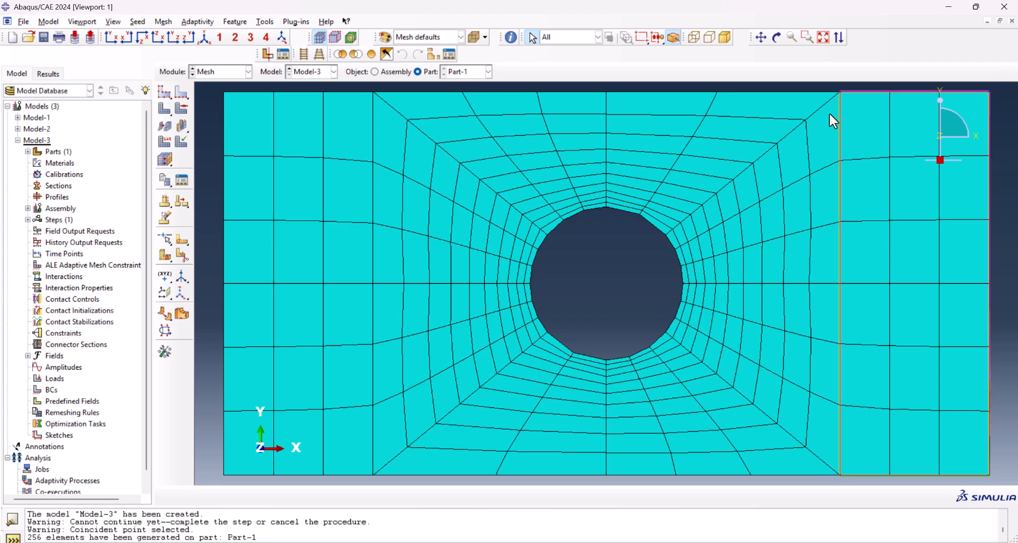
{"action": "mouse_move", "coordinate": [913, 98]}
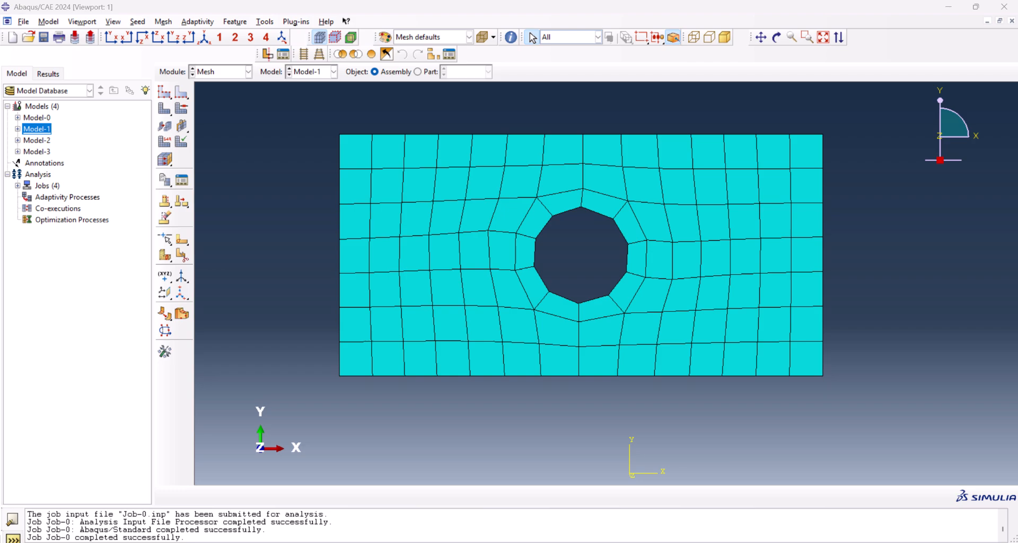
{"action": "left_click", "coordinate": [248, 71]}
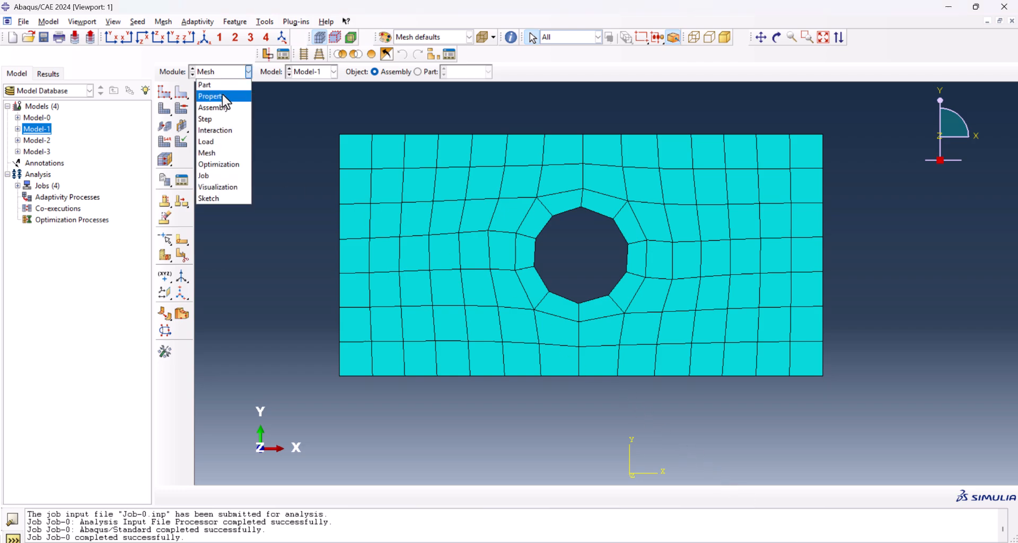
{"action": "left_click", "coordinate": [206, 141]}
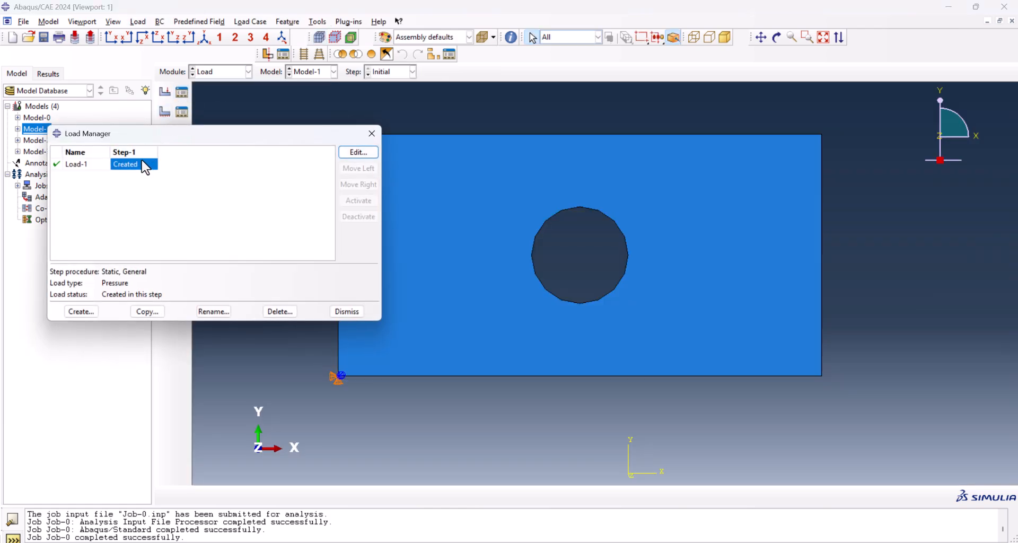
{"action": "left_click", "coordinate": [358, 152]}
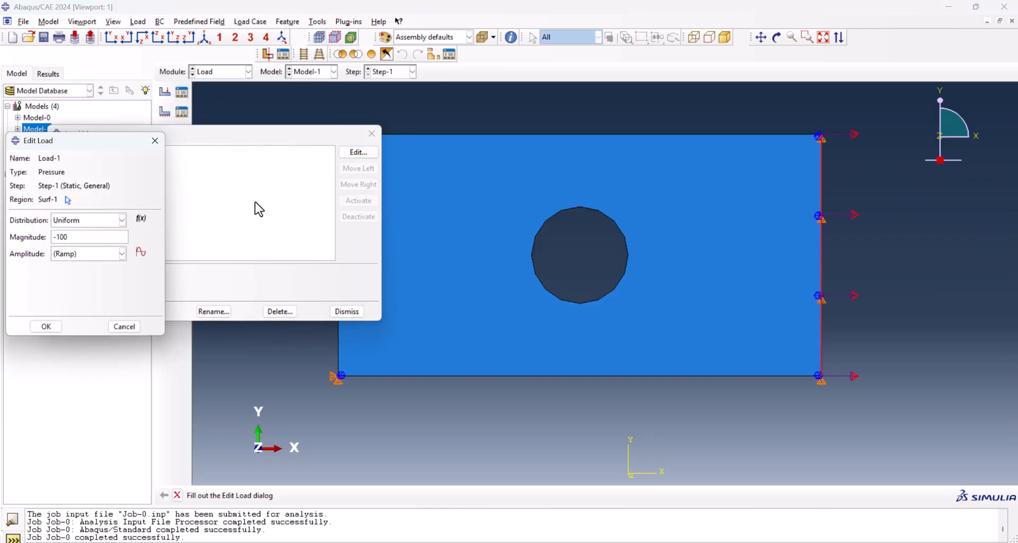
{"action": "left_click", "coordinate": [46, 326]}
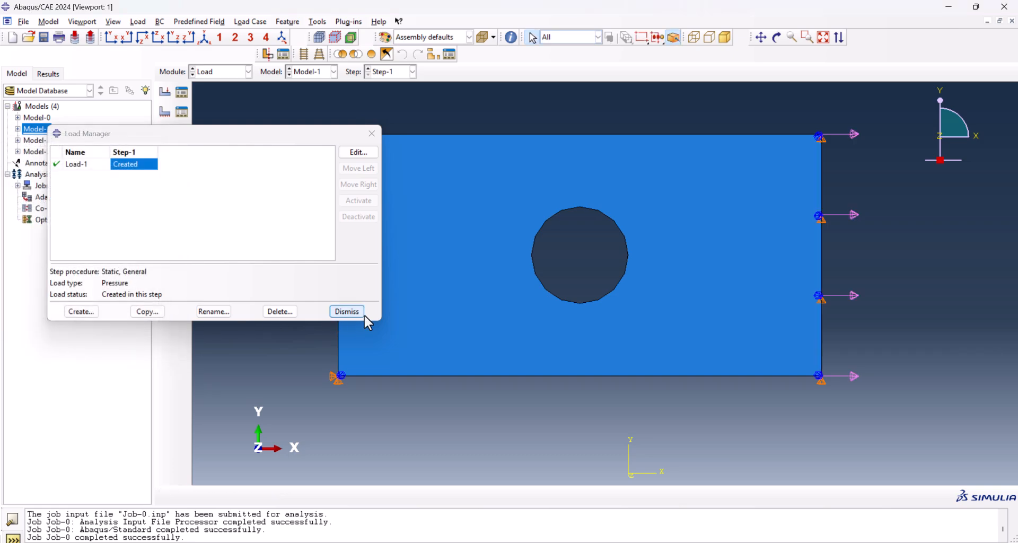
{"action": "left_click", "coordinate": [346, 311]}
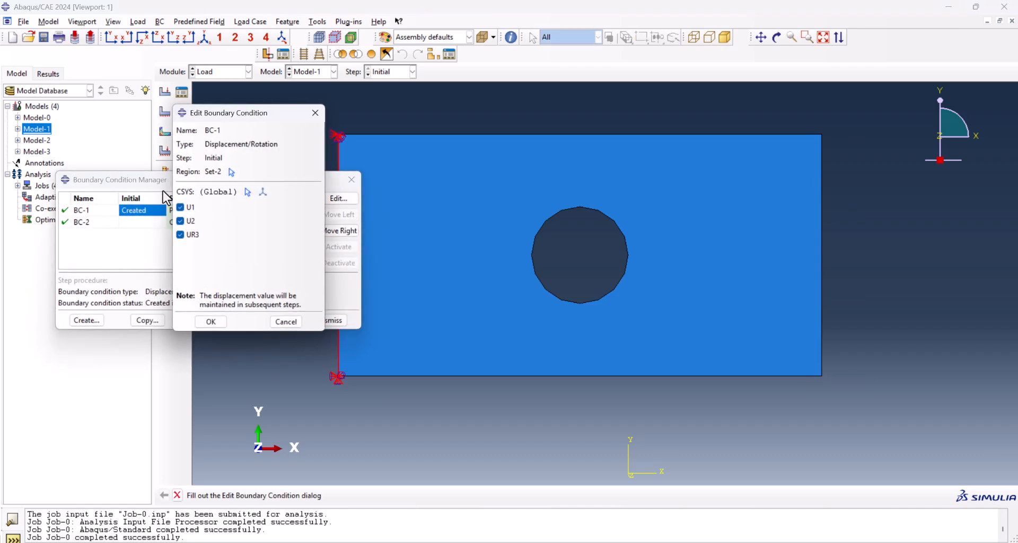
{"action": "left_click", "coordinate": [210, 321]}
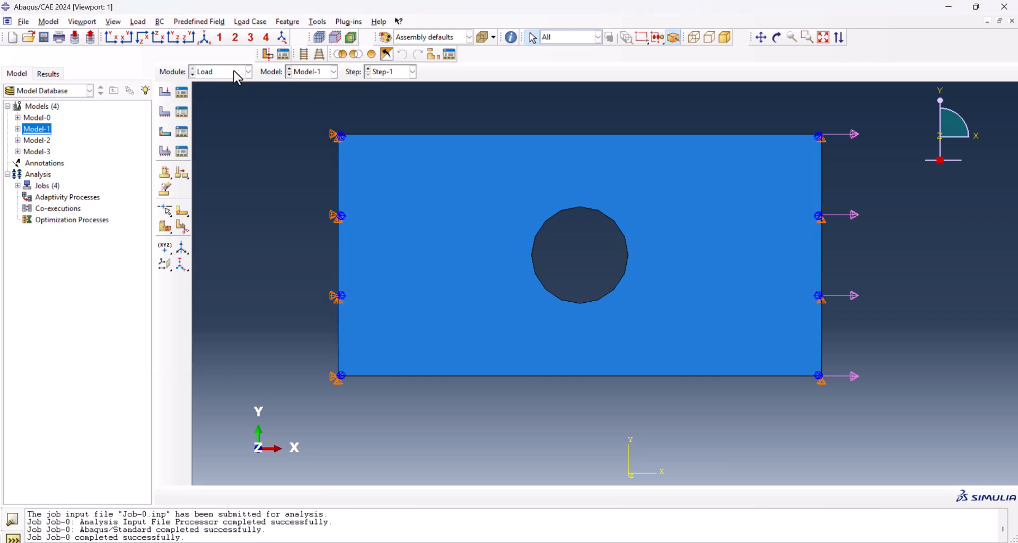
{"action": "left_click", "coordinate": [248, 71]}
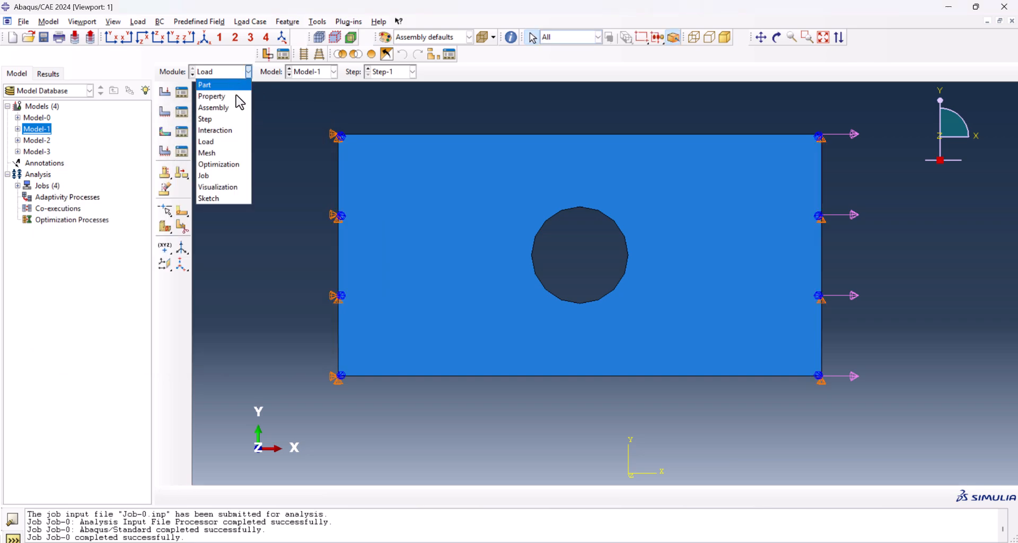
{"action": "left_click", "coordinate": [206, 152]}
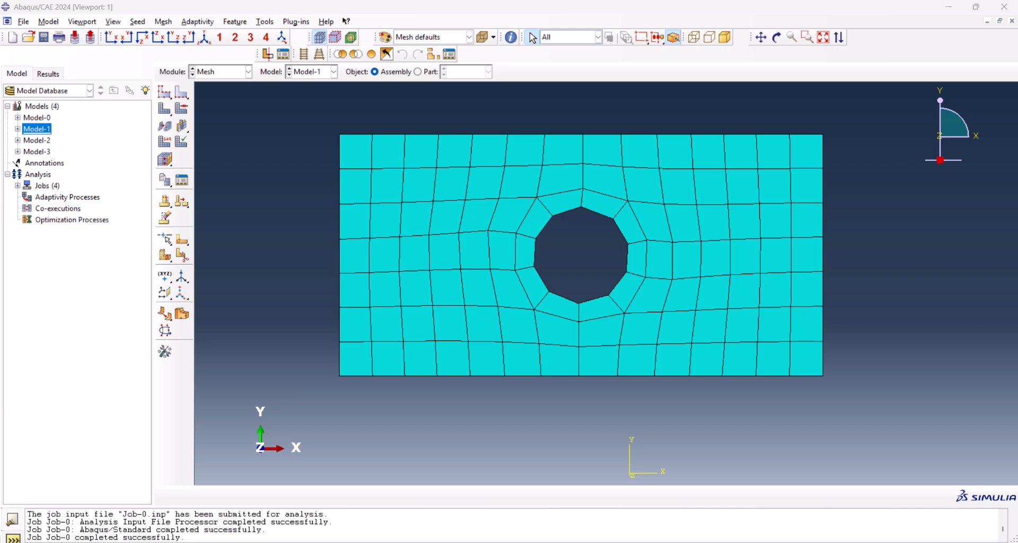
{"action": "mouse_move", "coordinate": [511, 37]}
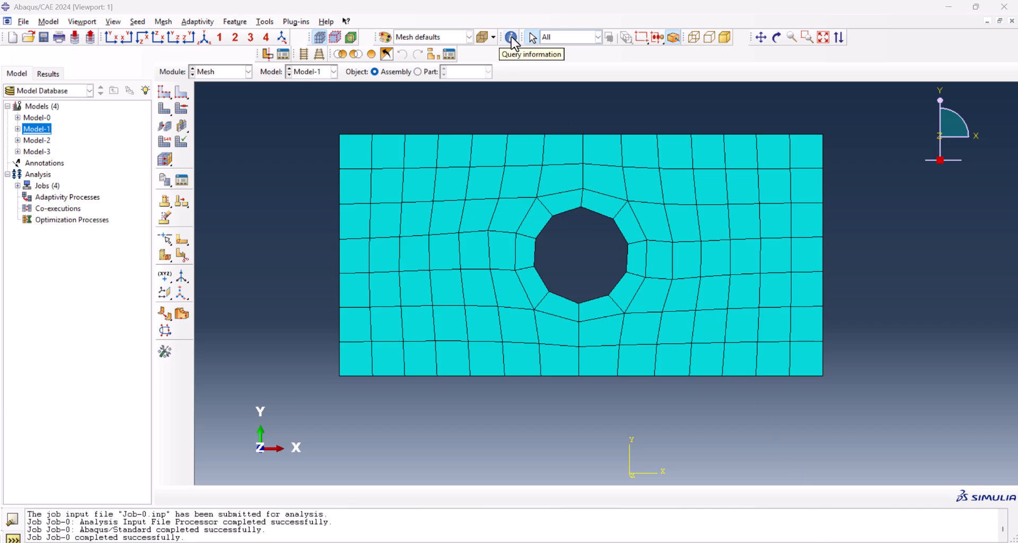
- Query the mesh node and element counts for Model-1 and Model-2 (260 elements)
{"action": "left_click", "coordinate": [511, 37]}
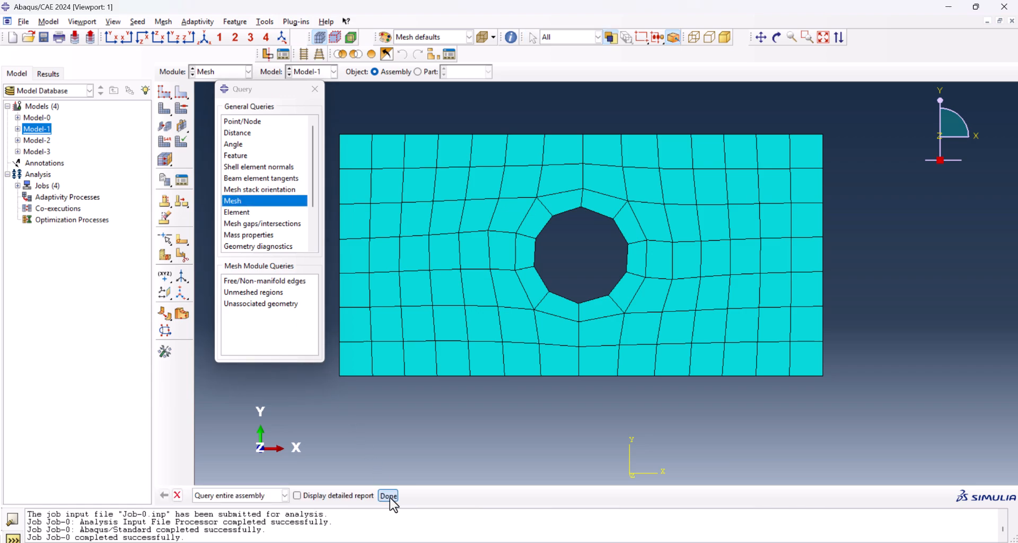
{"action": "left_click", "coordinate": [389, 496]}
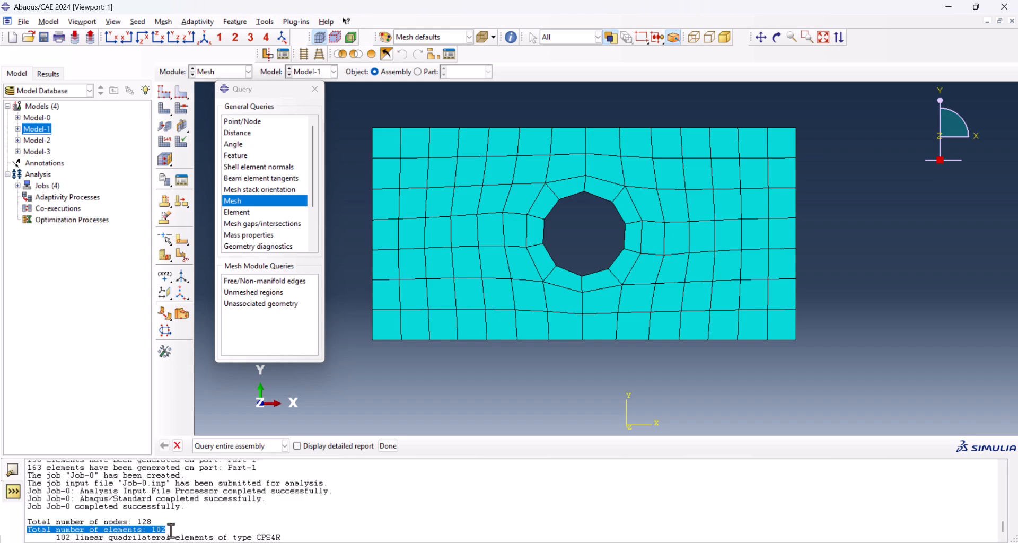
{"action": "mouse_move", "coordinate": [181, 523]}
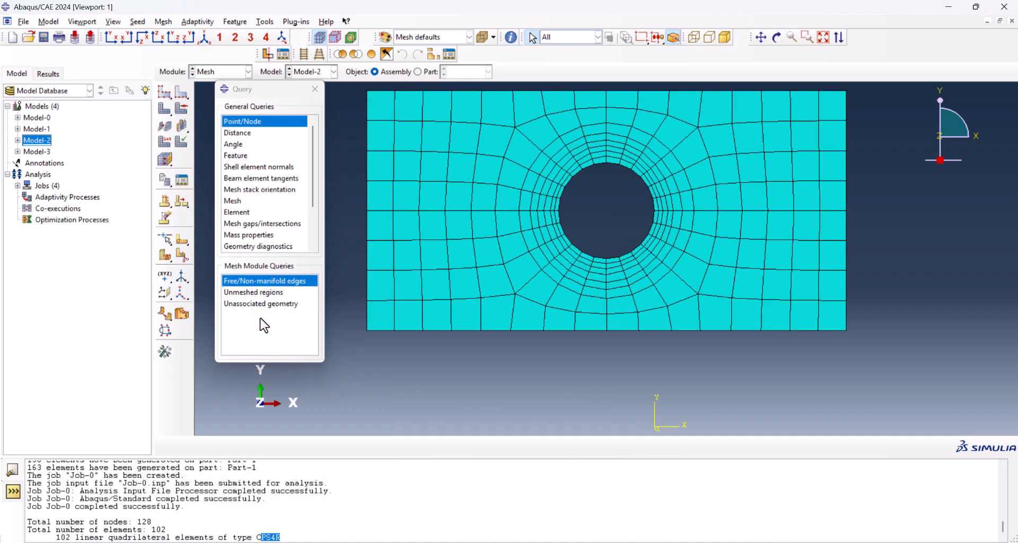
{"action": "left_click", "coordinate": [233, 200]}
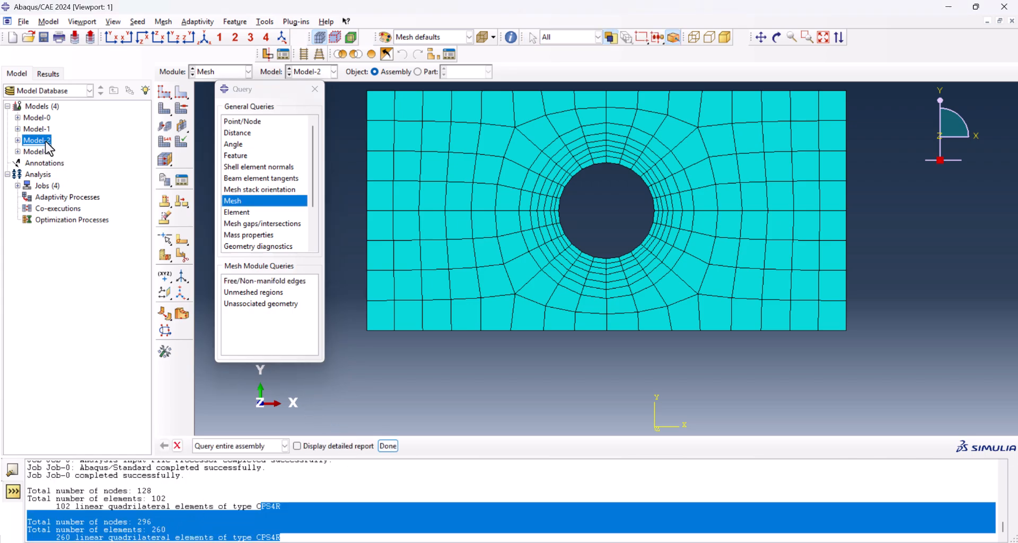
- Query Model-3 (256 elements) and Model-0 (163 elements) mesh counts, then finish querying
{"action": "double_click", "coordinate": [37, 140]}
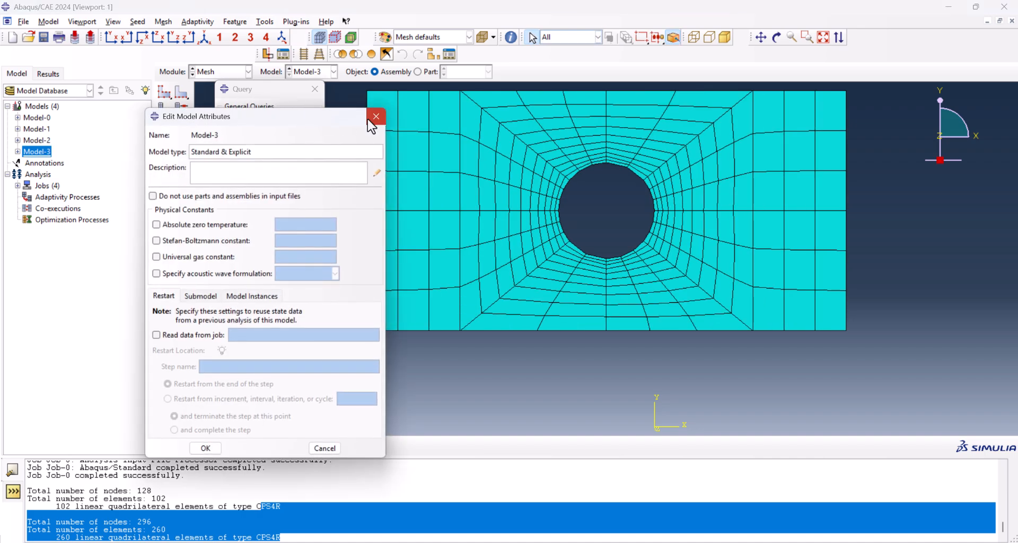
{"action": "left_click", "coordinate": [375, 117]}
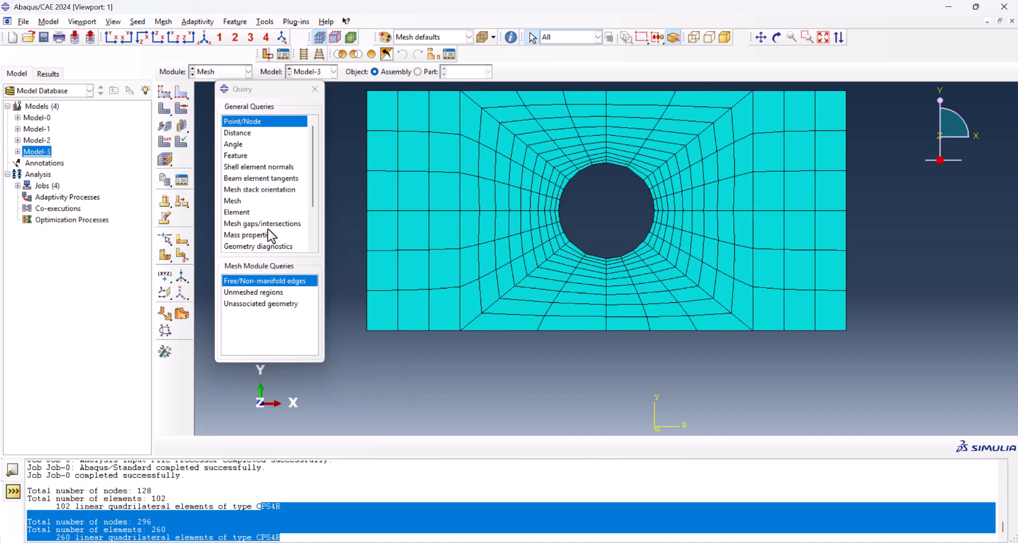
{"action": "left_click", "coordinate": [233, 201]}
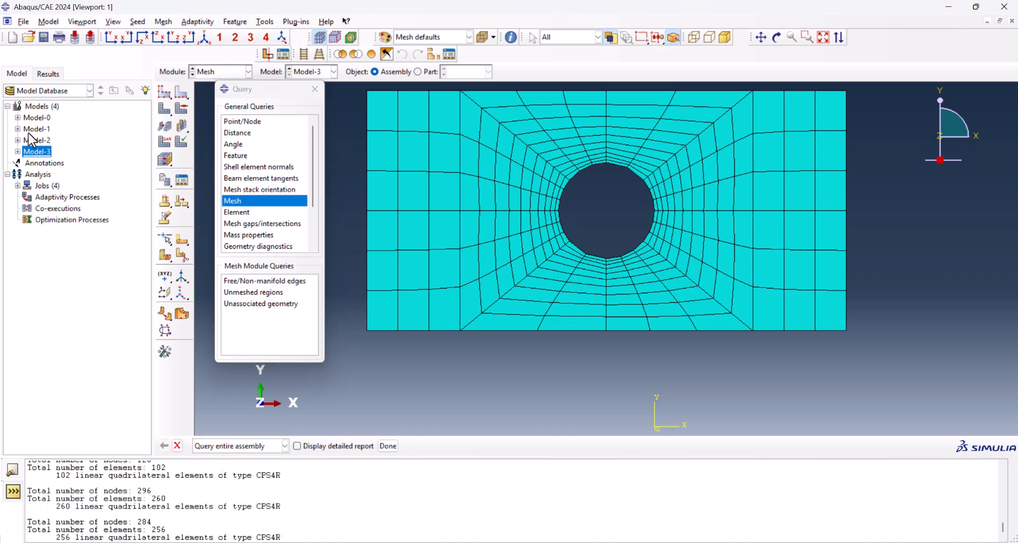
{"action": "double_click", "coordinate": [37, 118]}
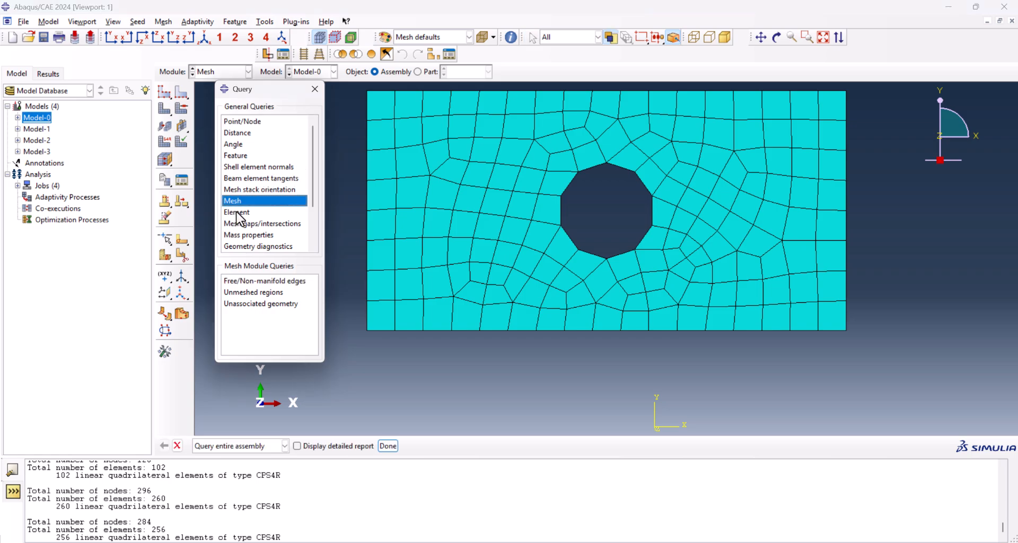
{"action": "mouse_move", "coordinate": [254, 203]}
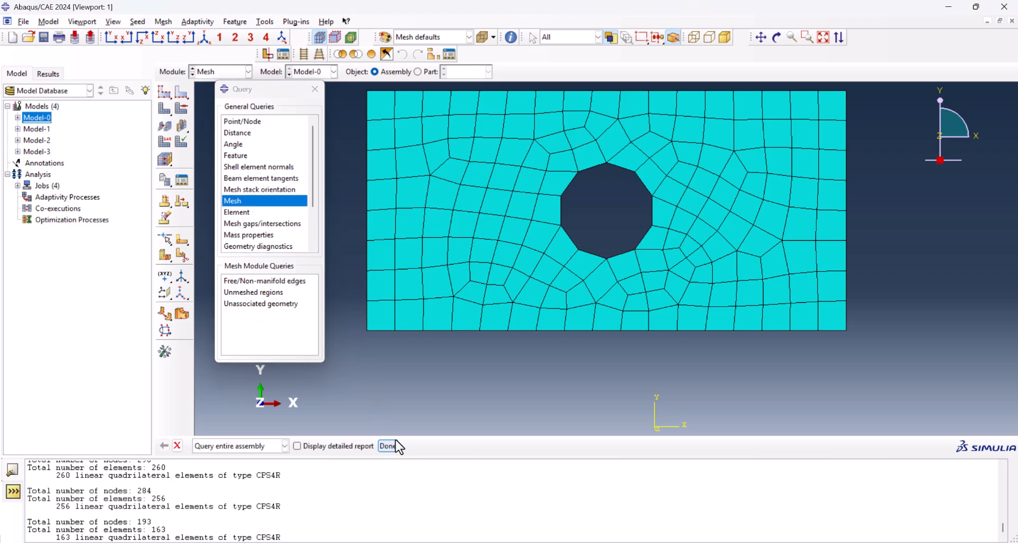
{"action": "left_click", "coordinate": [247, 71]}
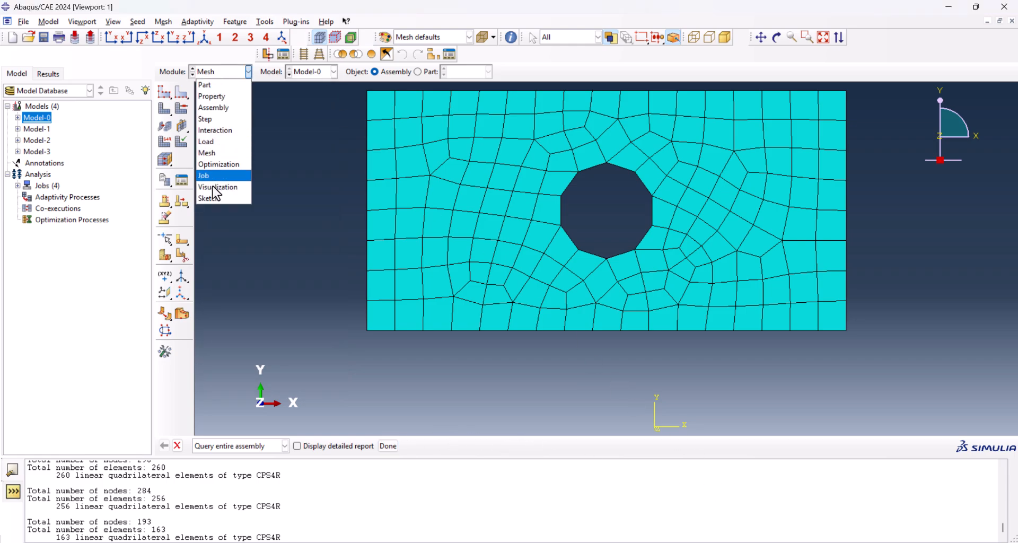
- Open Job-0's results from the Job Manager and check the loaded result files
{"action": "left_click", "coordinate": [203, 175]}
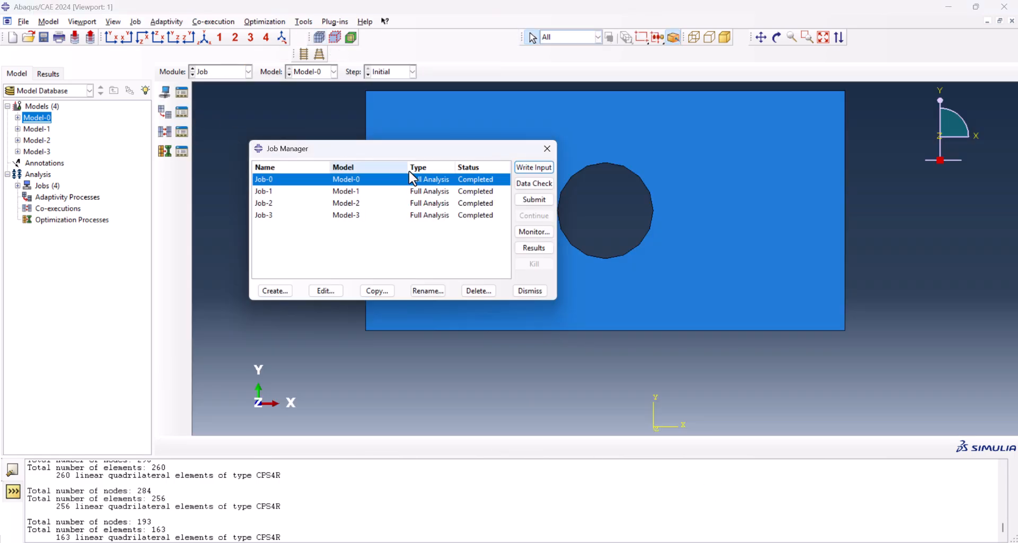
{"action": "left_click", "coordinate": [532, 247]}
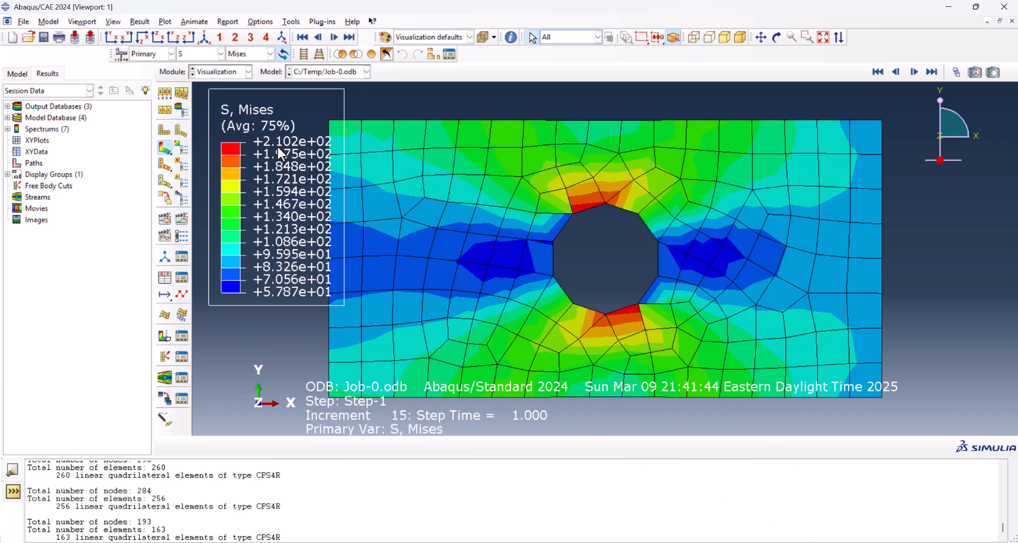
{"action": "left_click", "coordinate": [366, 71]}
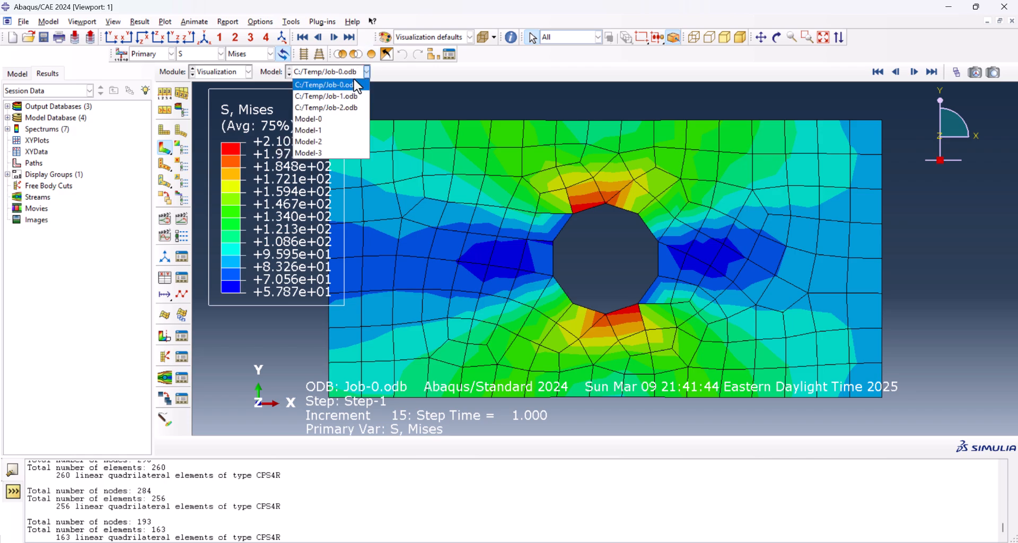
{"action": "mouse_move", "coordinate": [346, 98]}
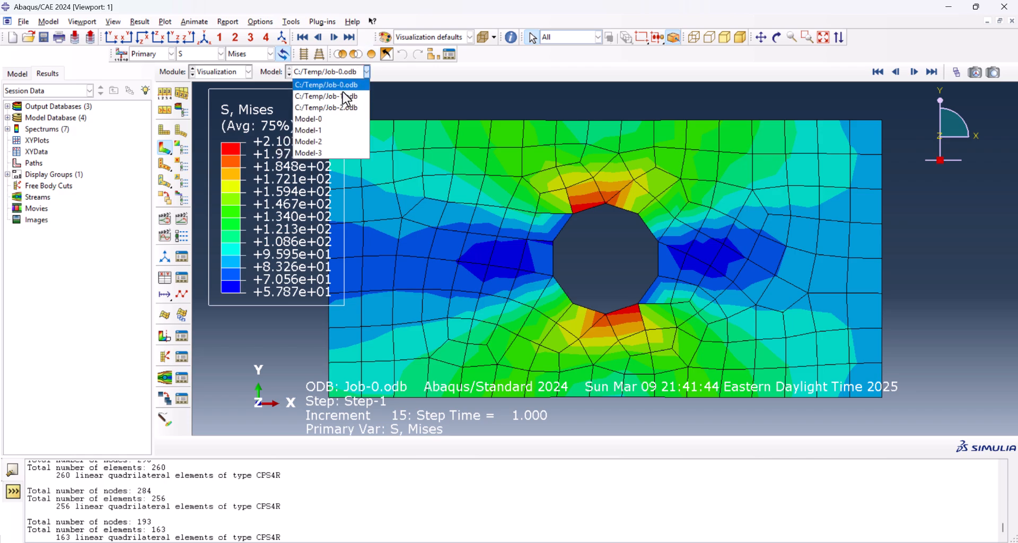
- Return to the Job Manager and open Job-3's Mises stress contour results
{"action": "left_click", "coordinate": [327, 97]}
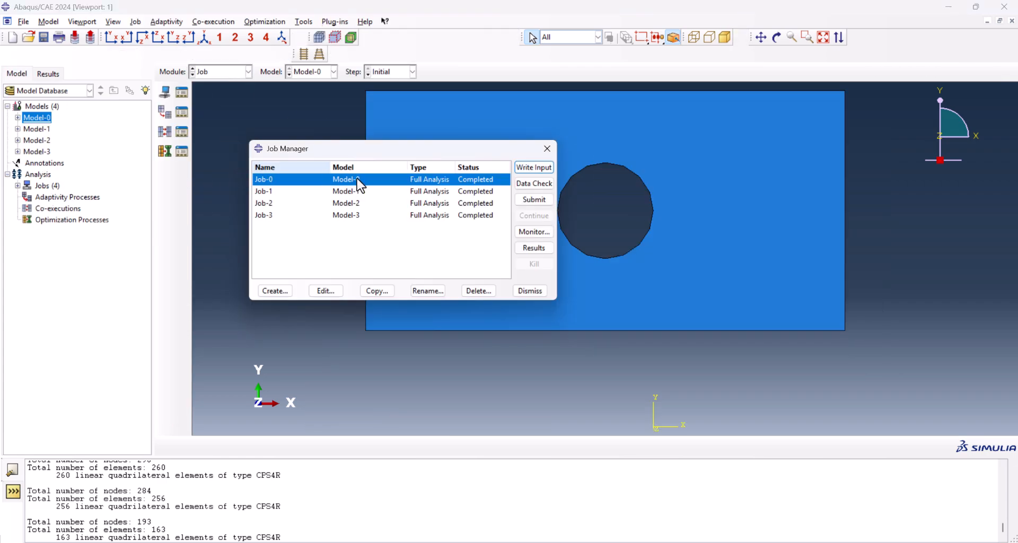
{"action": "left_click", "coordinate": [263, 215]}
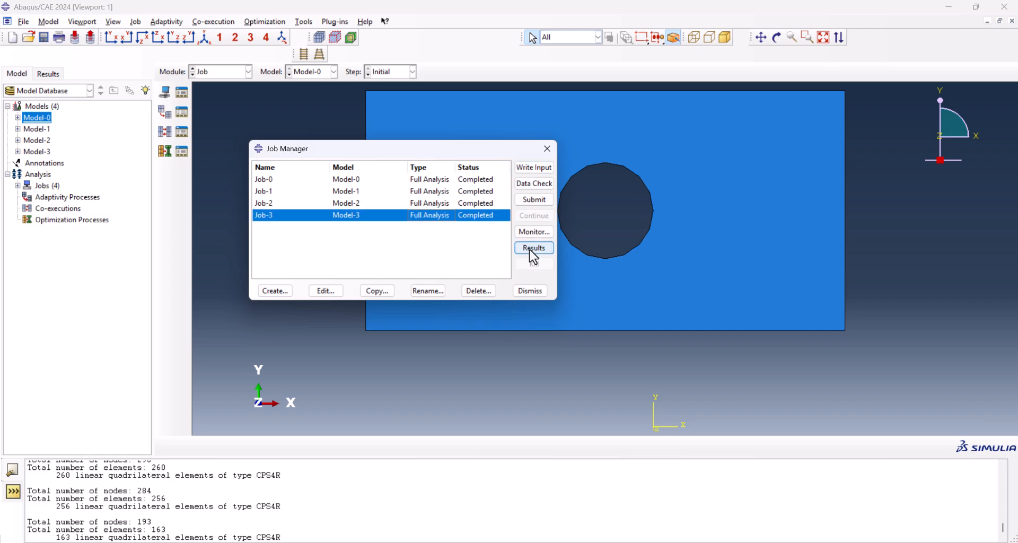
{"action": "left_click", "coordinate": [533, 247]}
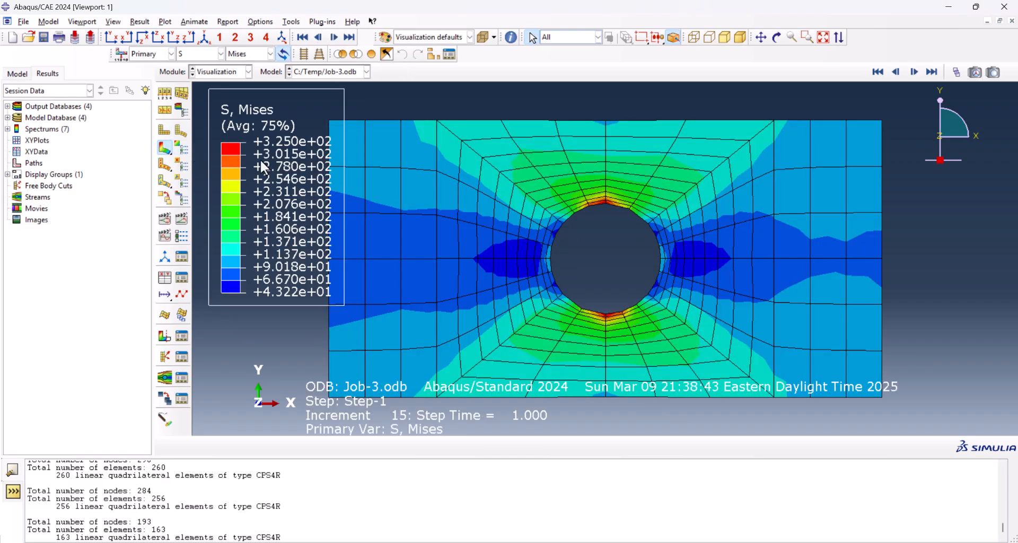
{"action": "mouse_move", "coordinate": [450, 164]}
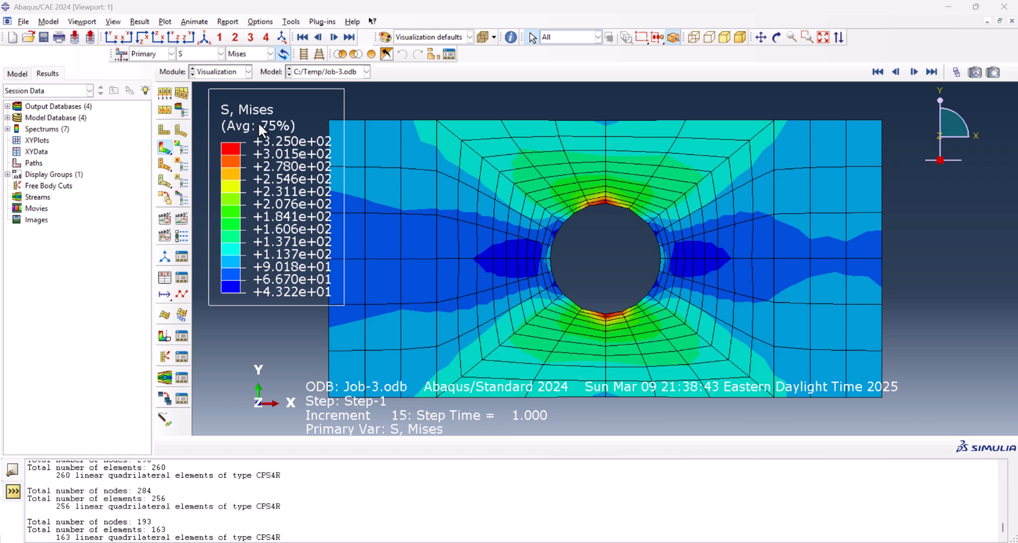
- Create a second viewport and load the Job-2 results into it
{"action": "left_click", "coordinate": [81, 22]}
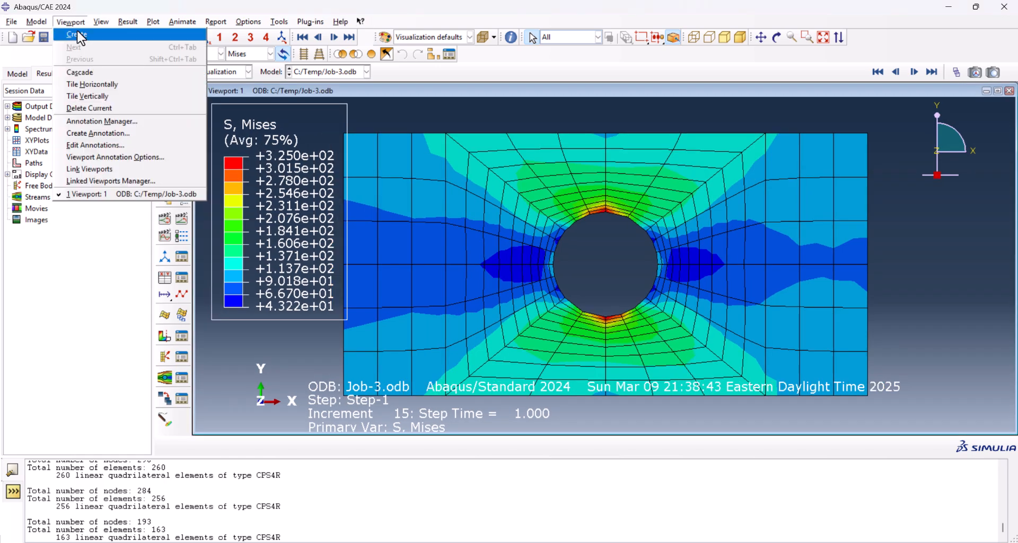
{"action": "left_click", "coordinate": [76, 34]}
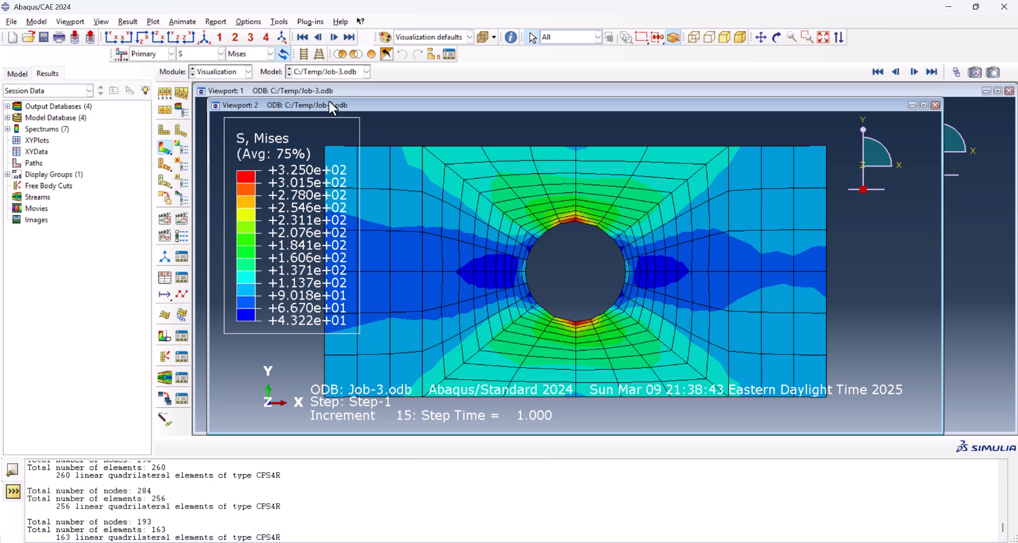
{"action": "left_click", "coordinate": [285, 91]}
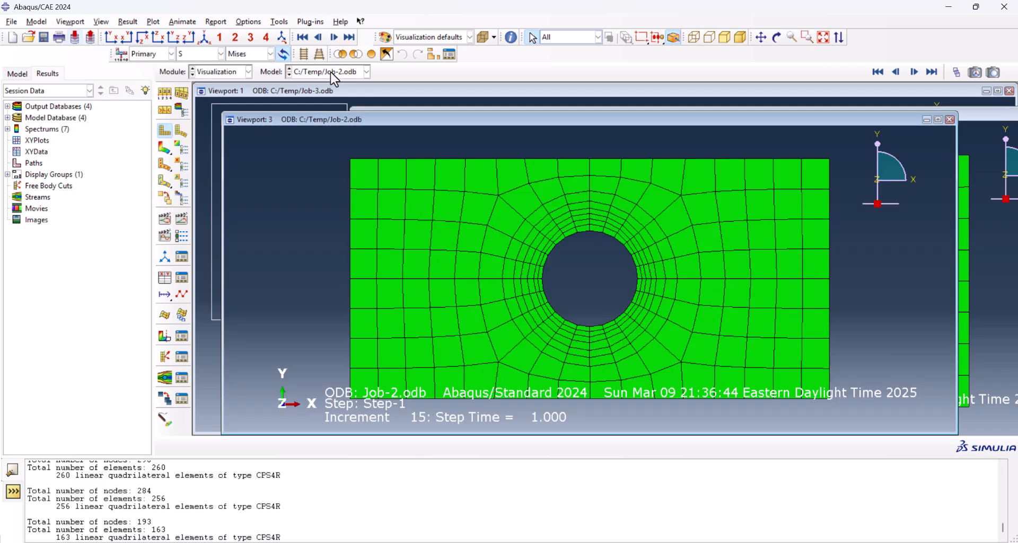
- Load Job-1 and Job-0 results into third and fourth viewports and tile all four in a grid
{"action": "left_click", "coordinate": [70, 21]}
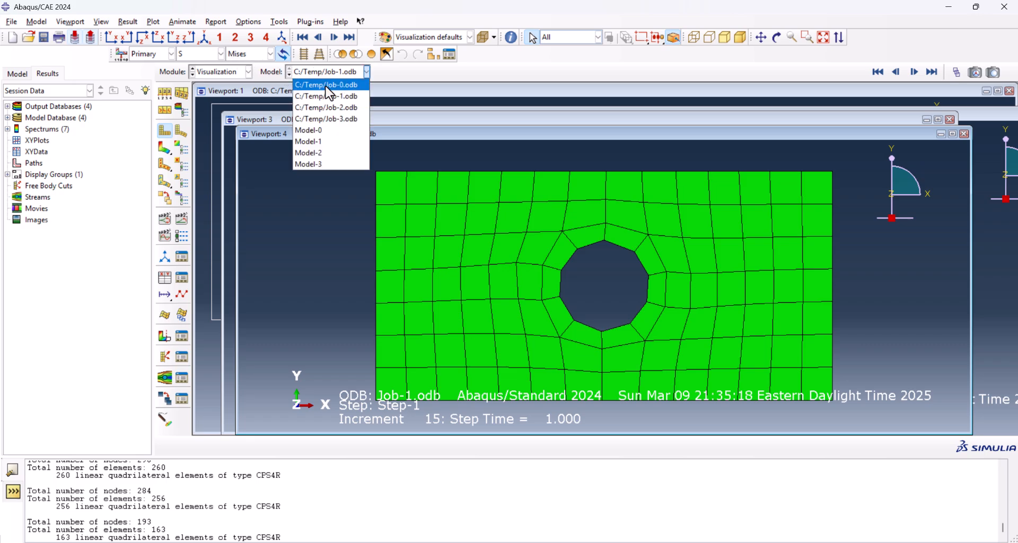
{"action": "left_click", "coordinate": [325, 85]}
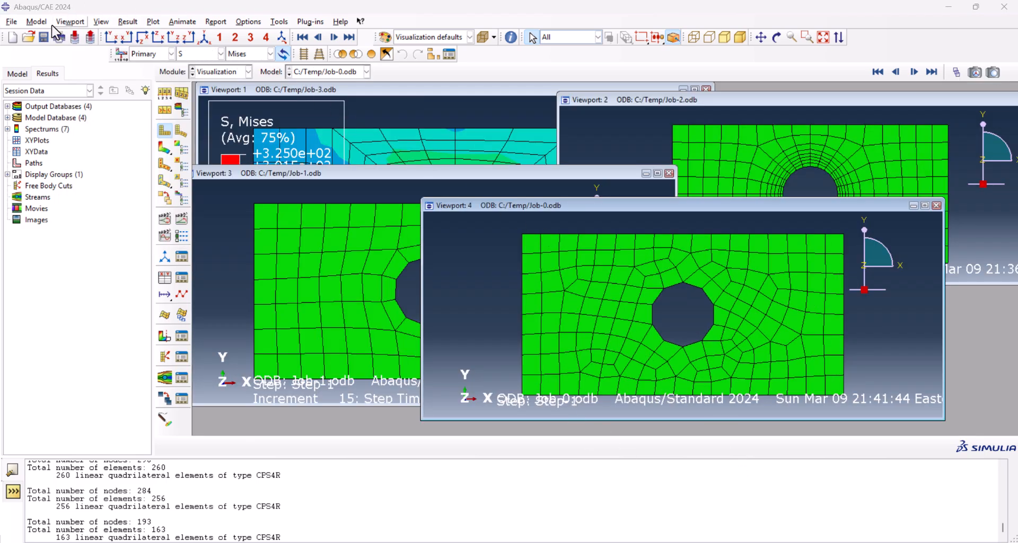
{"action": "left_click", "coordinate": [70, 21]}
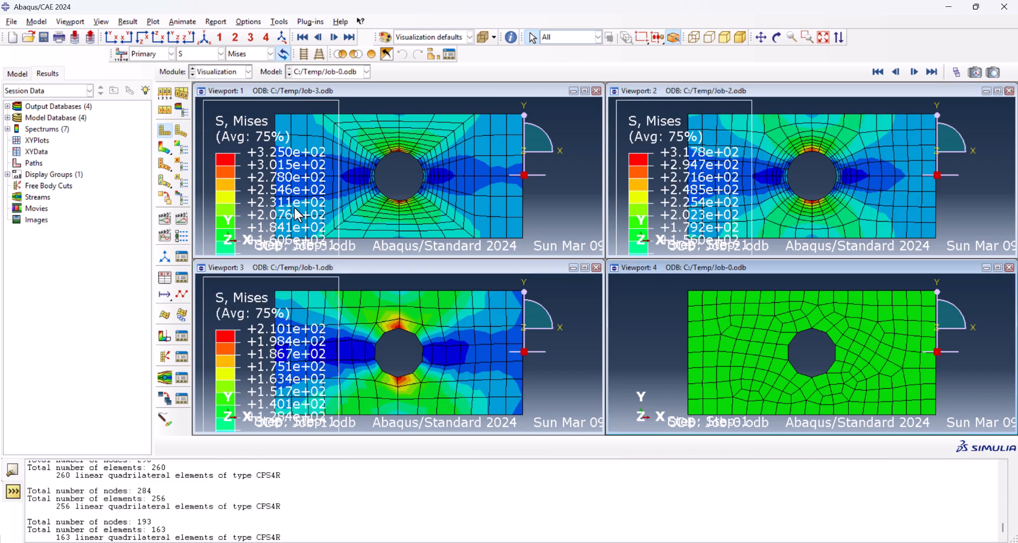
- Link the four result viewports so Job-0 shows its Mises contour alongside the others
{"action": "left_click", "coordinate": [70, 22]}
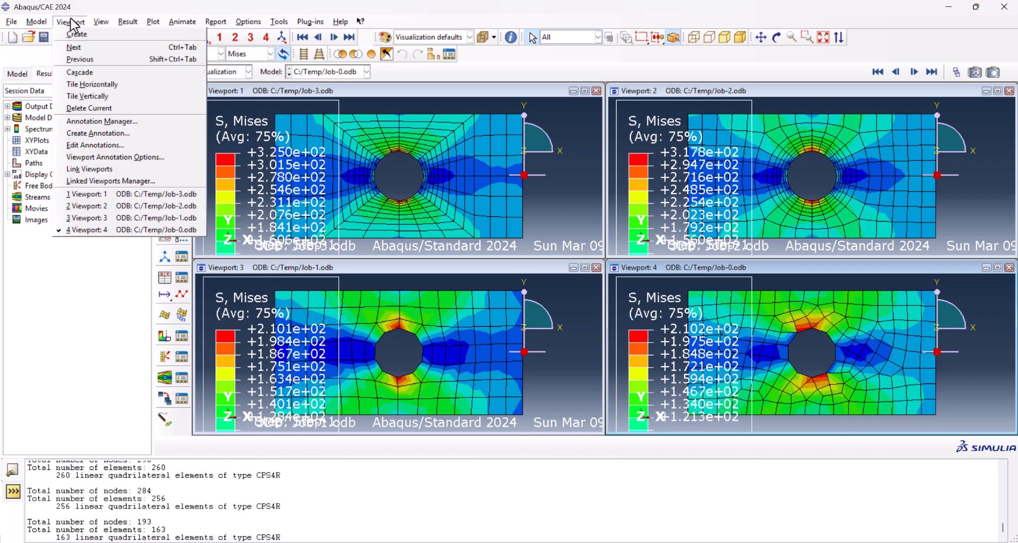
{"action": "mouse_move", "coordinate": [89, 168]}
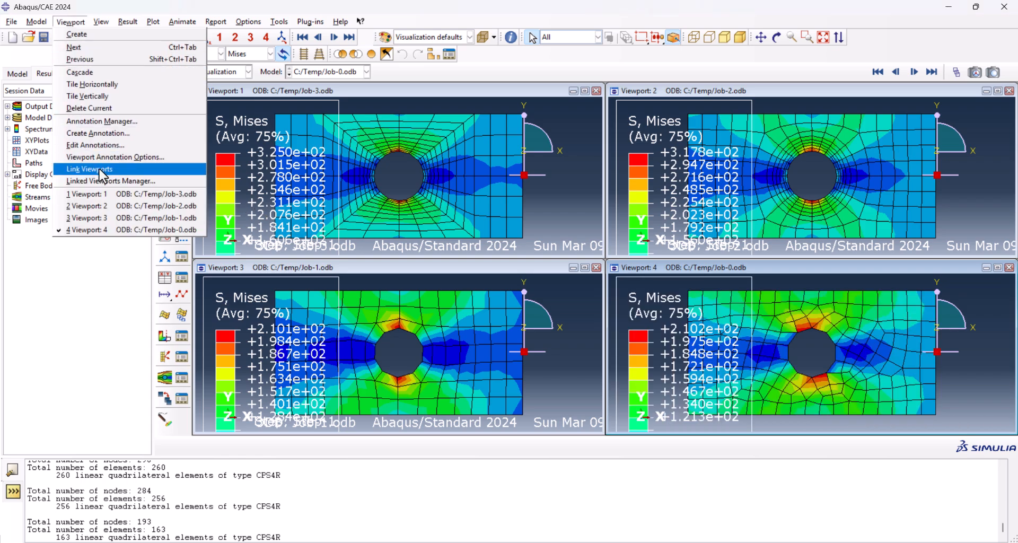
{"action": "mouse_move", "coordinate": [109, 174]}
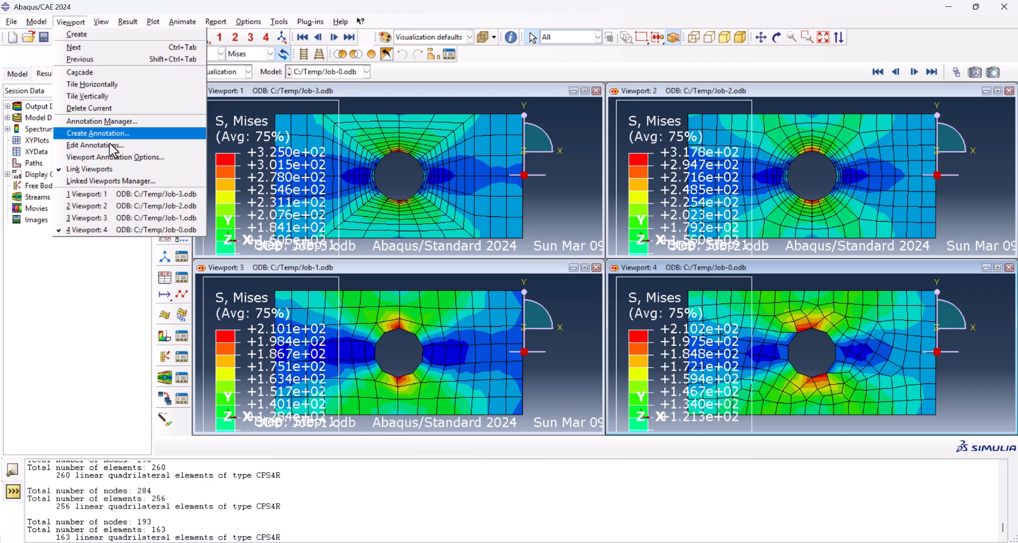
{"action": "mouse_move", "coordinate": [116, 157]}
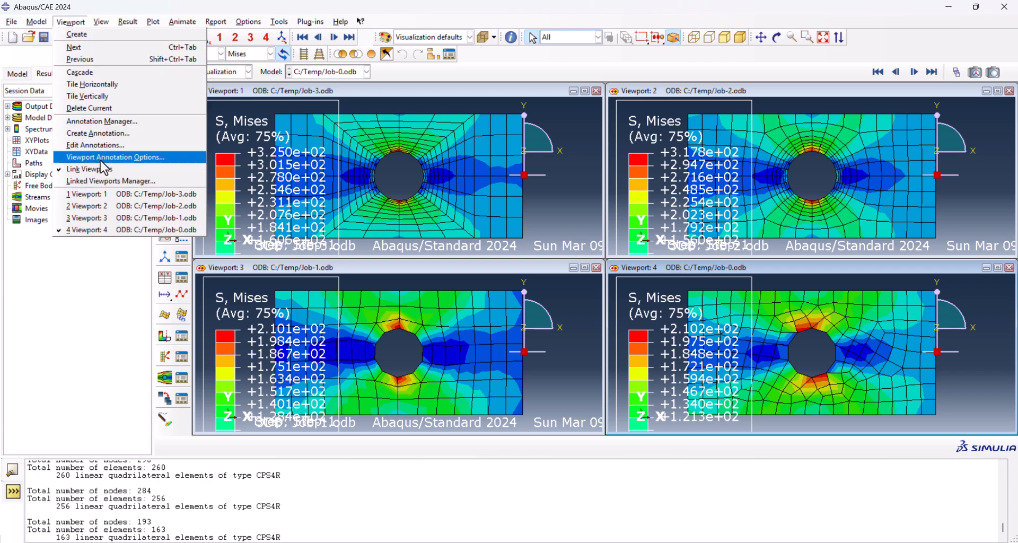
- Set the legend font in all four viewports to 8-point Verdana via Viewport Annotation Options
{"action": "left_click", "coordinate": [115, 157]}
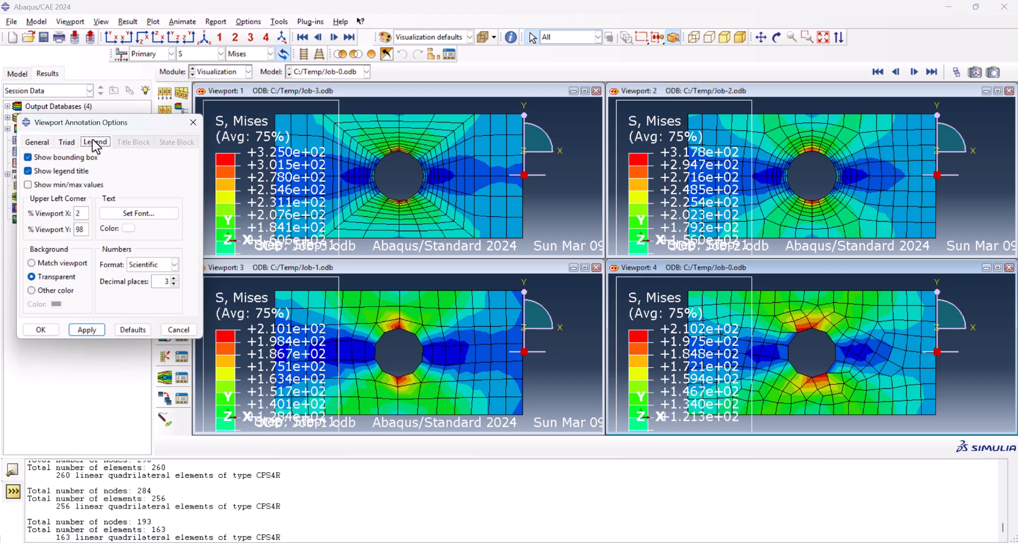
{"action": "left_click", "coordinate": [138, 213]}
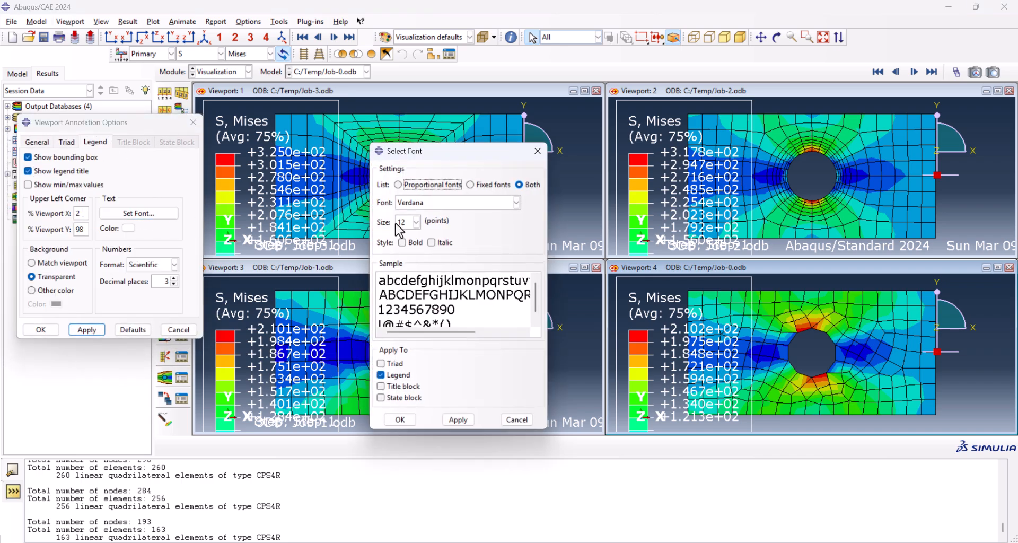
{"action": "left_click", "coordinate": [417, 220]}
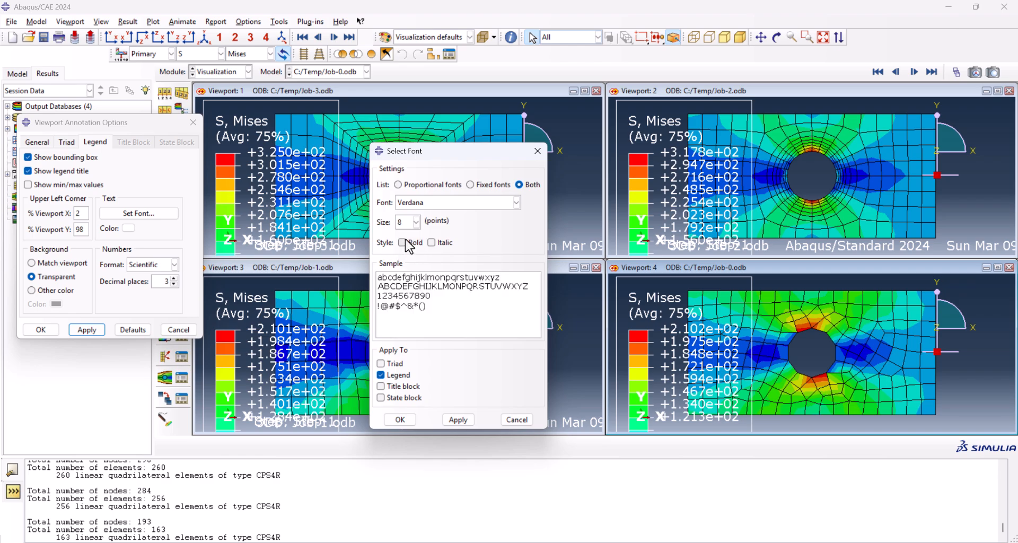
{"action": "left_click", "coordinate": [459, 419]}
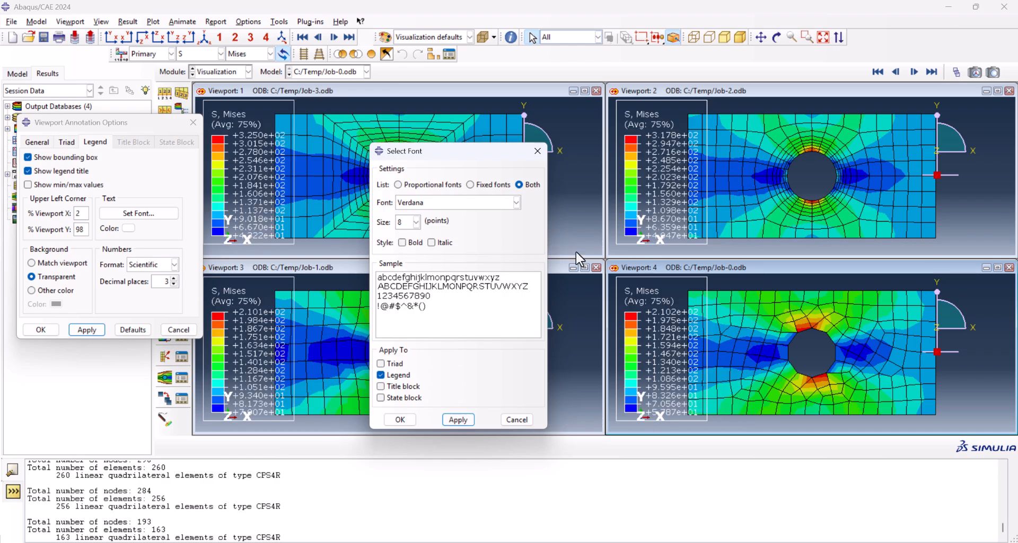
{"action": "mouse_move", "coordinate": [538, 389]}
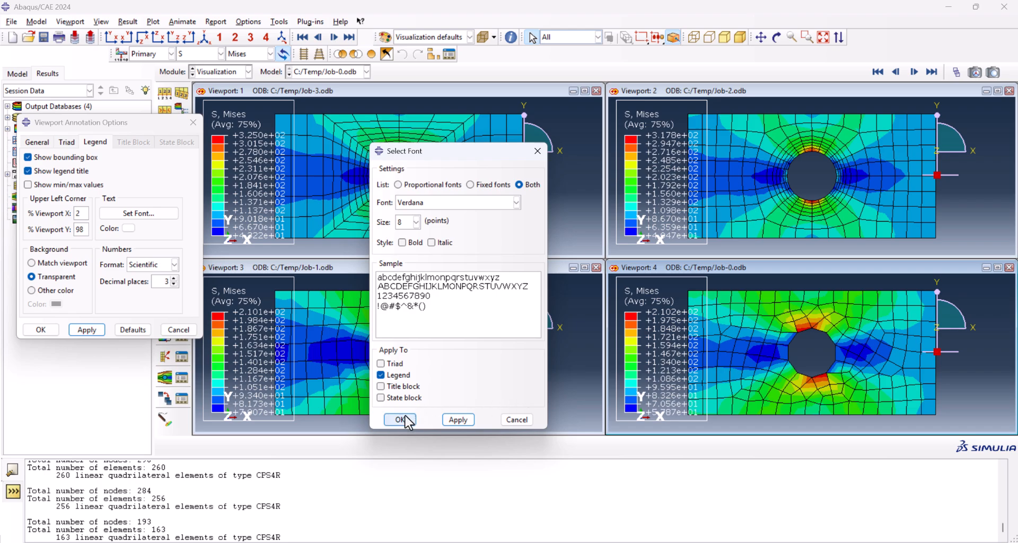
{"action": "left_click", "coordinate": [400, 419]}
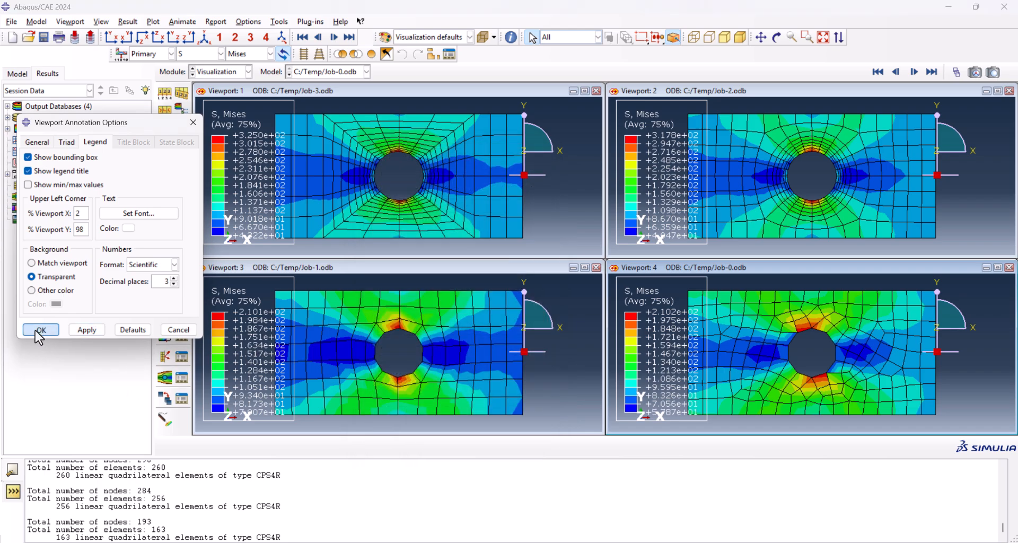
{"action": "left_click", "coordinate": [39, 330]}
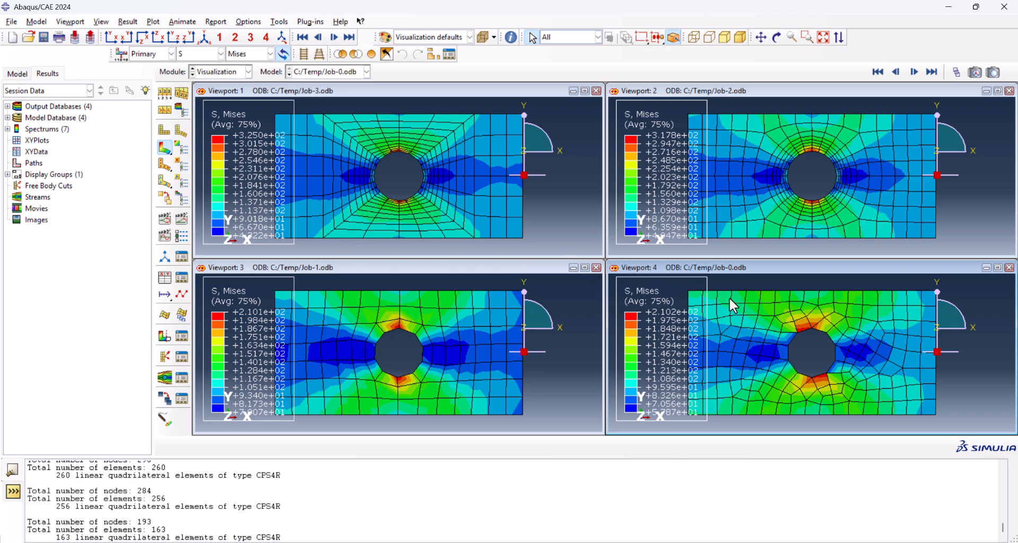
{"action": "mouse_move", "coordinate": [785, 383]}
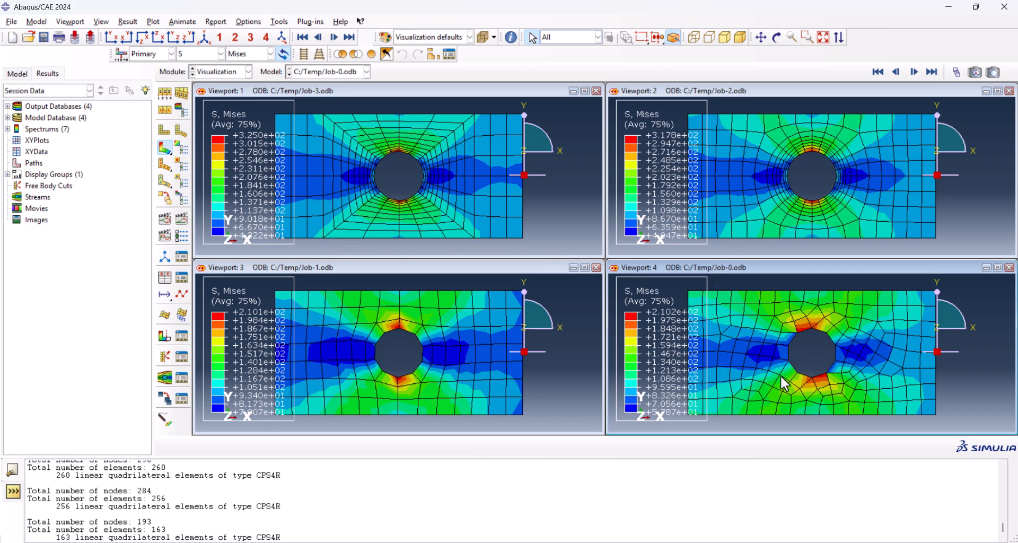
{"action": "mouse_move", "coordinate": [661, 297]}
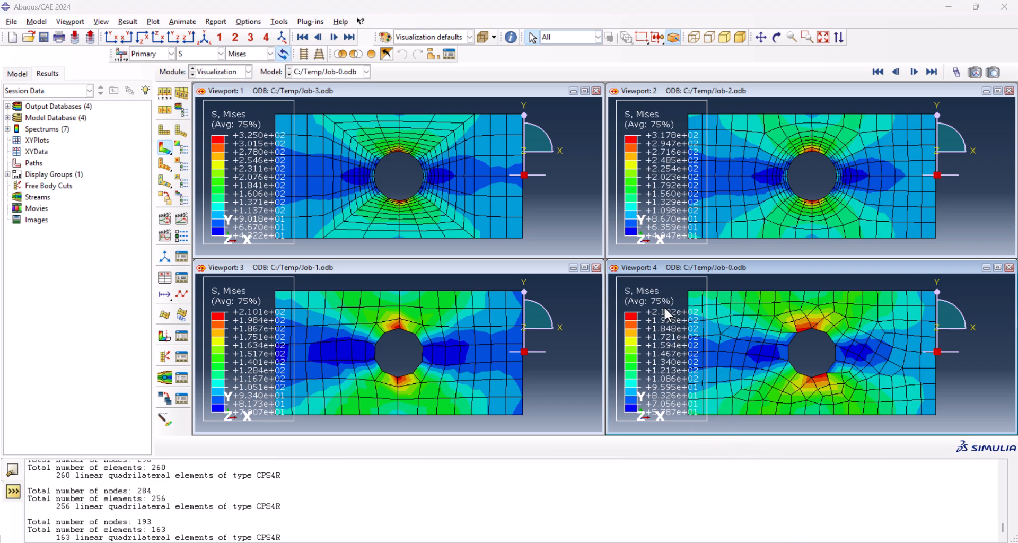
{"action": "mouse_move", "coordinate": [342, 288]}
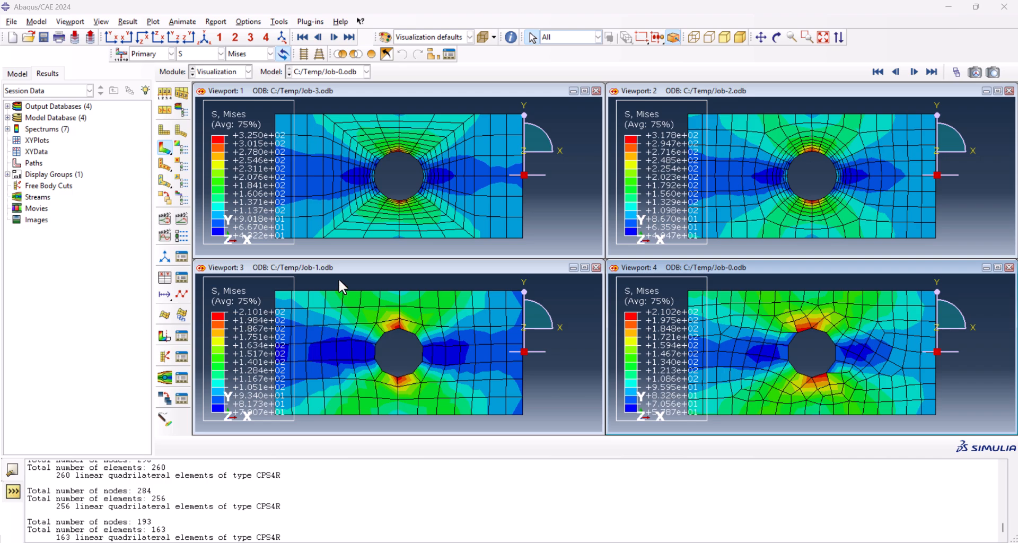
{"action": "mouse_move", "coordinate": [664, 143]}
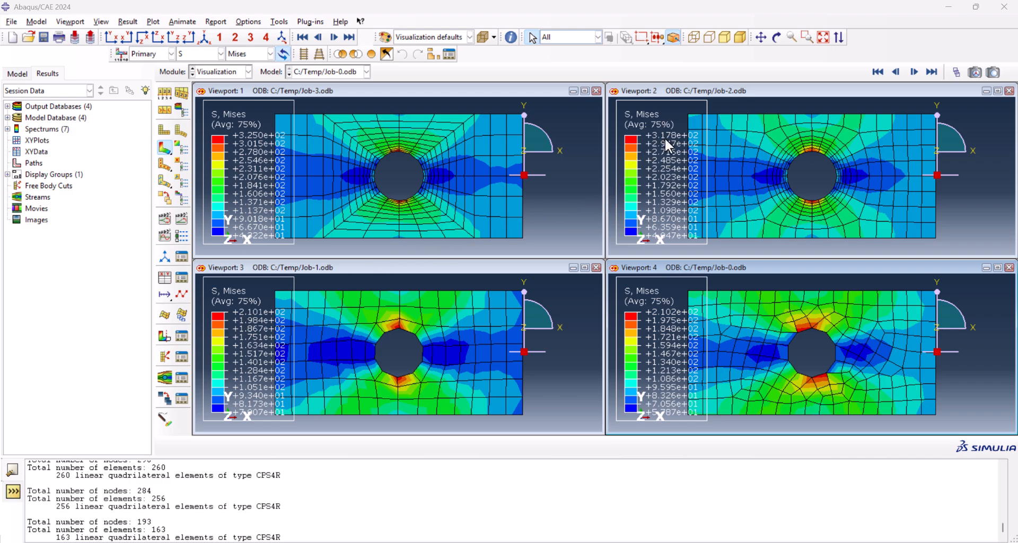
{"action": "mouse_move", "coordinate": [273, 152]}
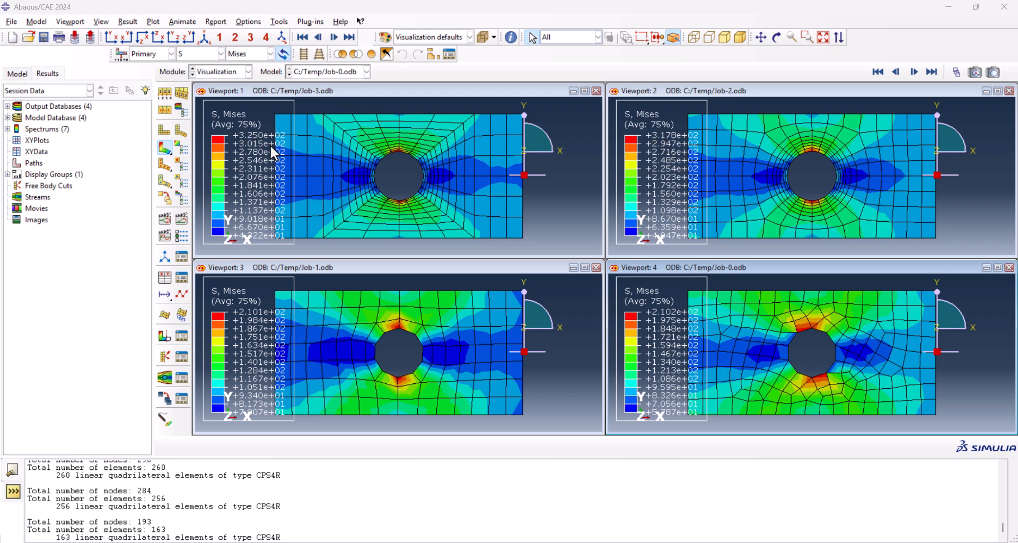
{"action": "mouse_move", "coordinate": [788, 379]}
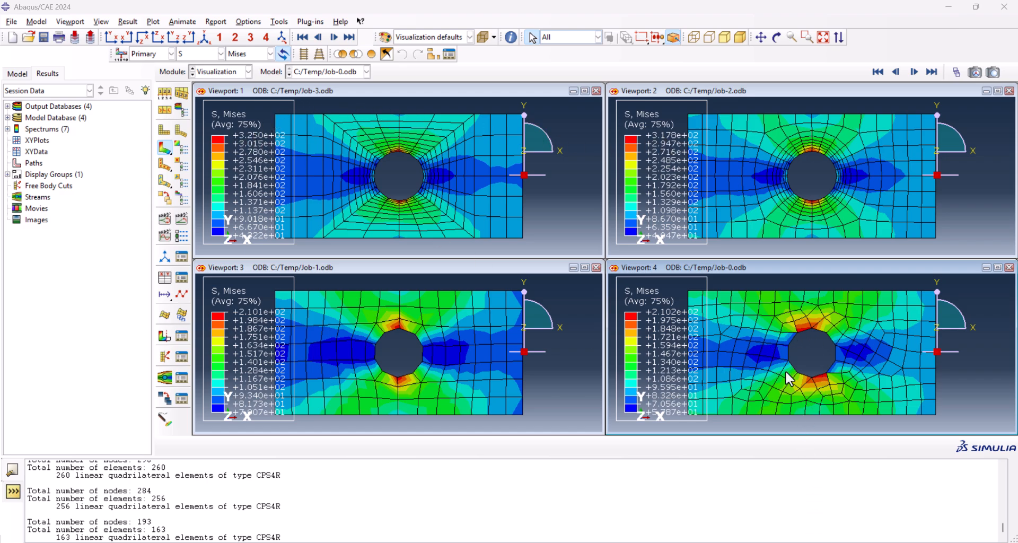
{"action": "mouse_move", "coordinate": [407, 338]}
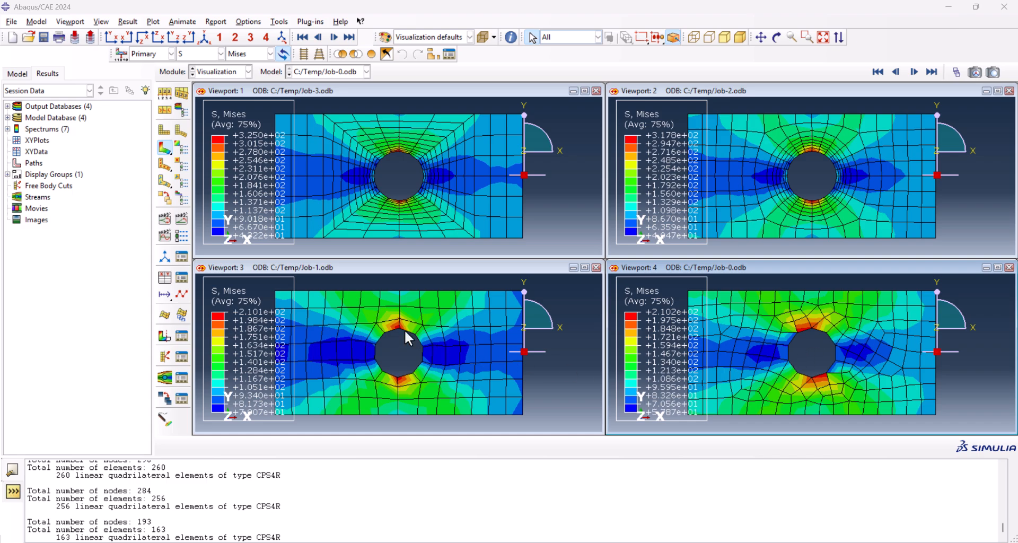
{"action": "mouse_move", "coordinate": [395, 335]}
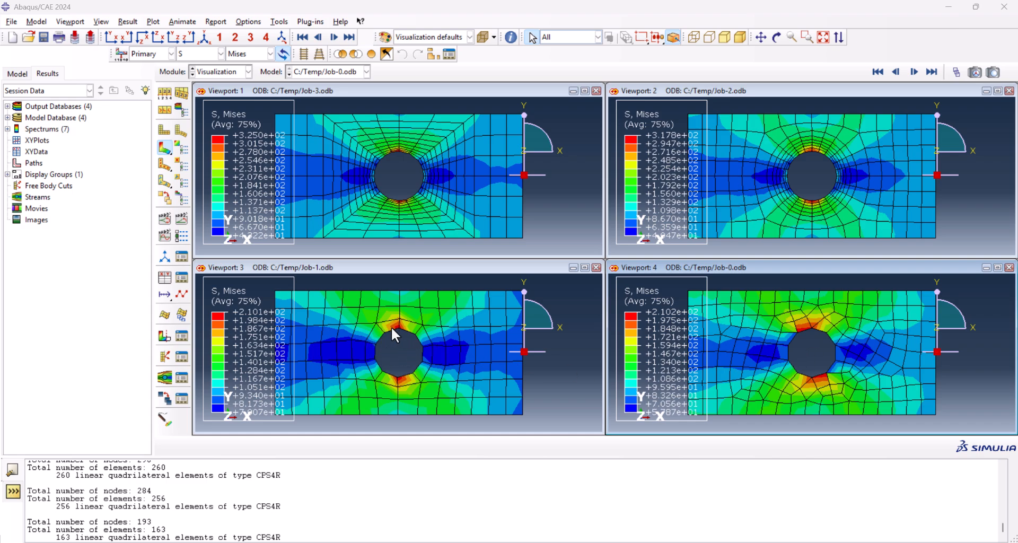
{"action": "mouse_move", "coordinate": [785, 496]}
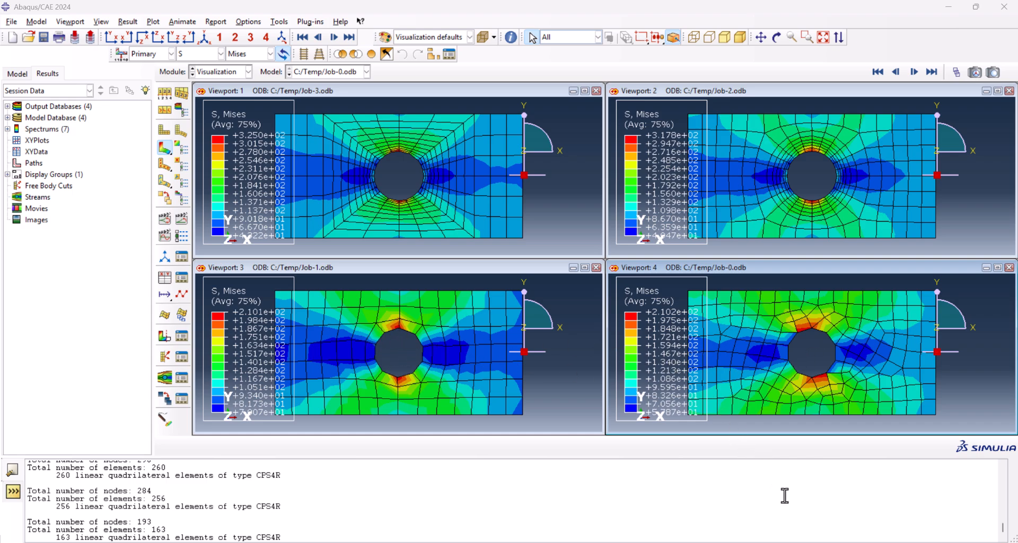
{"action": "mouse_move", "coordinate": [667, 149]}
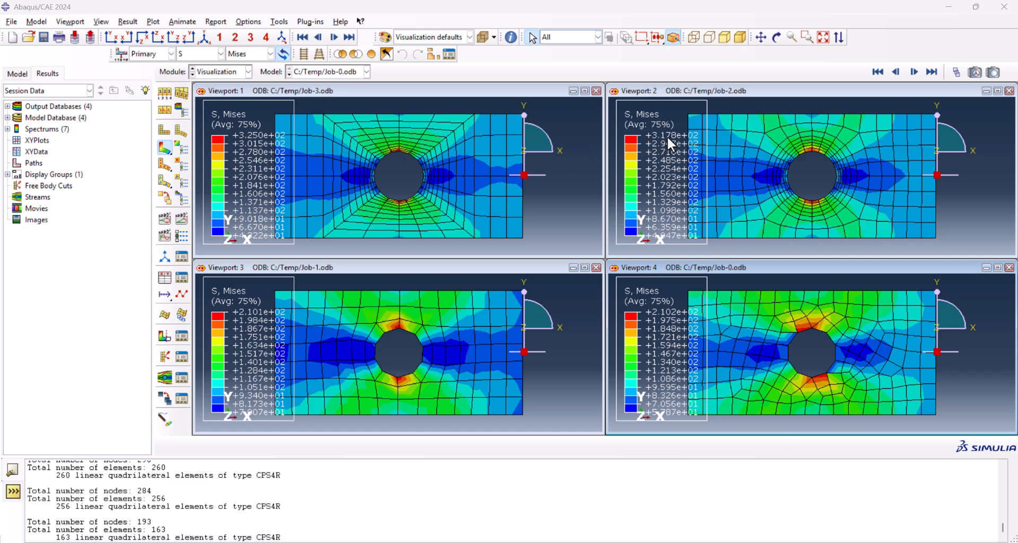
{"action": "mouse_move", "coordinate": [241, 143]}
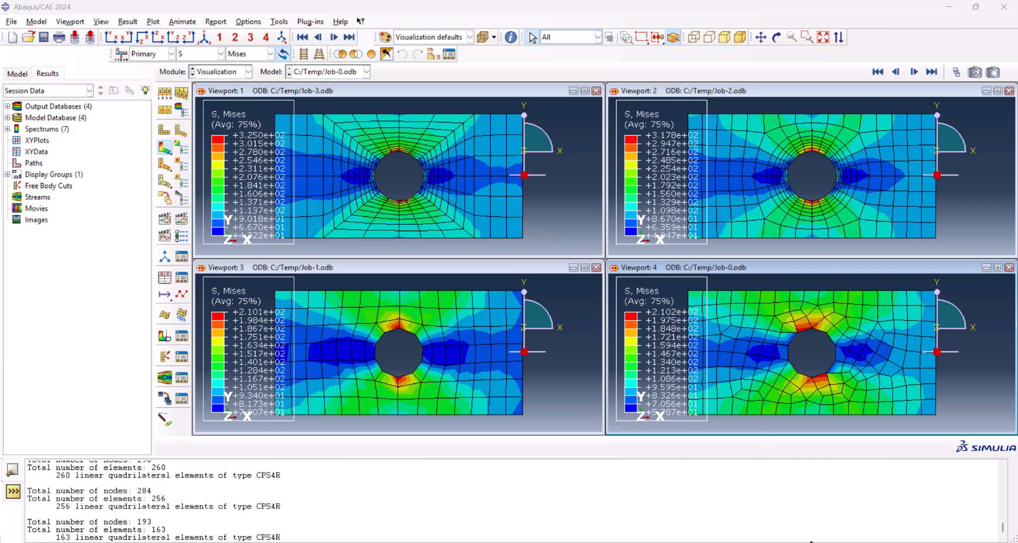
{"action": "mouse_move", "coordinate": [403, 159]}
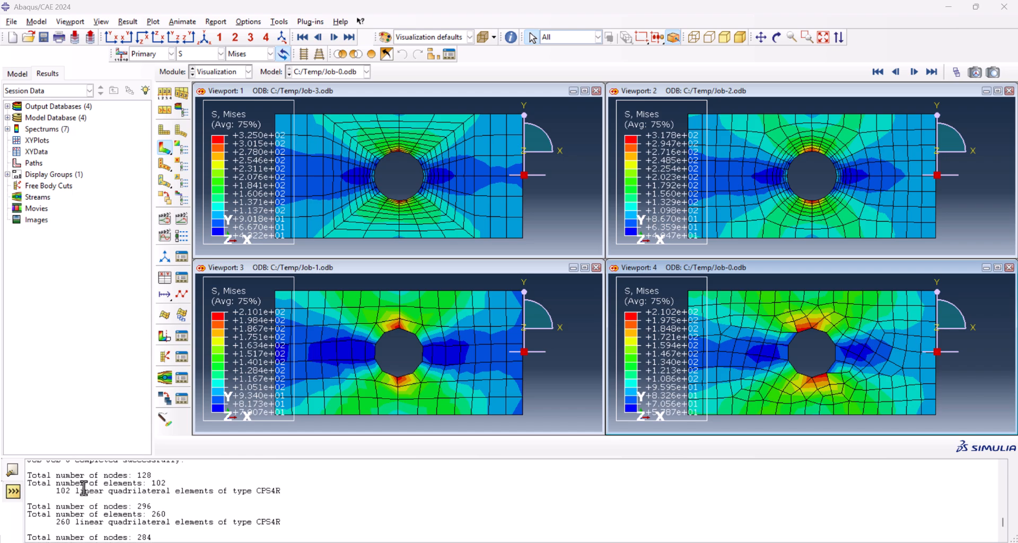
{"action": "scroll", "scroll_direction": "down", "scroll_amount": 3}
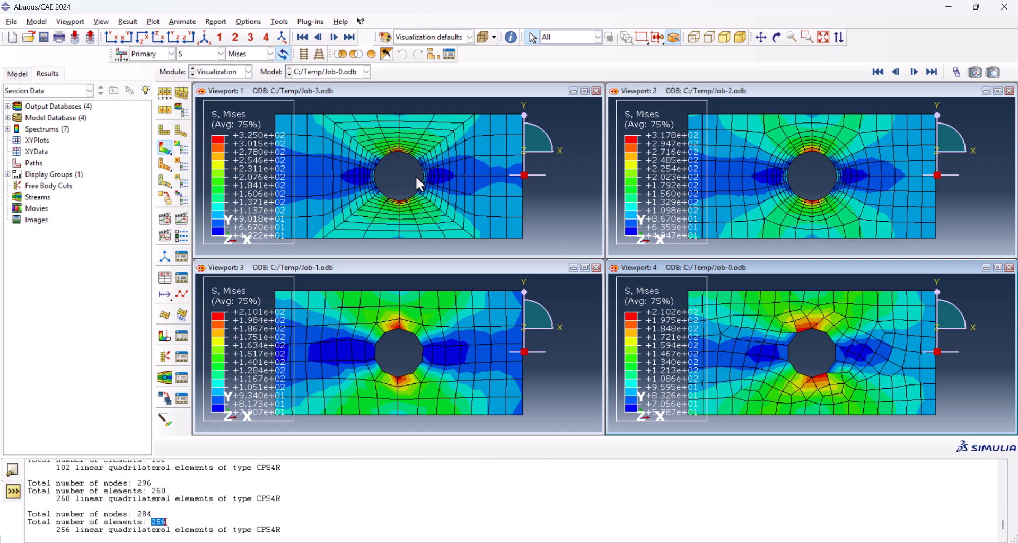
{"action": "mouse_move", "coordinate": [479, 118]}
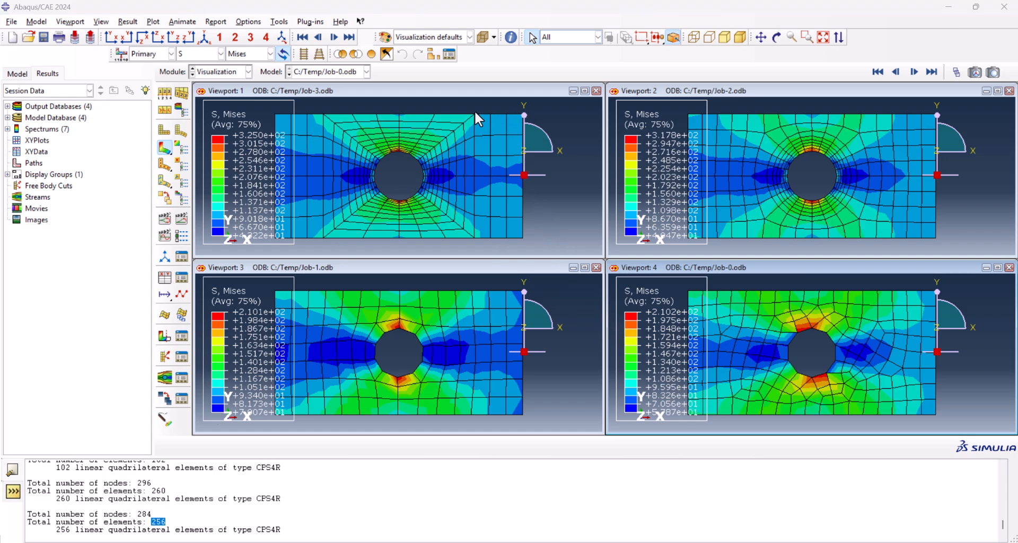
{"action": "mouse_move", "coordinate": [486, 125]}
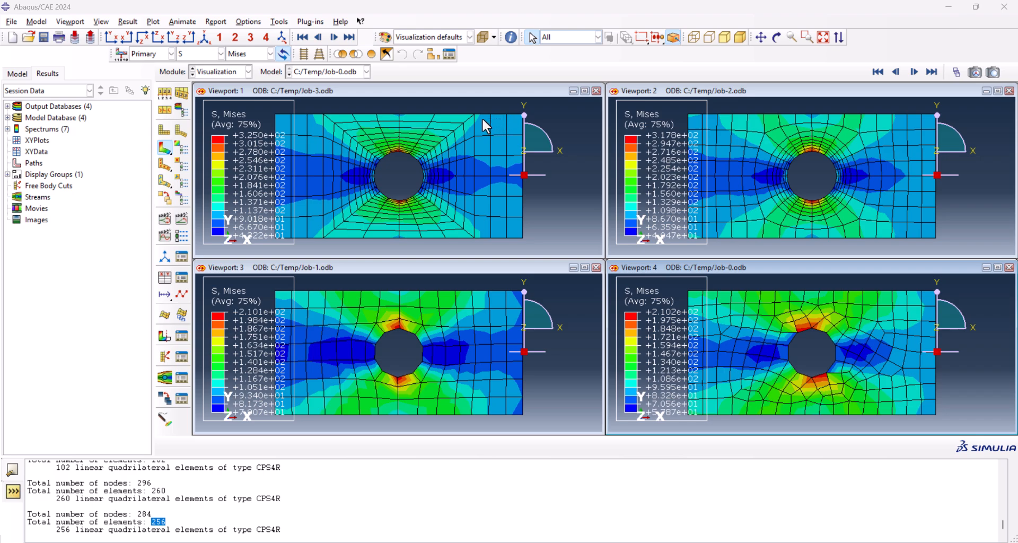
{"action": "mouse_move", "coordinate": [710, 127]}
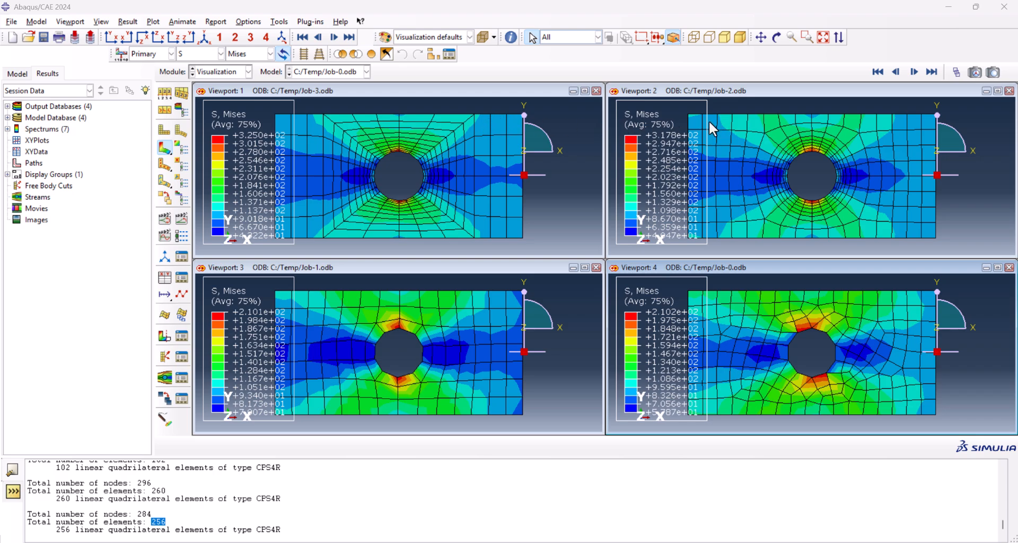
{"action": "mouse_move", "coordinate": [817, 502]}
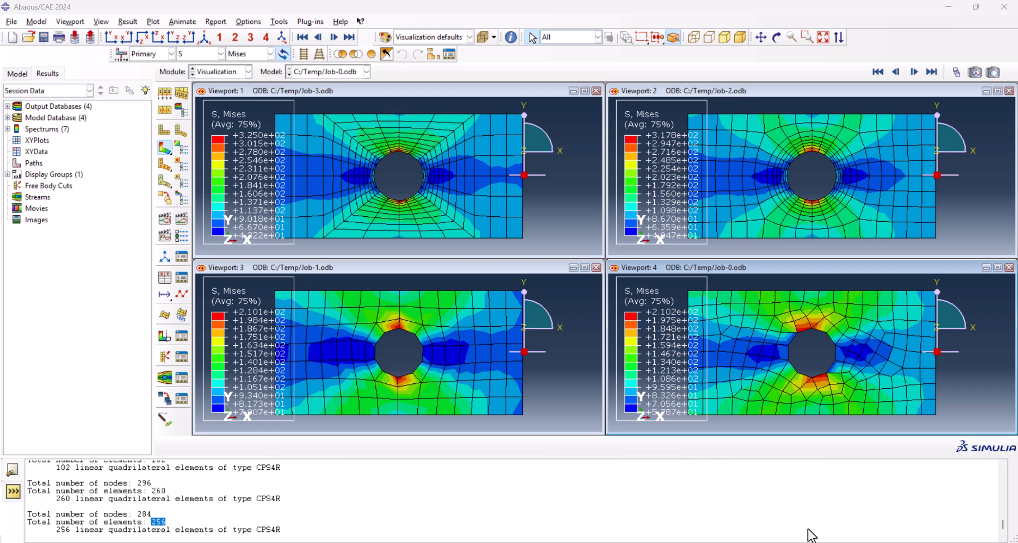
{"action": "mouse_move", "coordinate": [800, 183]}
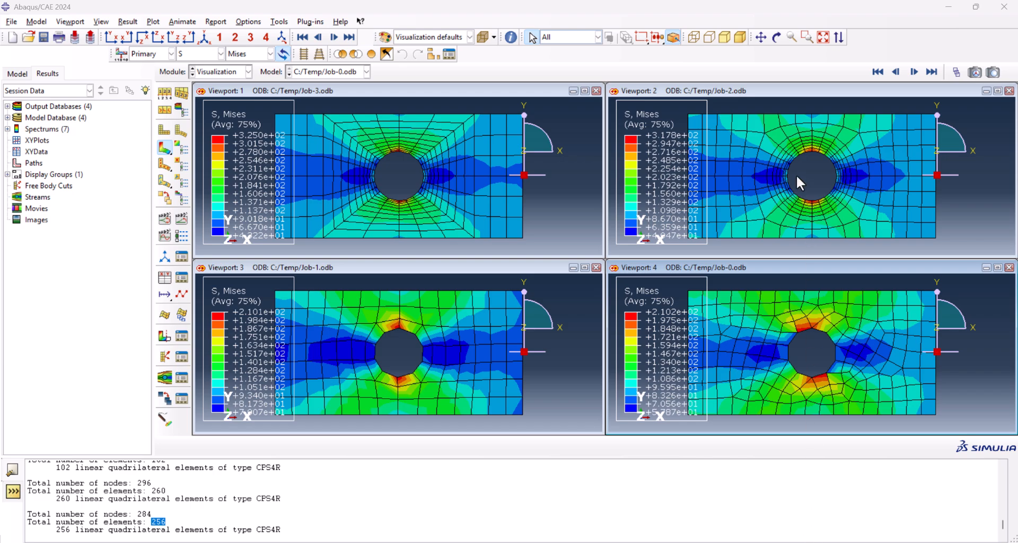
{"action": "mouse_move", "coordinate": [817, 157]}
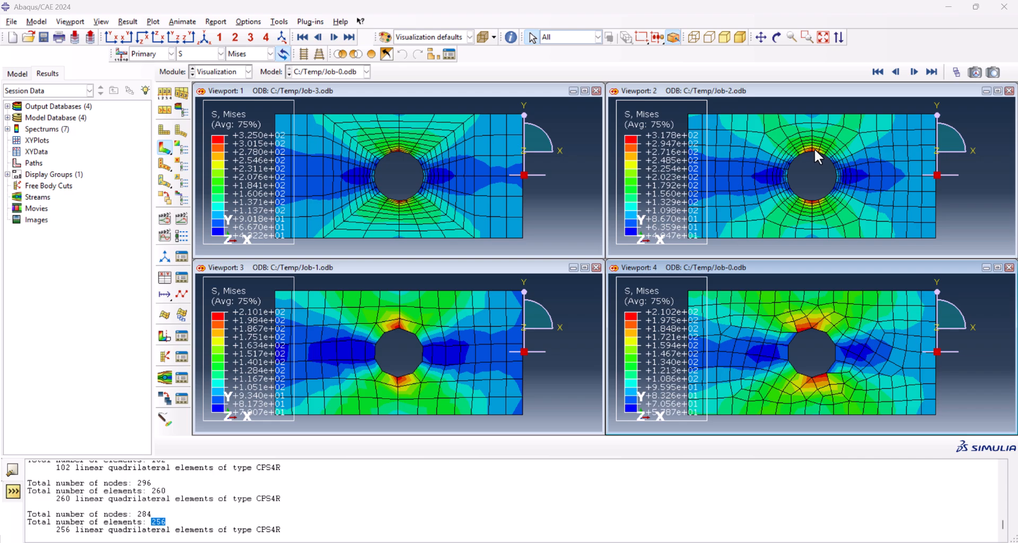
{"action": "mouse_move", "coordinate": [440, 156]}
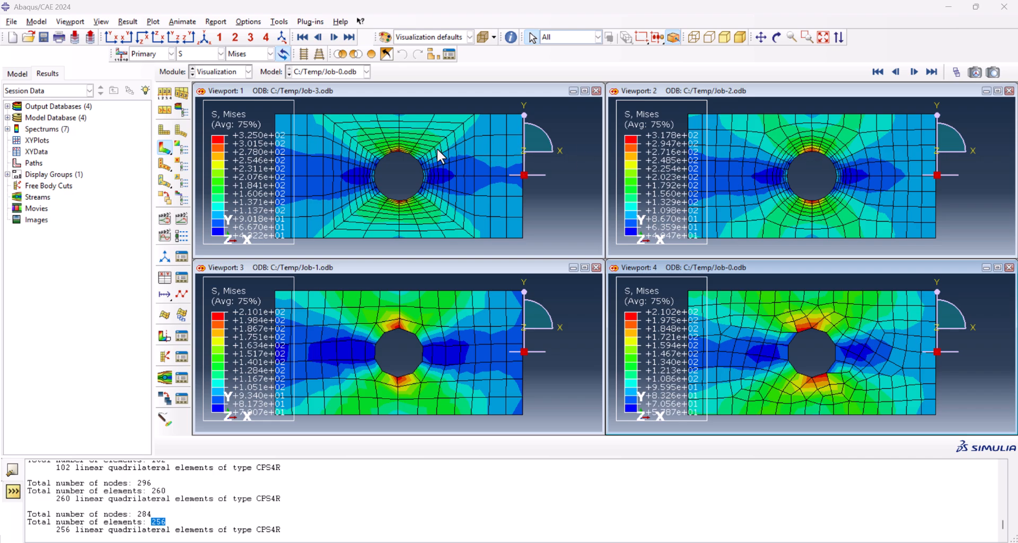
{"action": "mouse_move", "coordinate": [419, 160]}
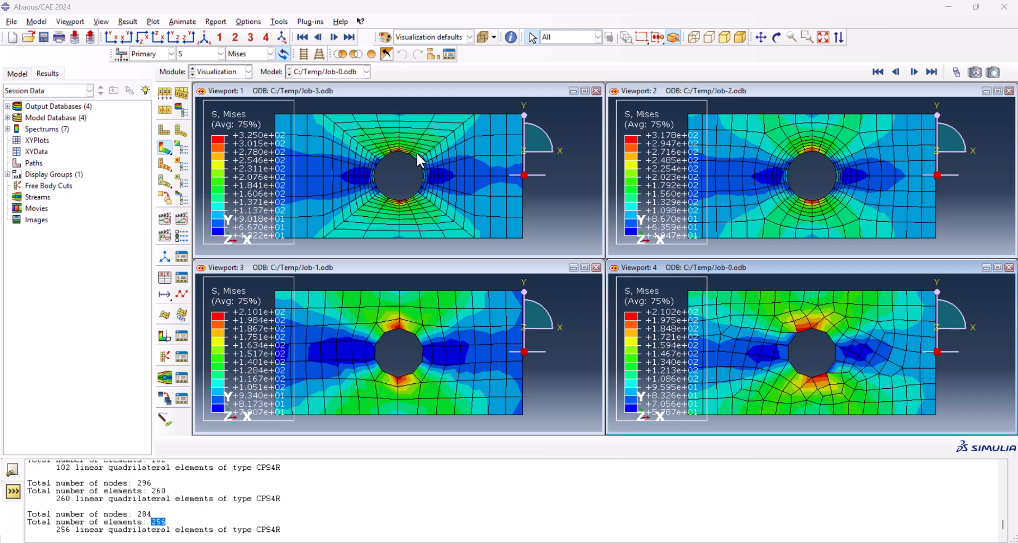
{"action": "mouse_move", "coordinate": [413, 159]}
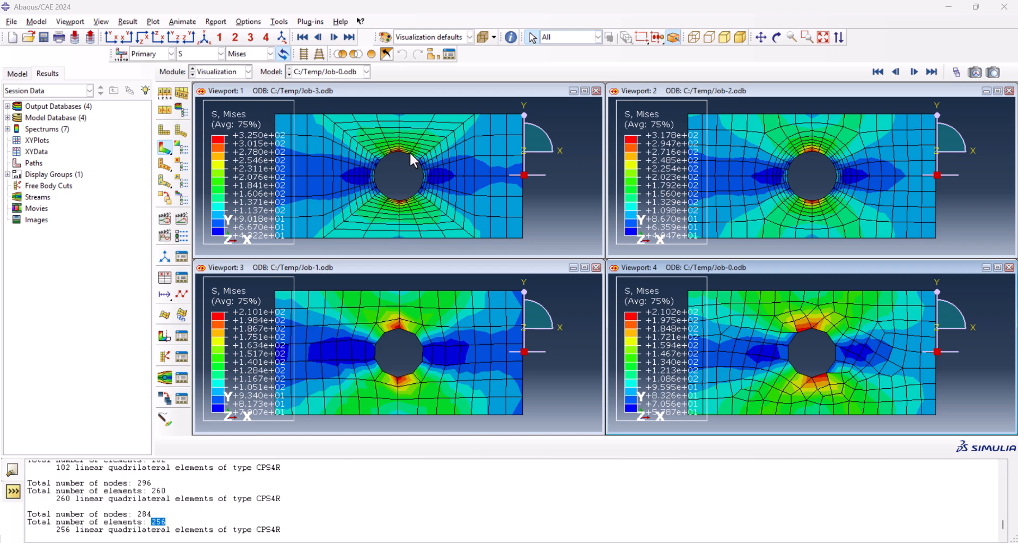
{"action": "mouse_move", "coordinate": [406, 169]}
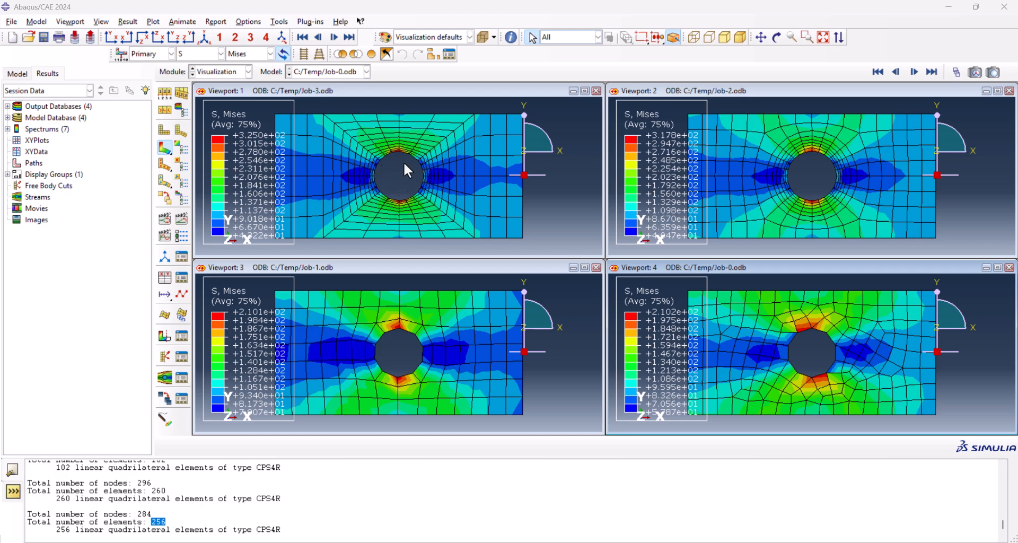
{"action": "mouse_move", "coordinate": [398, 173]}
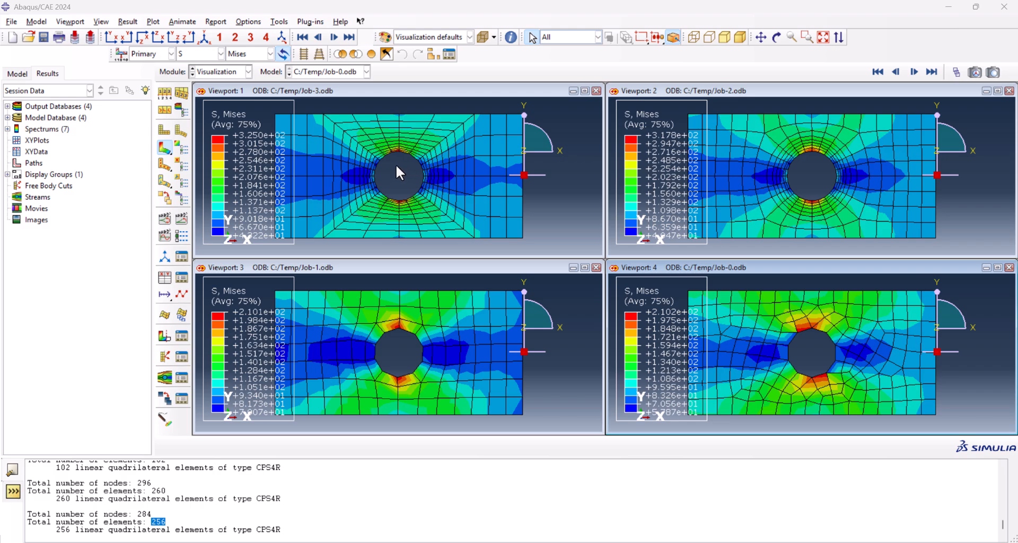
{"action": "mouse_move", "coordinate": [337, 112]}
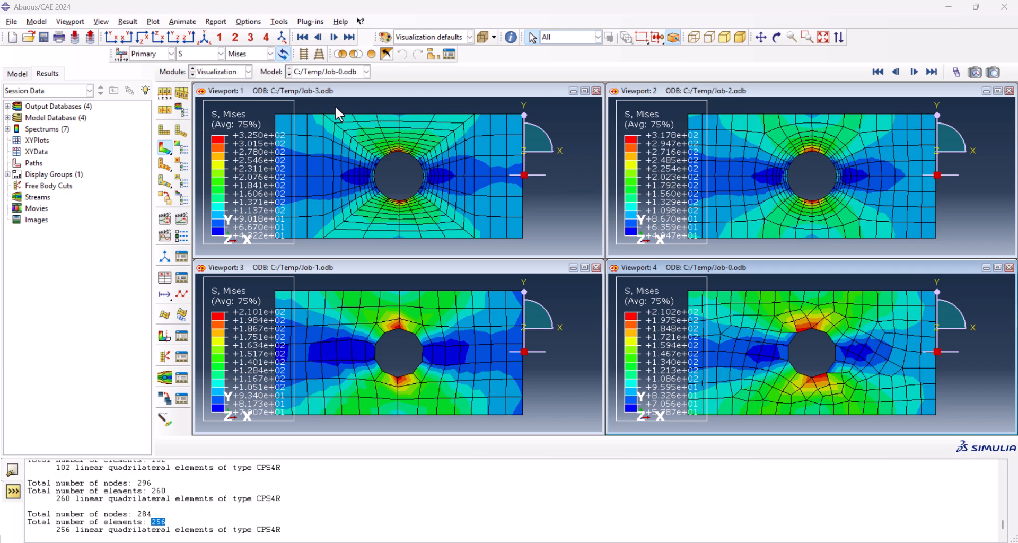
{"action": "mouse_move", "coordinate": [418, 236]}
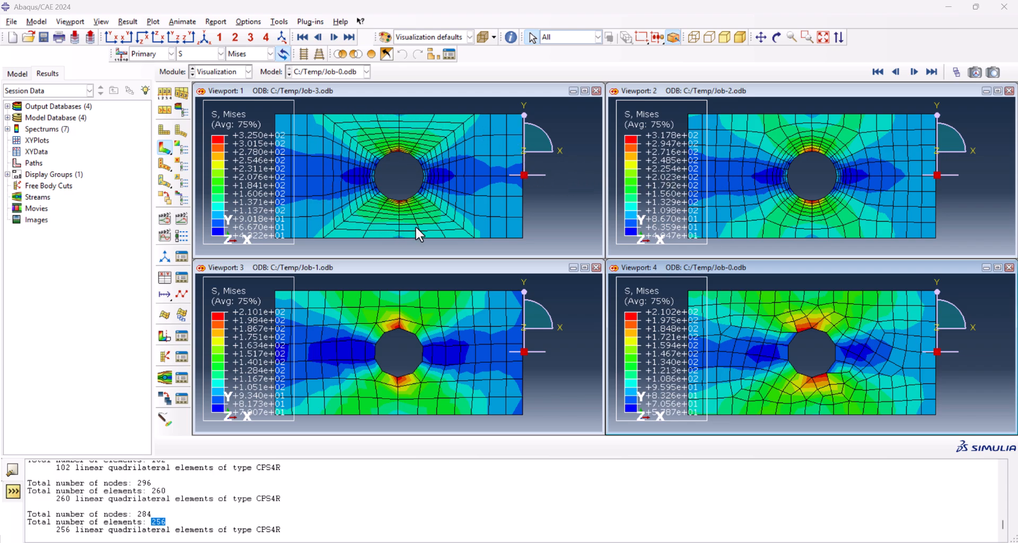
{"action": "mouse_move", "coordinate": [398, 207]}
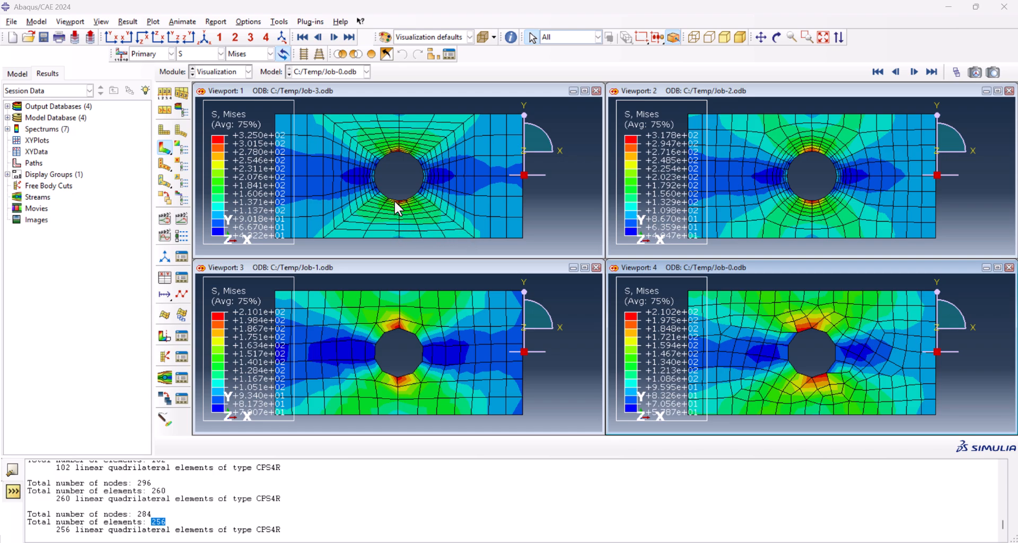
{"action": "mouse_move", "coordinate": [419, 163]}
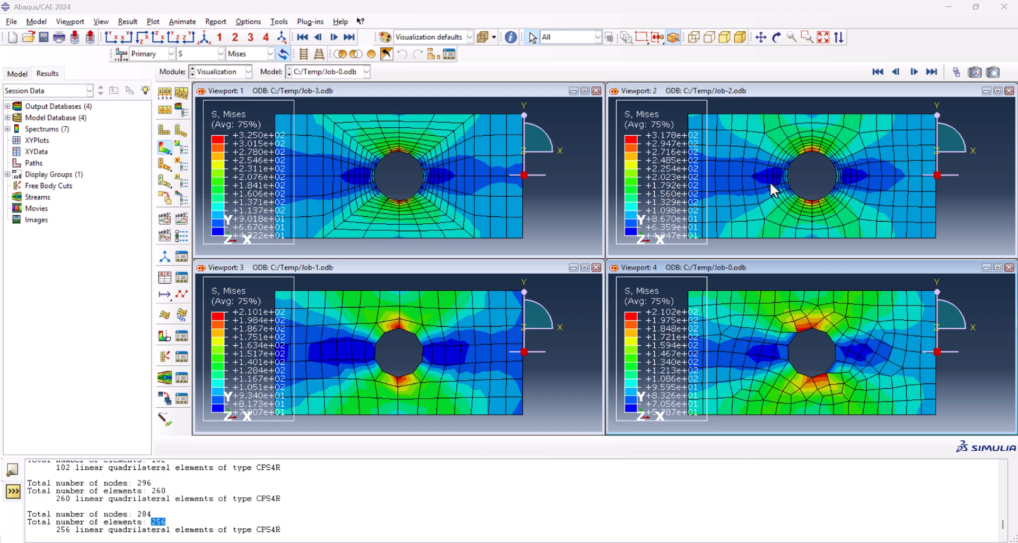
{"action": "mouse_move", "coordinate": [826, 187]}
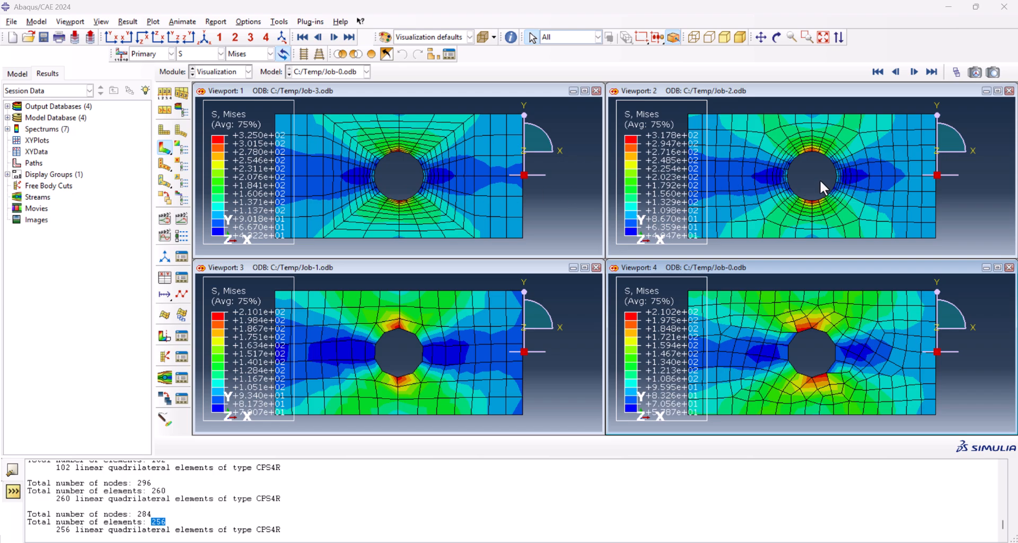
{"action": "mouse_move", "coordinate": [827, 187]}
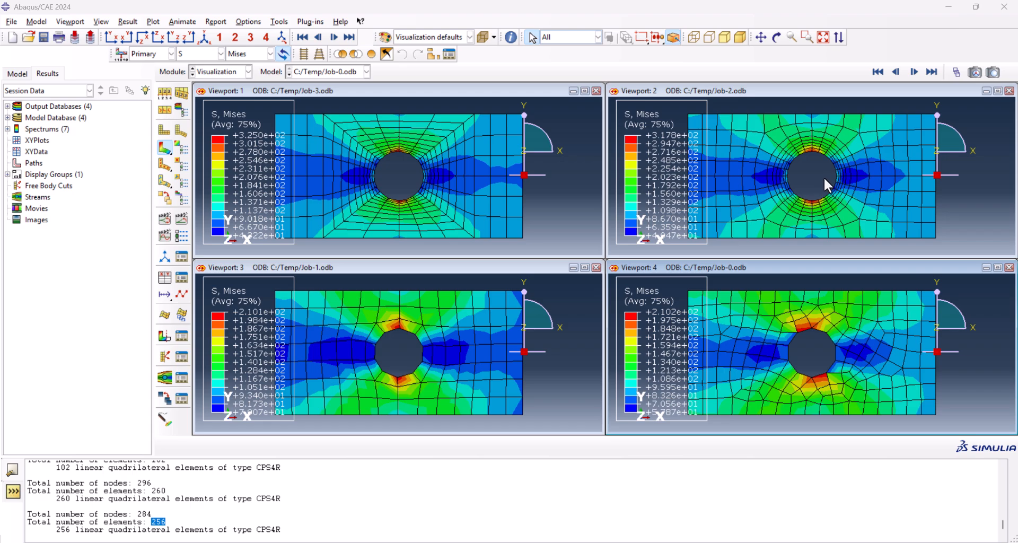
{"action": "mouse_move", "coordinate": [817, 187]}
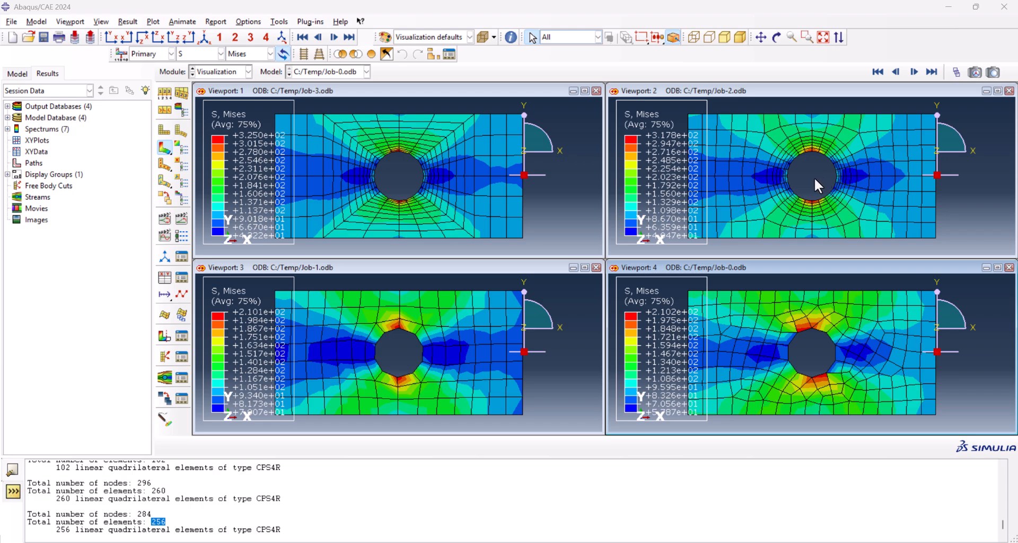